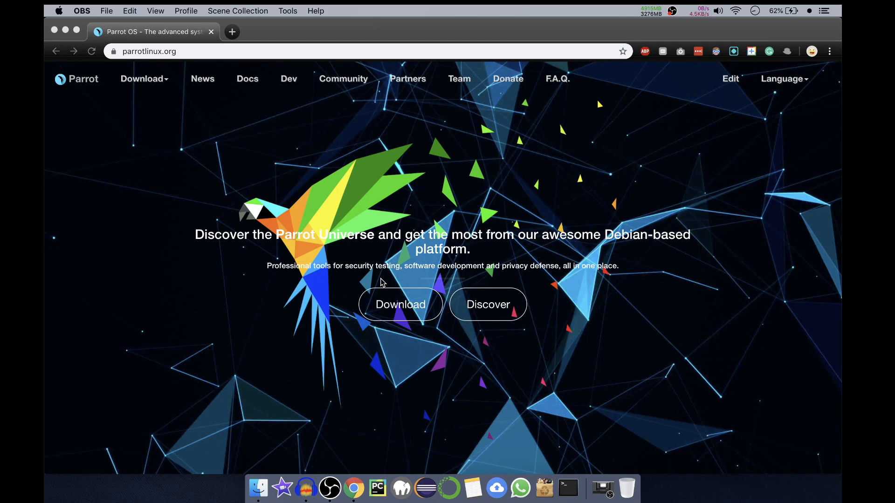
mouse_move(369, 304)
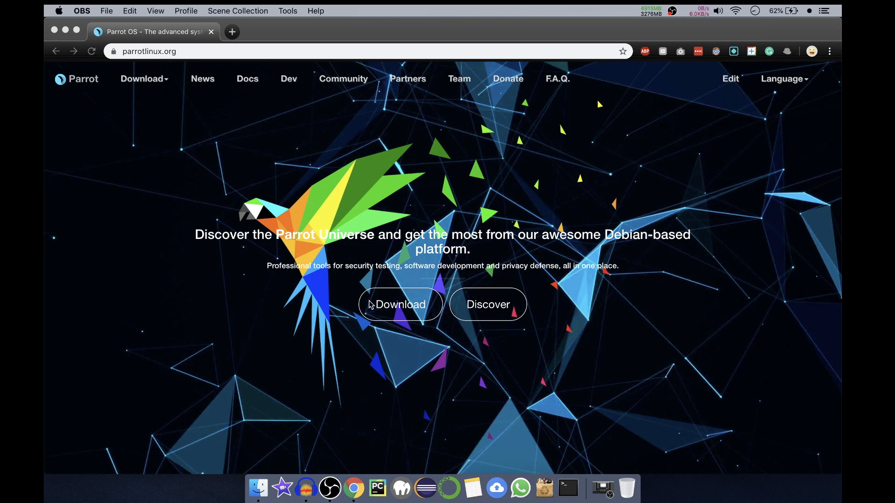
mouse_move(183, 51)
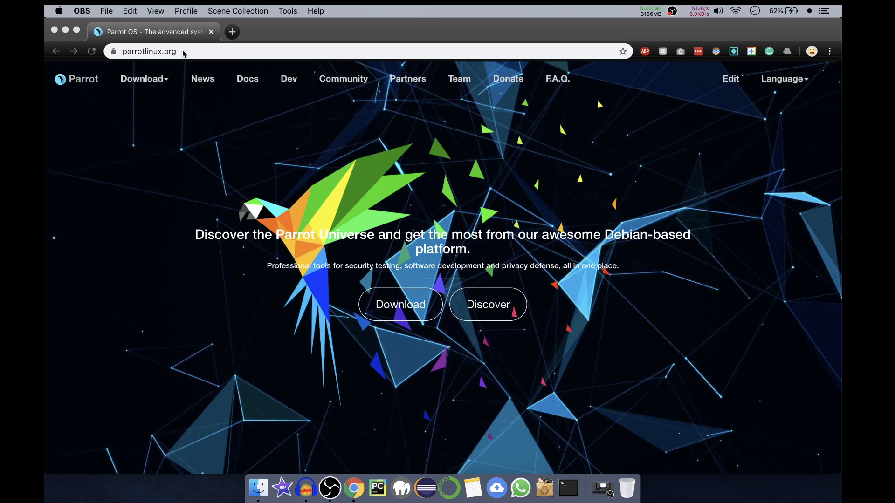
mouse_move(196, 203)
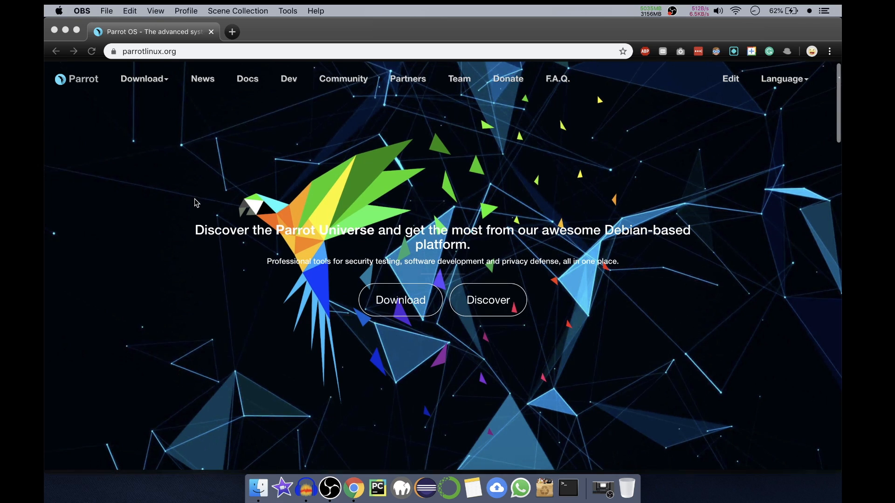
Step: Scroll through the Parrot OS home page and go to the download page listing Security, Home/Workstation and Other Builds
scroll("down", 3)
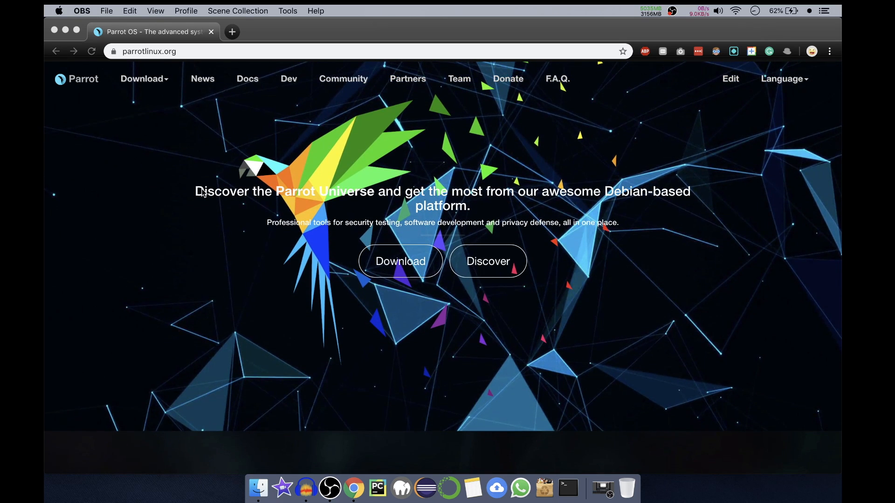
mouse_move(227, 249)
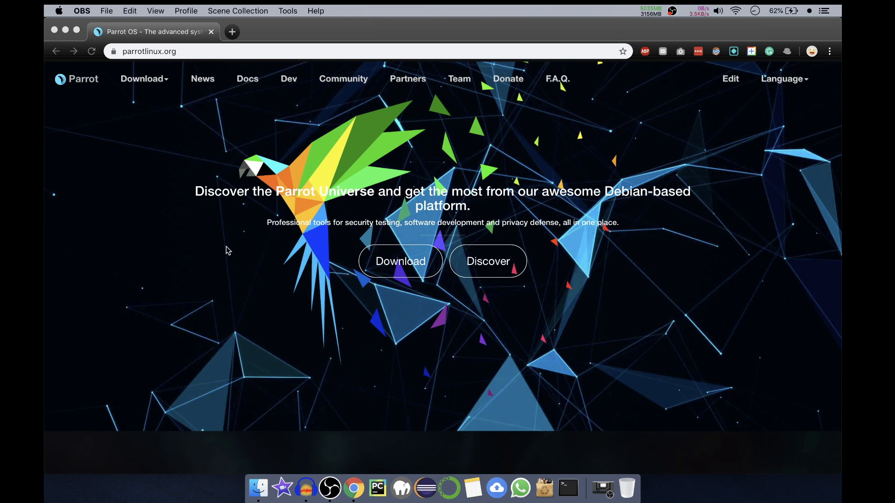
scroll("down", 3)
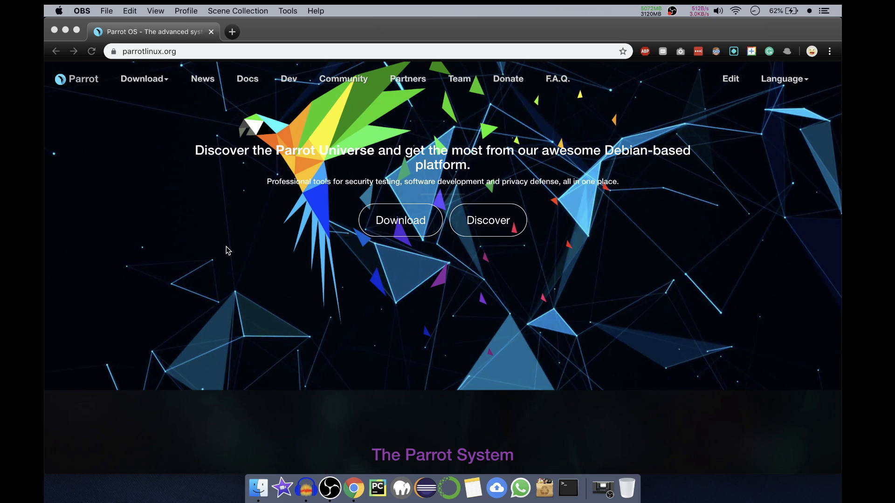
scroll("down", 3)
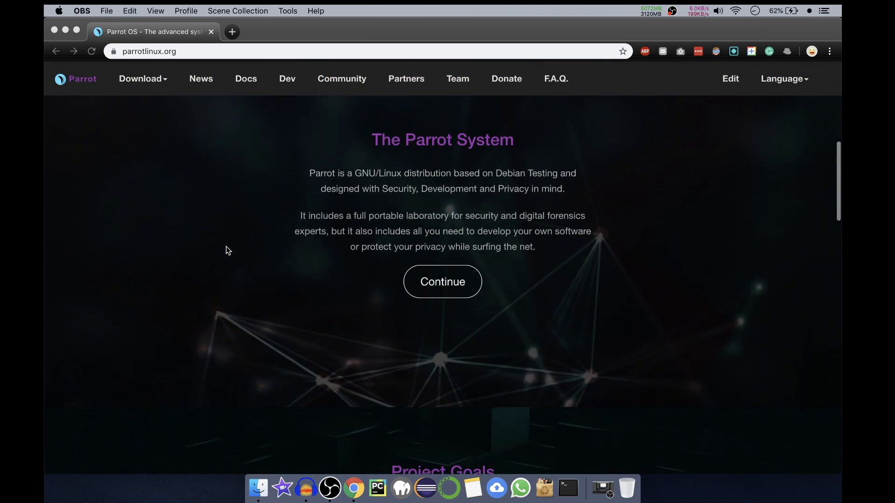
scroll("down", 3)
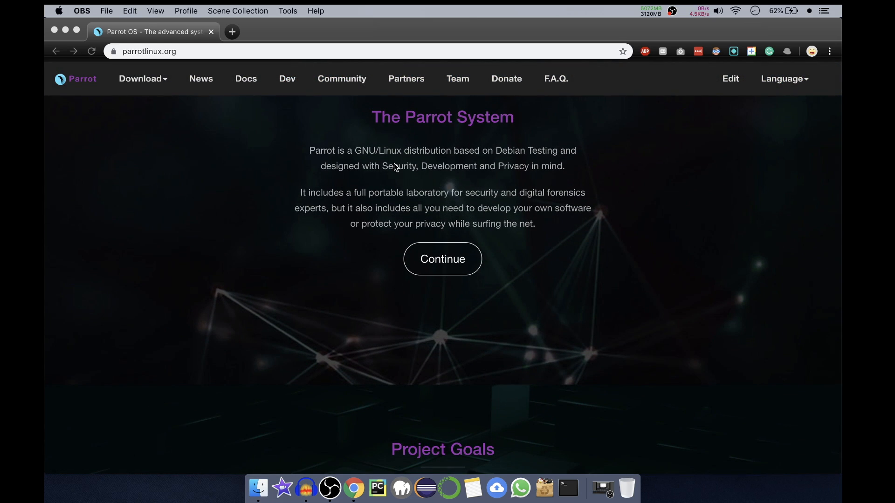
mouse_move(553, 287)
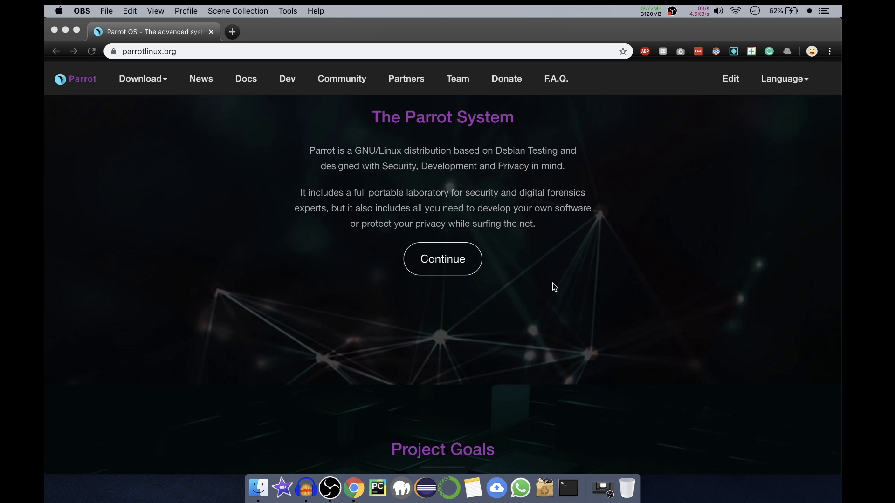
scroll("down", 3)
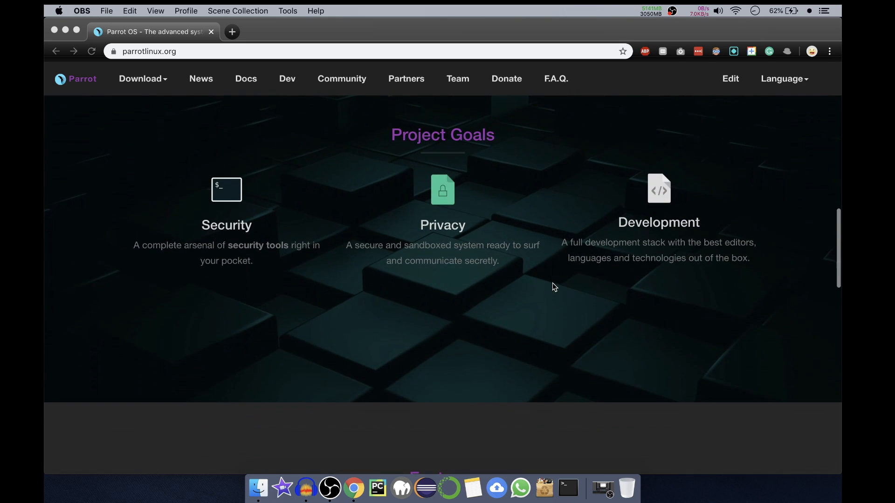
mouse_move(712, 261)
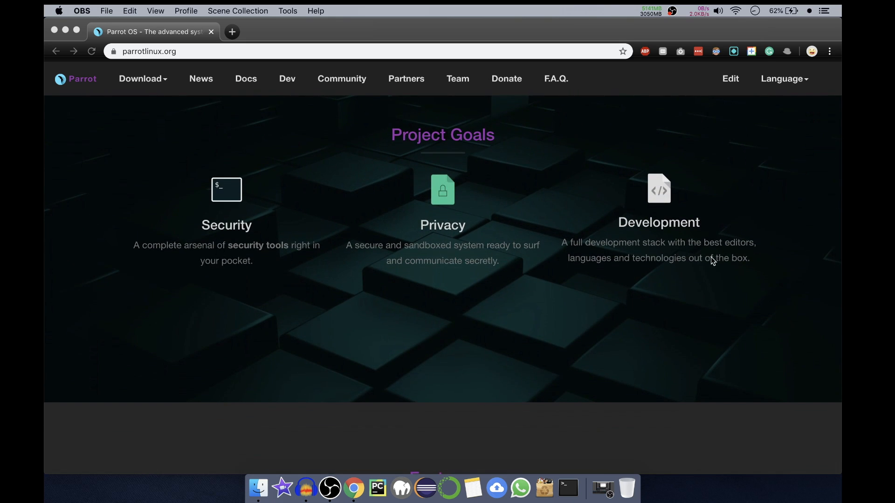
mouse_move(658, 277)
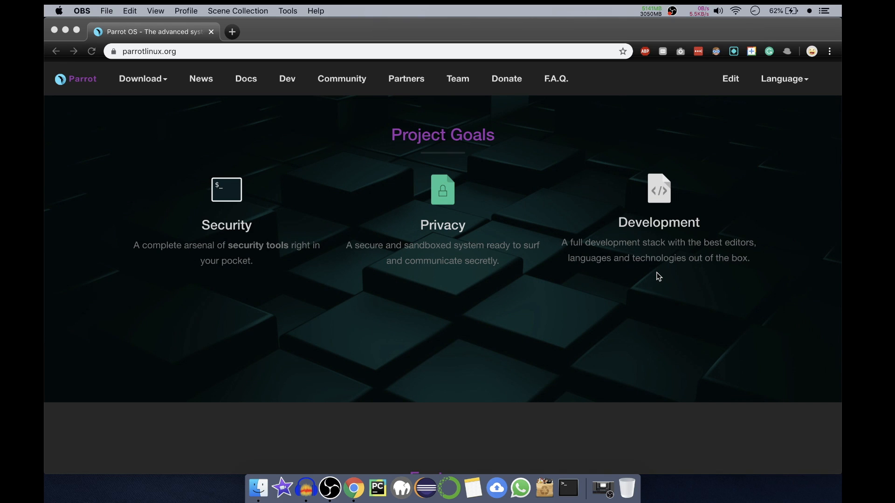
scroll("down", 3)
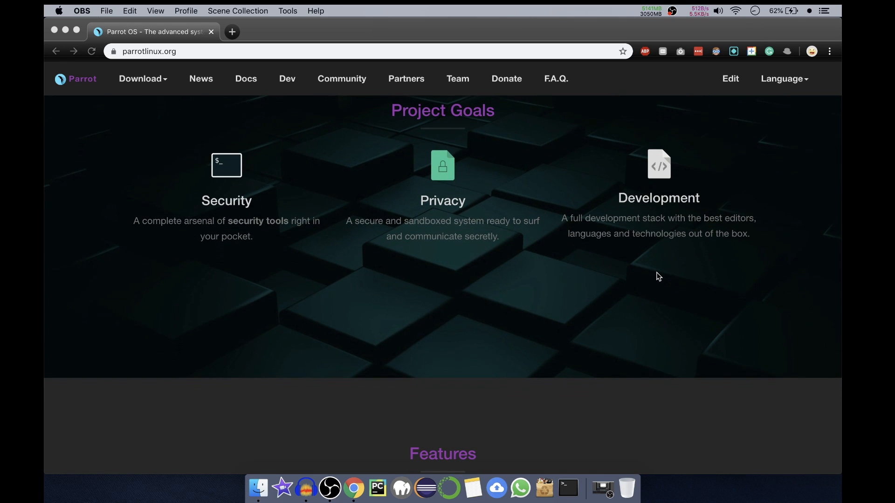
scroll("down", 3)
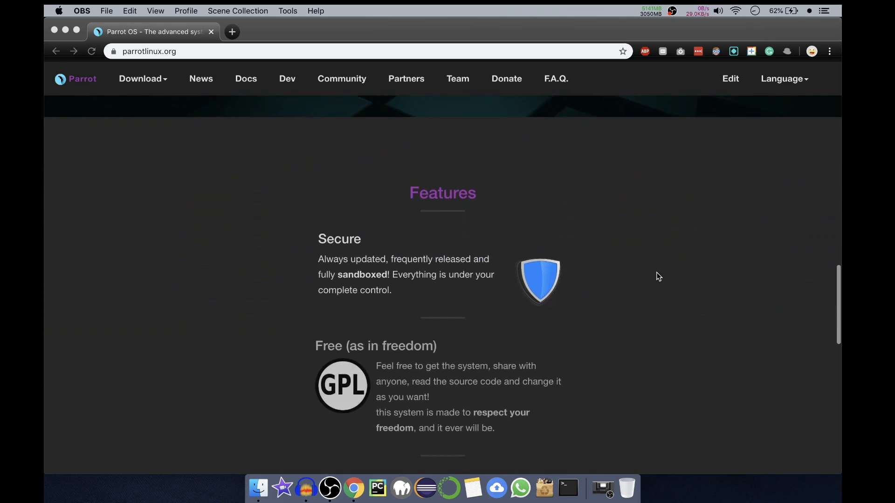
scroll("down", 3)
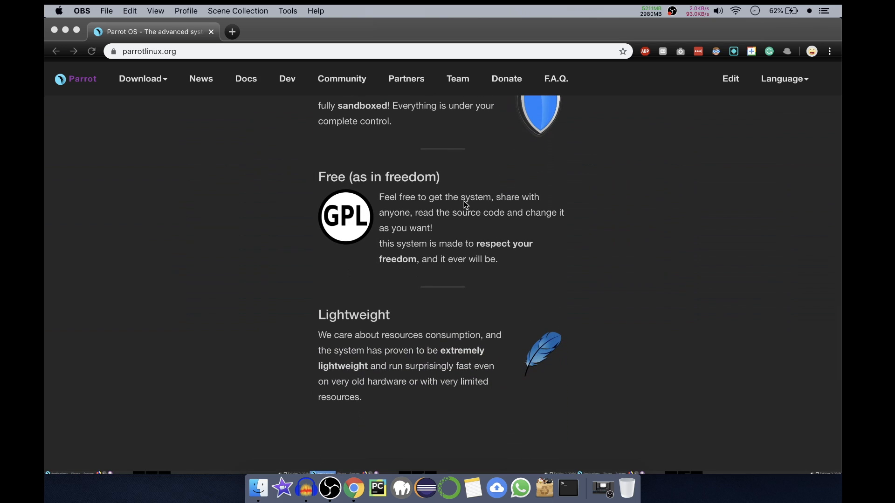
scroll("down", 3)
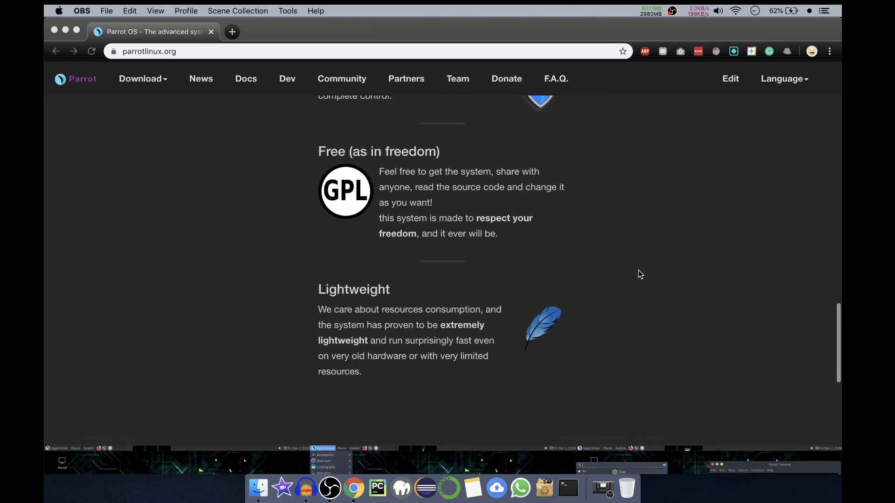
scroll("down", 3)
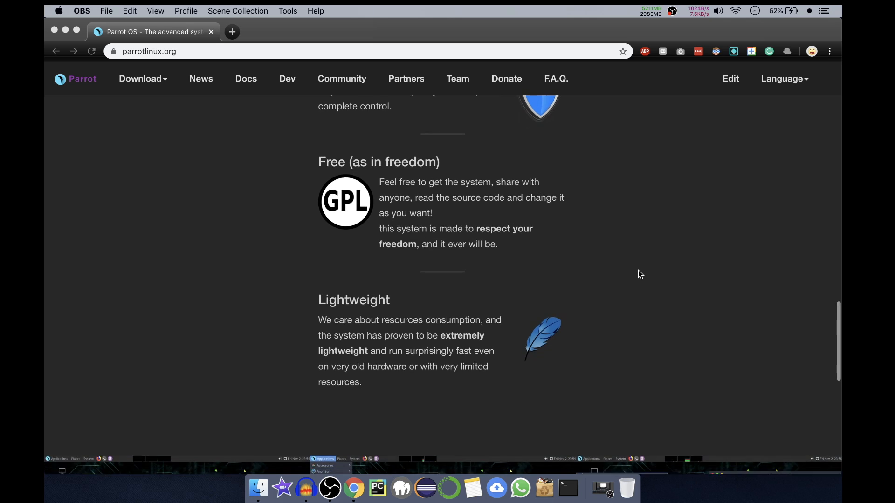
scroll("down", 3)
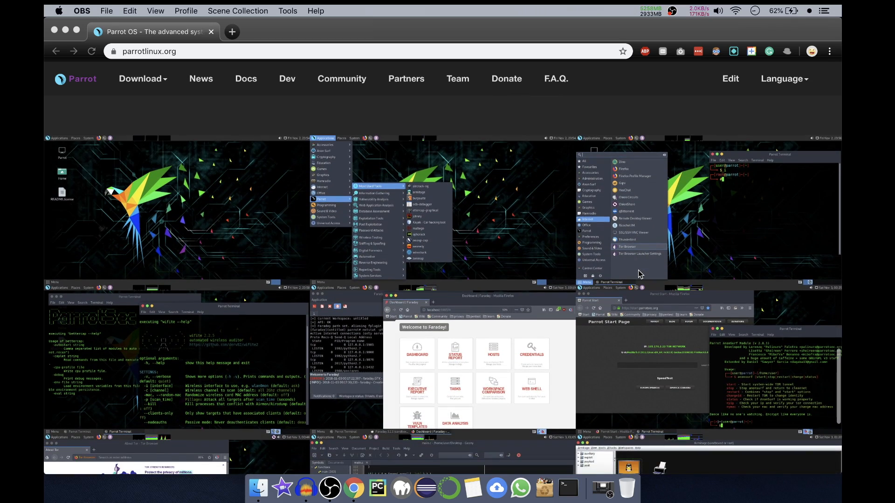
scroll("down", 3)
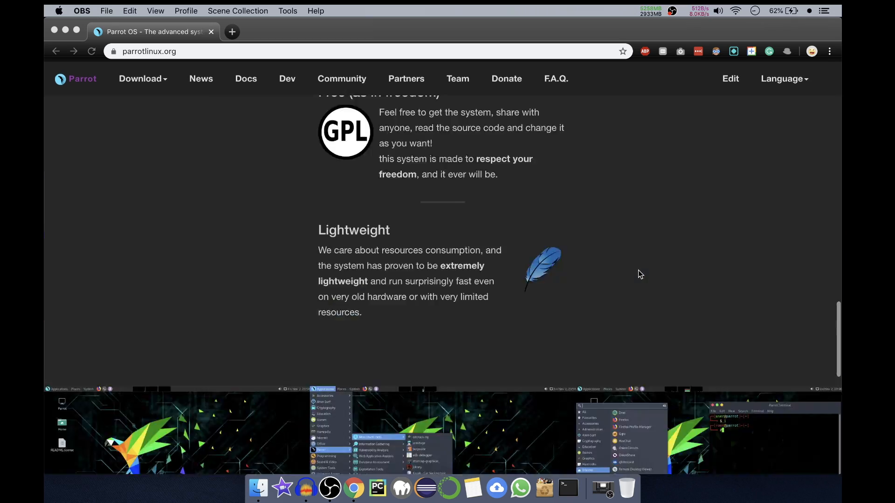
scroll("up", 3)
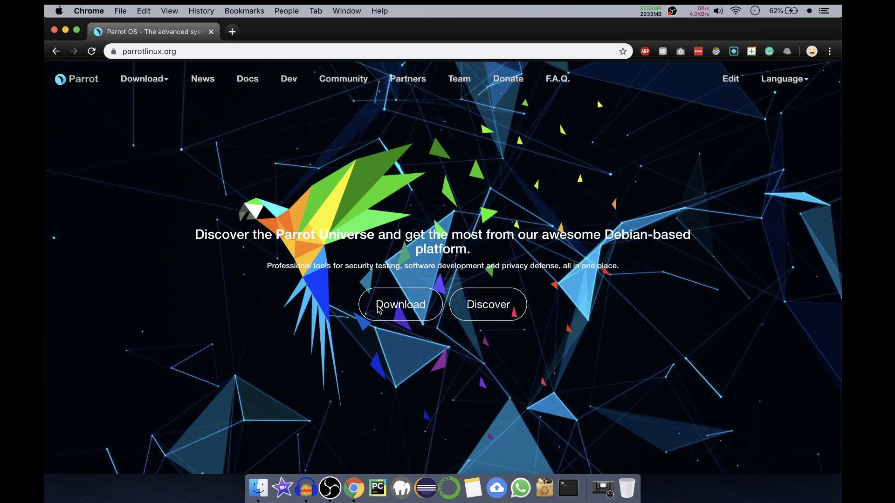
left_click(400, 305)
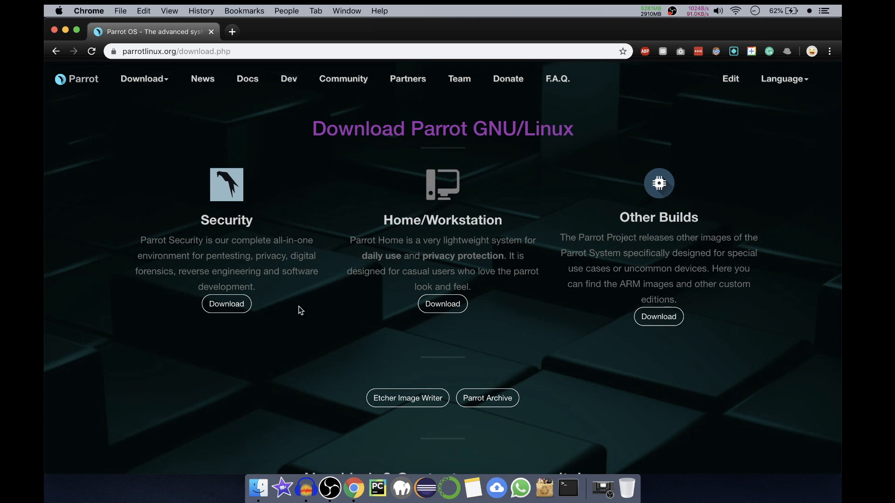
mouse_move(243, 213)
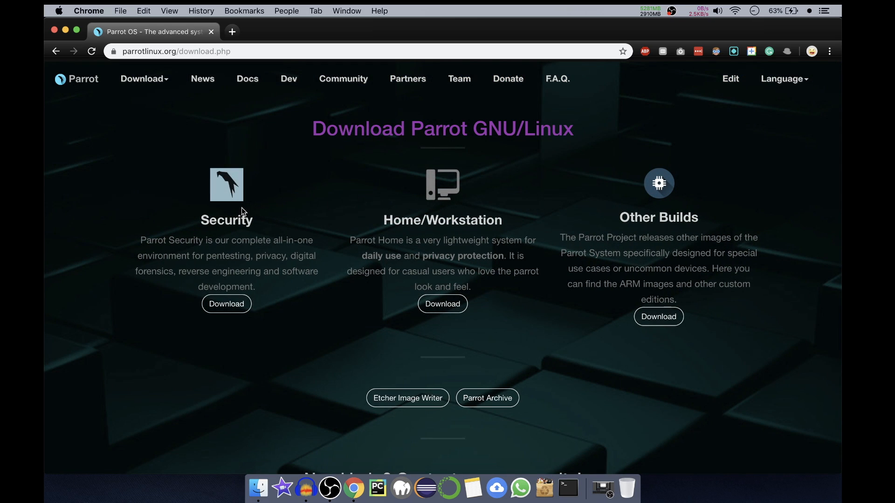
mouse_move(215, 249)
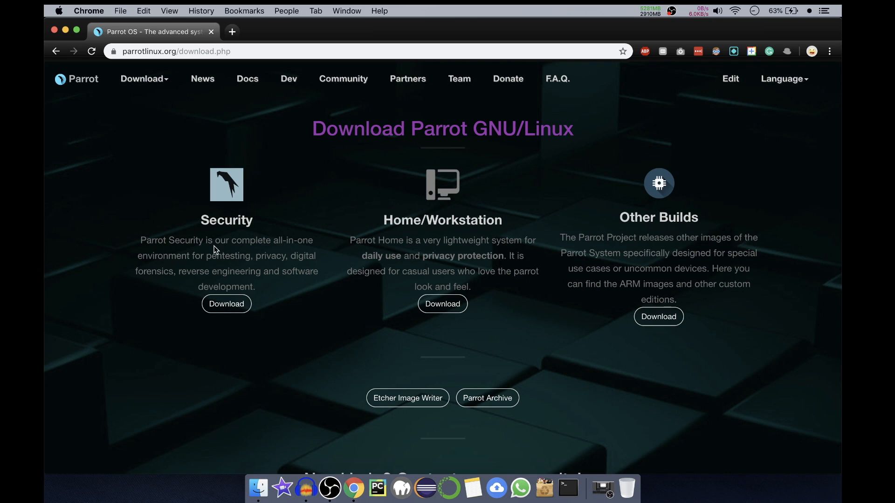
mouse_move(290, 277)
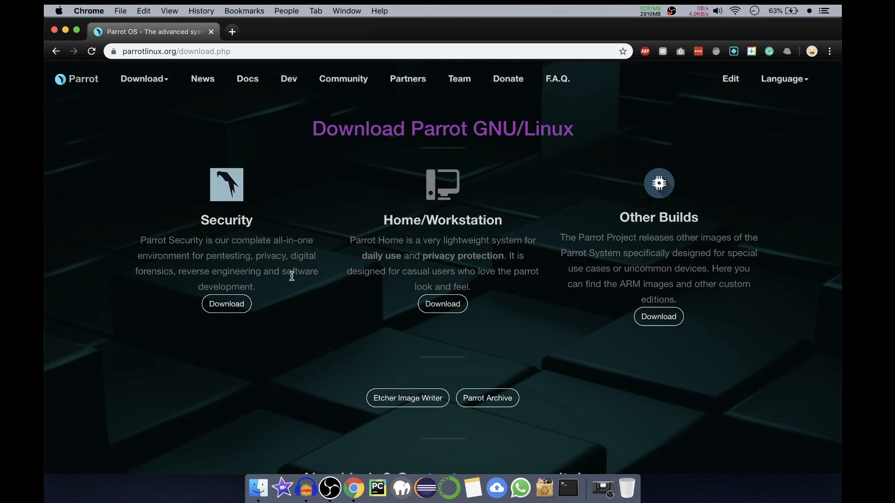
mouse_move(312, 301)
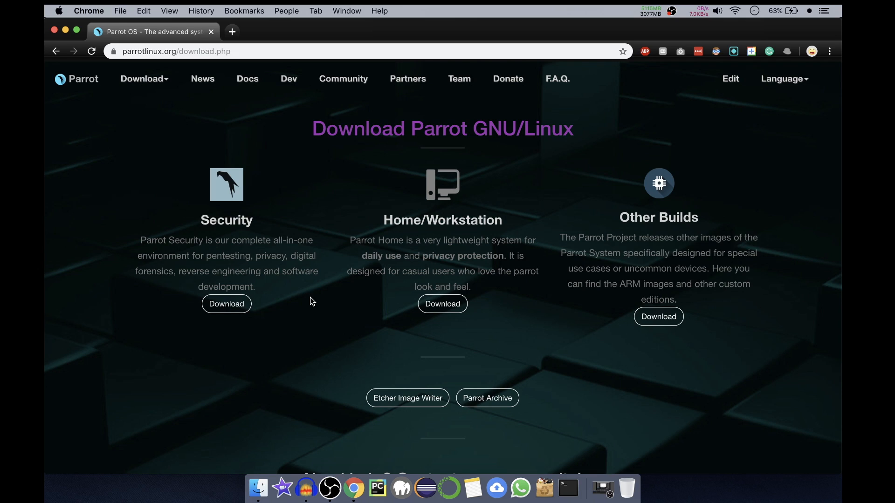
mouse_move(392, 223)
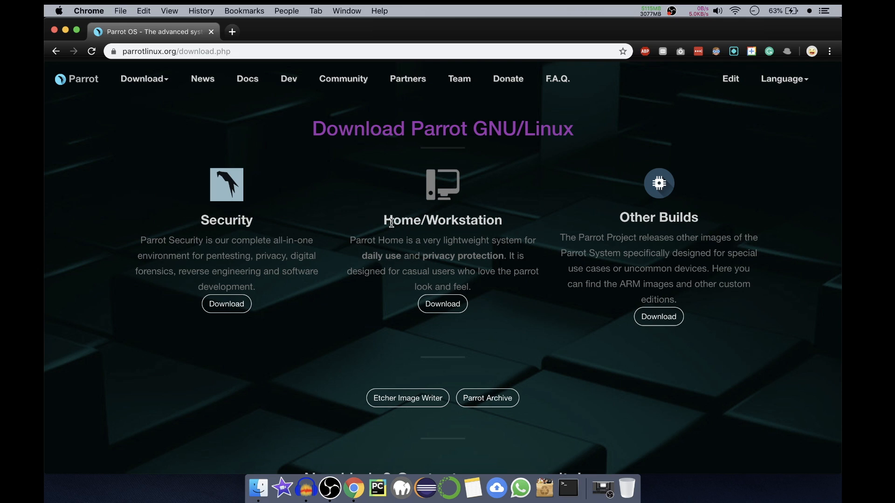
mouse_move(511, 250)
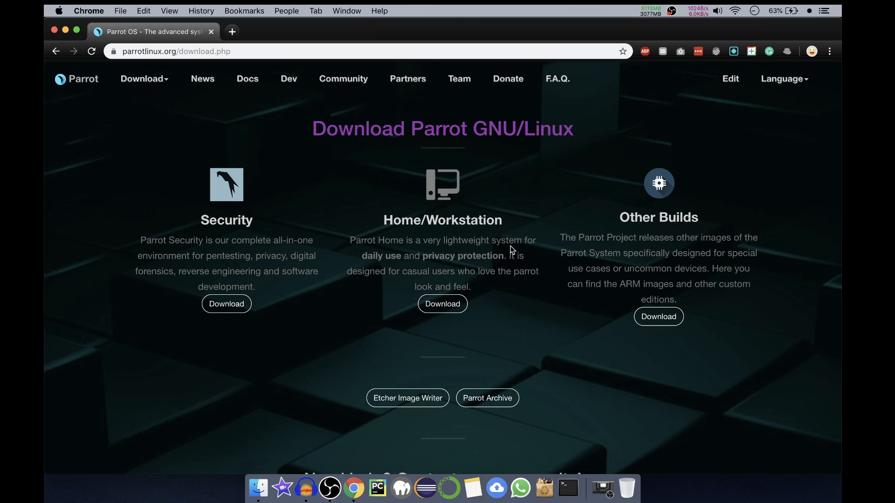
mouse_move(513, 267)
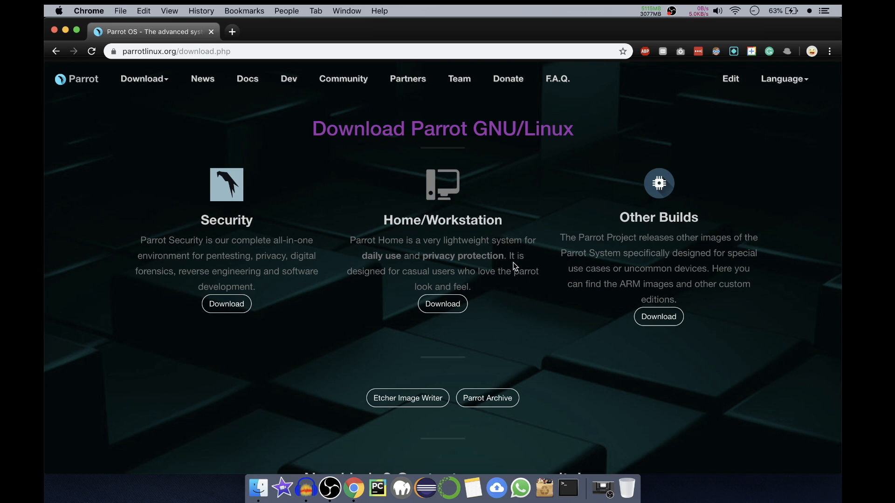
mouse_move(514, 292)
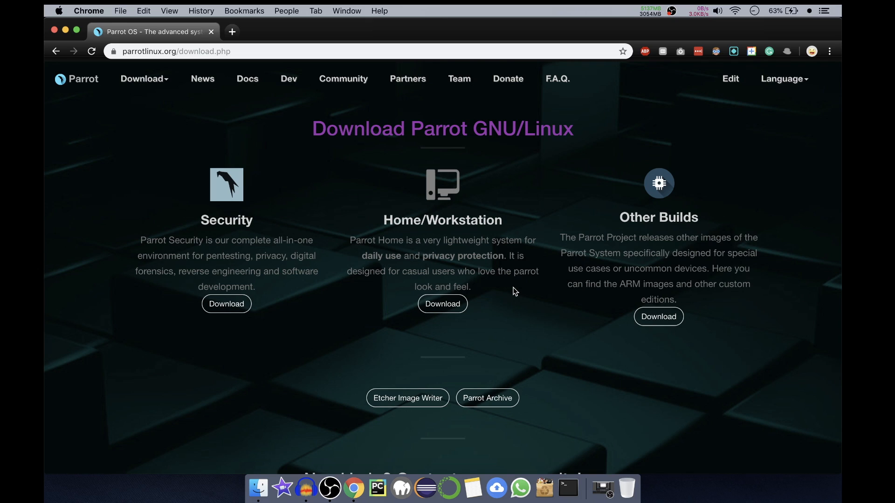
mouse_move(661, 242)
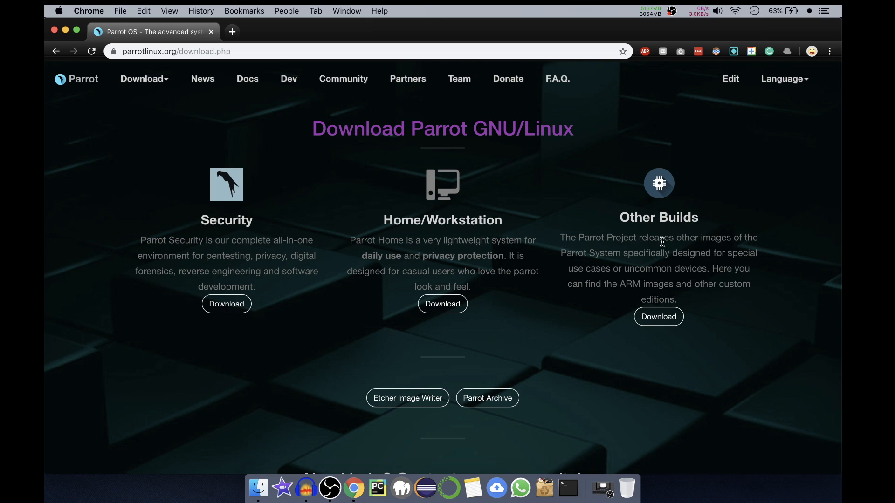
mouse_move(691, 249)
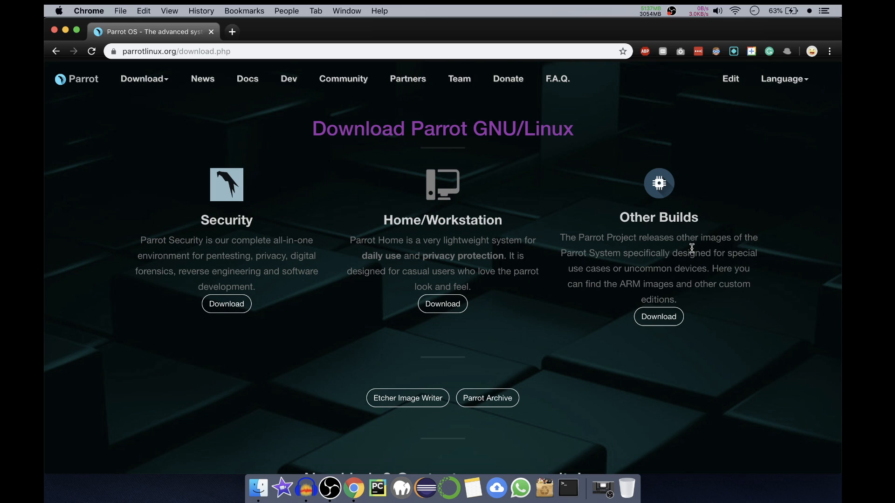
mouse_move(616, 280)
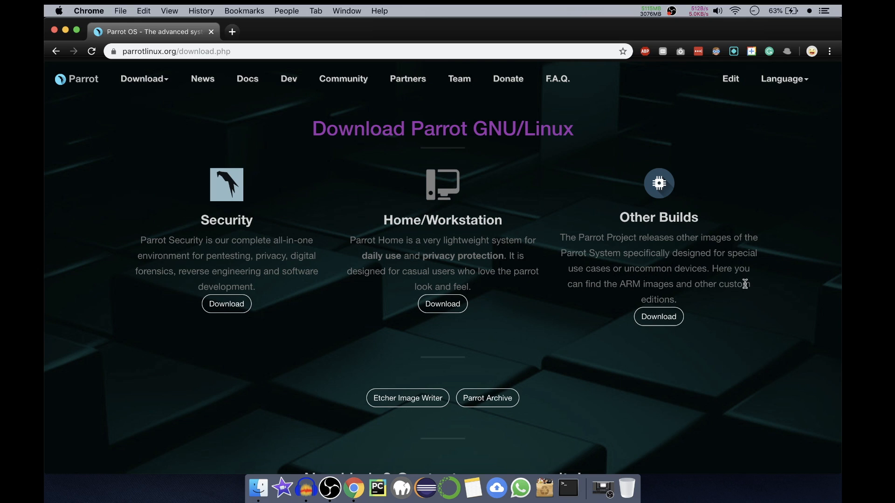
mouse_move(390, 374)
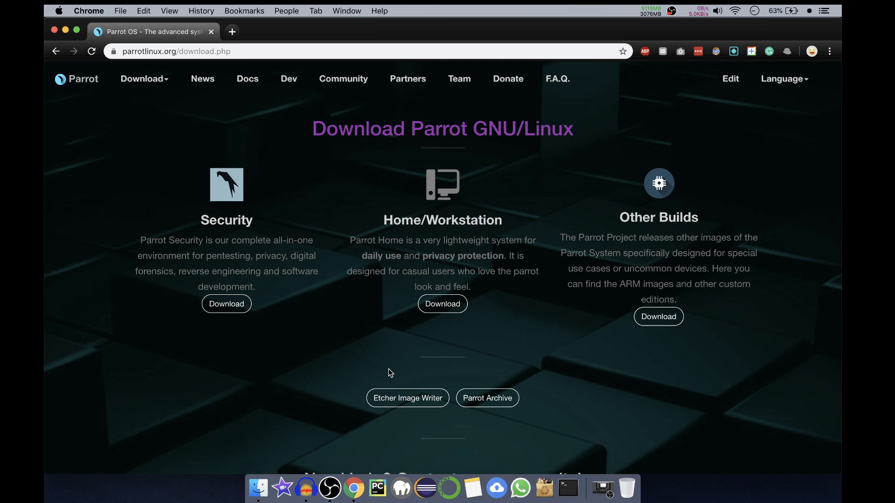
mouse_move(407, 398)
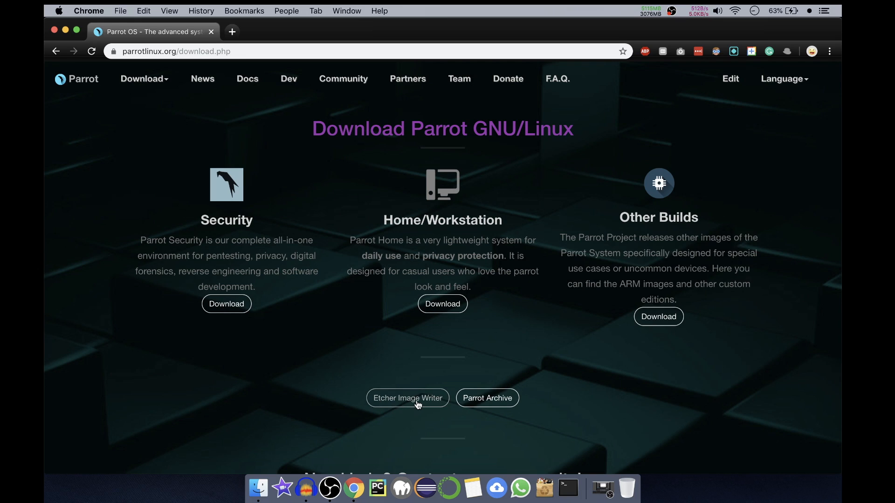
mouse_move(408, 398)
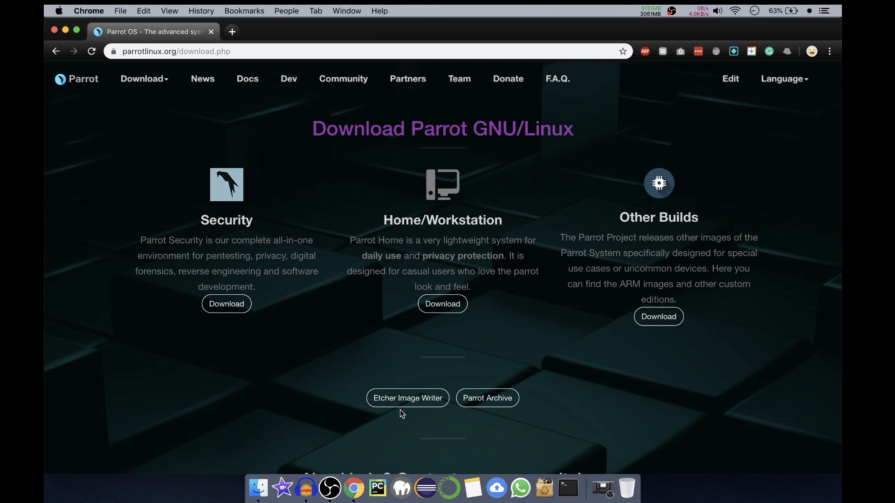
mouse_move(409, 411)
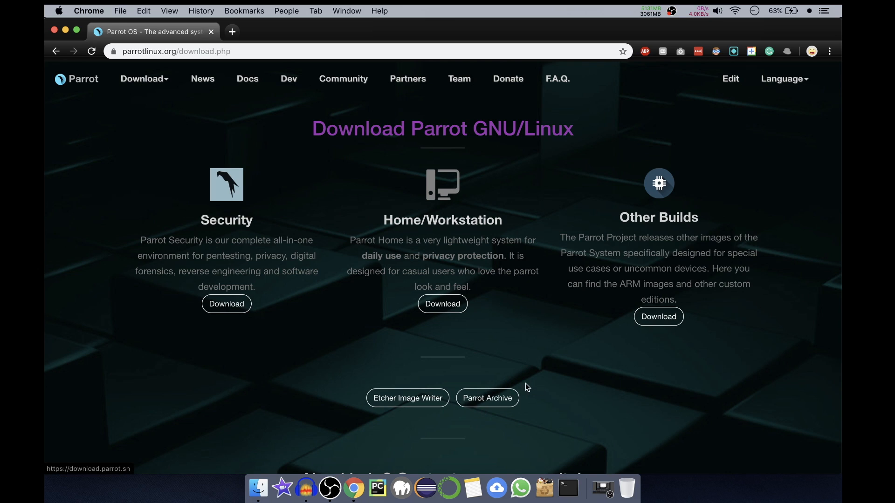
mouse_move(226, 303)
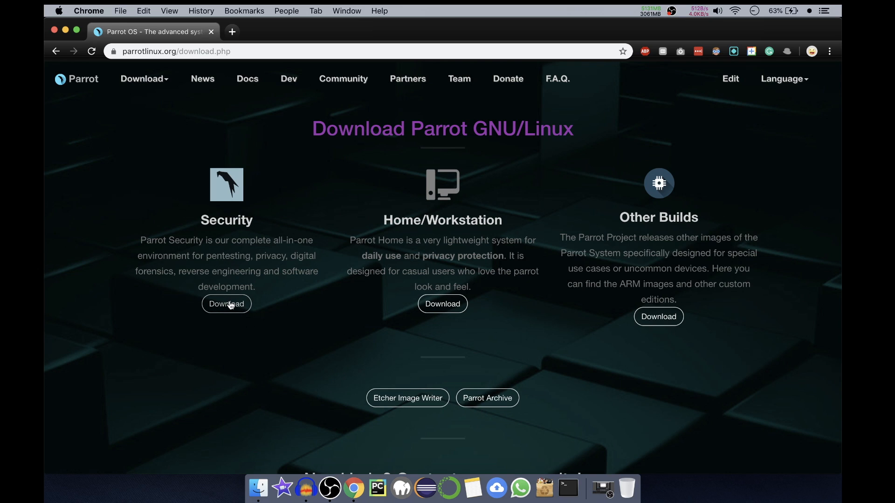
Step: Open the Security downloads and review the virtual appliance card's MATE interface and OVA format details
left_click(226, 303)
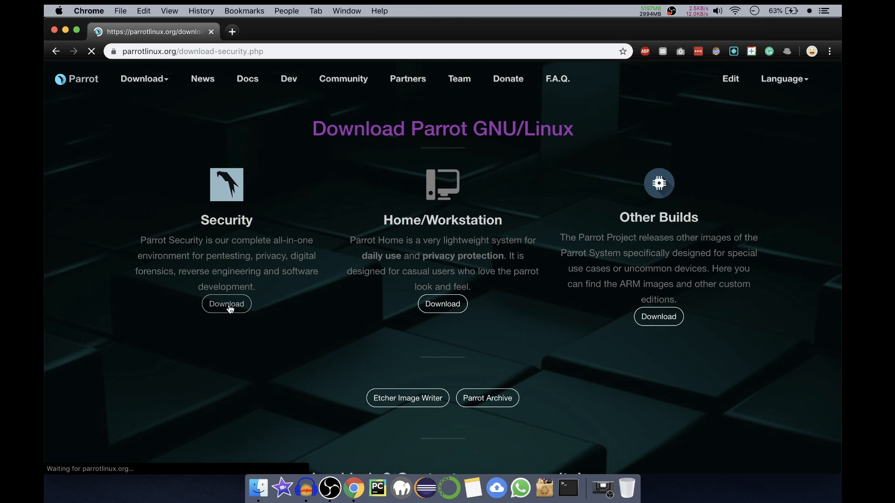
left_click(226, 304)
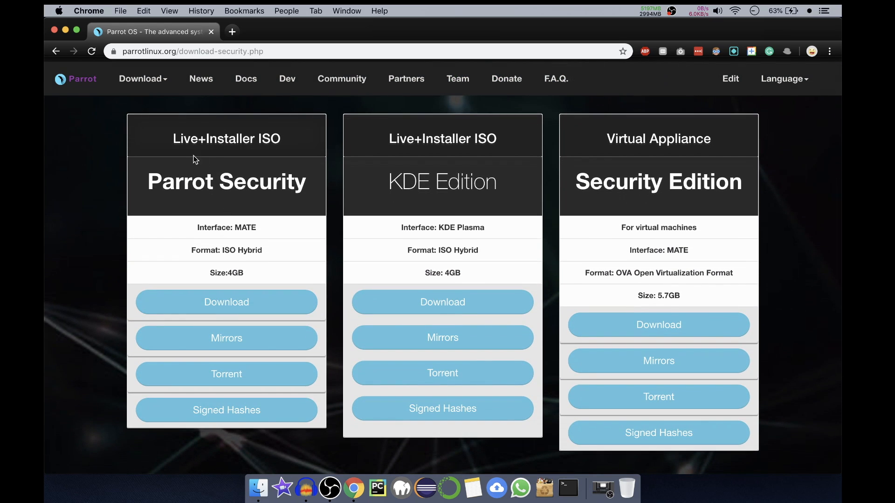
mouse_move(272, 144)
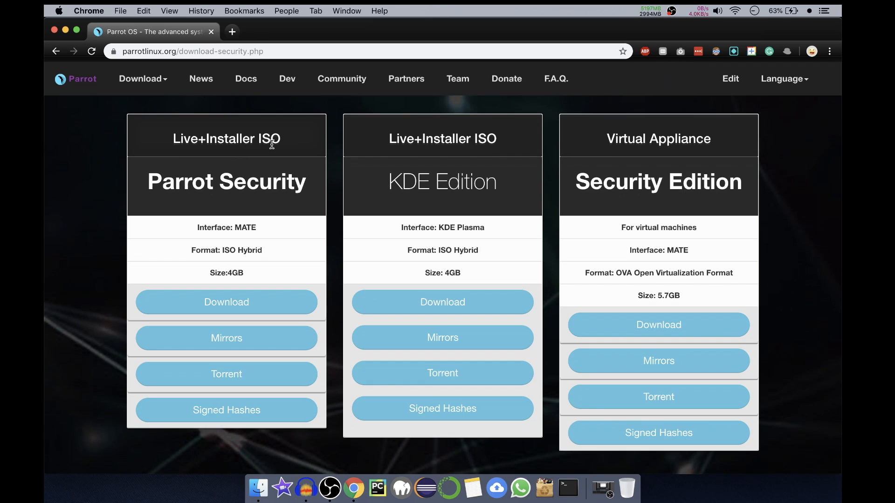
mouse_move(499, 148)
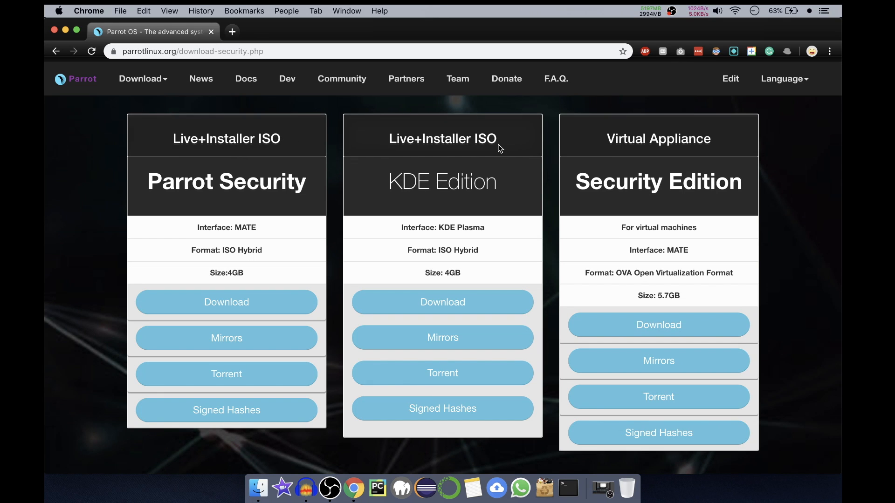
mouse_move(406, 213)
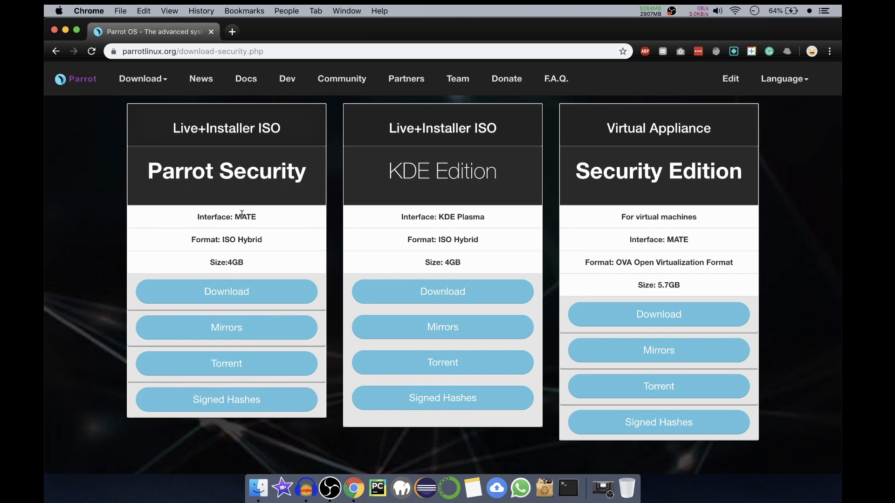
mouse_move(375, 231)
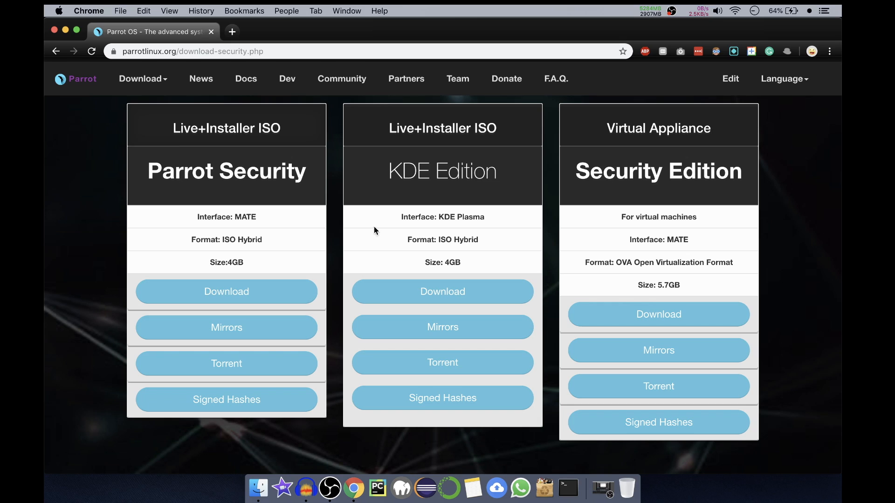
mouse_move(492, 233)
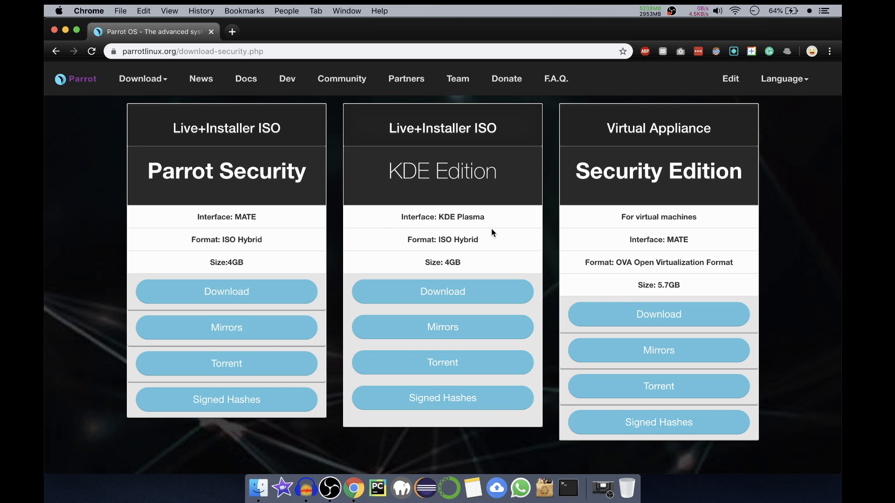
mouse_move(421, 257)
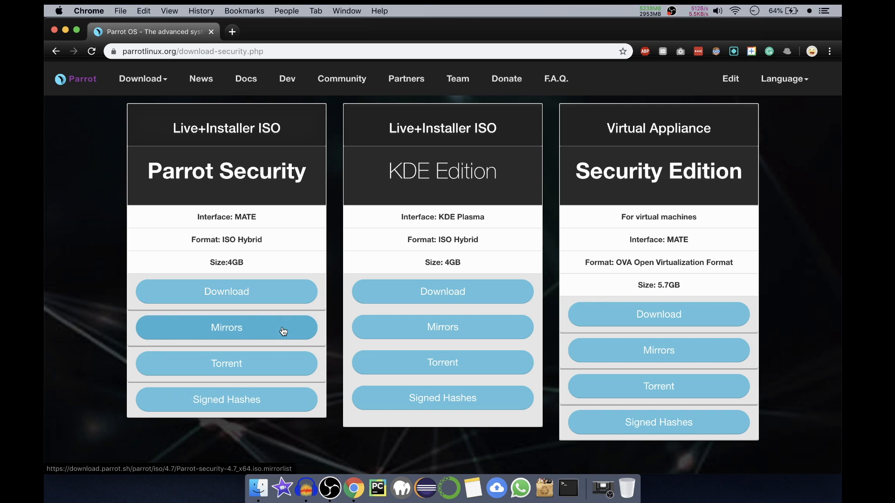
mouse_move(284, 366)
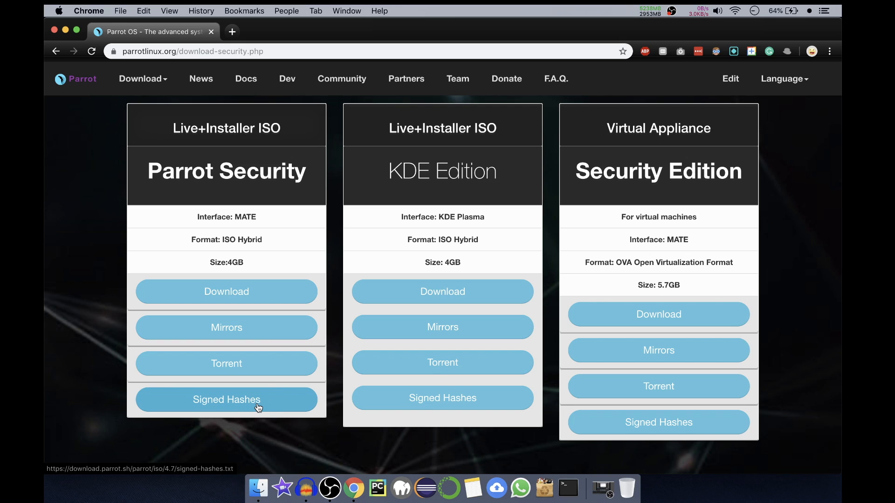
mouse_move(312, 300)
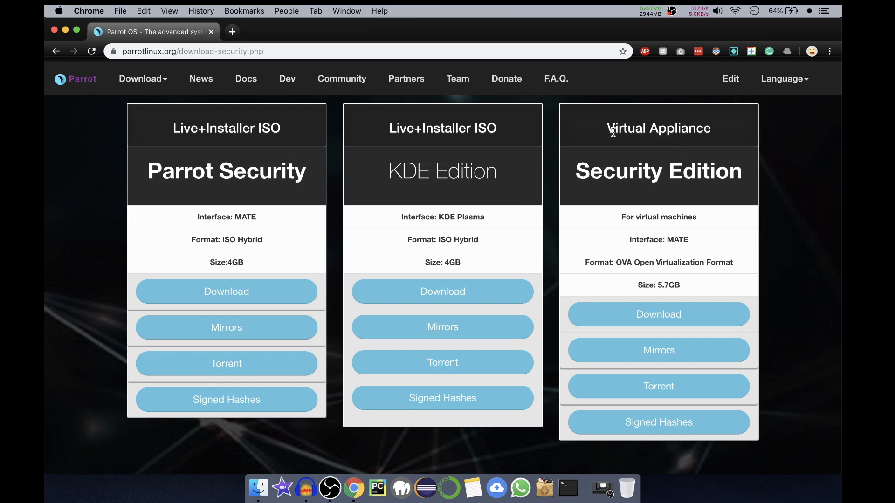
mouse_move(604, 145)
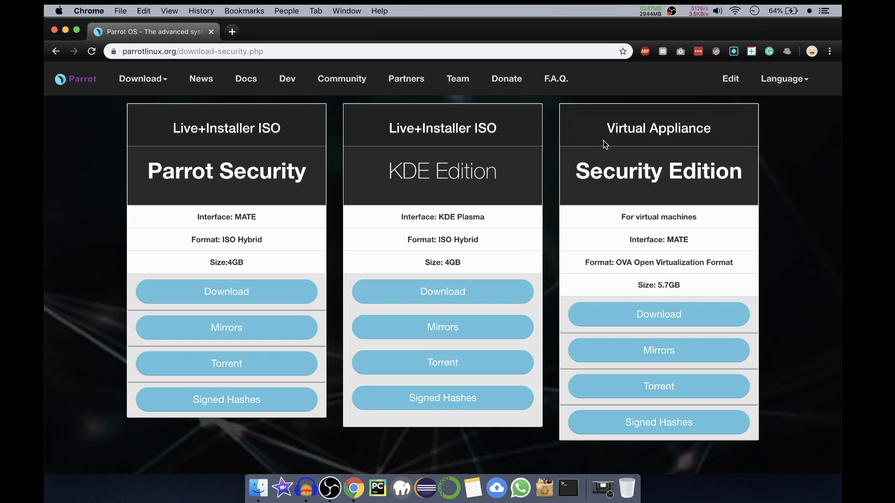
mouse_move(722, 105)
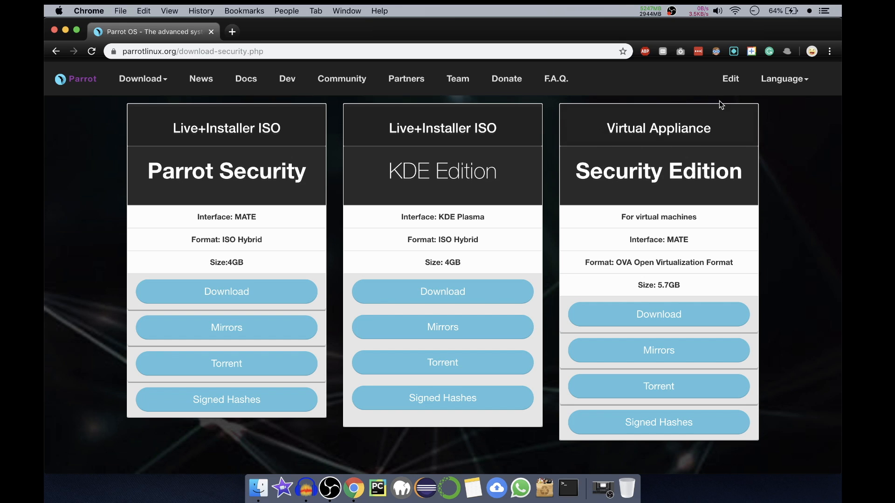
mouse_move(715, 240)
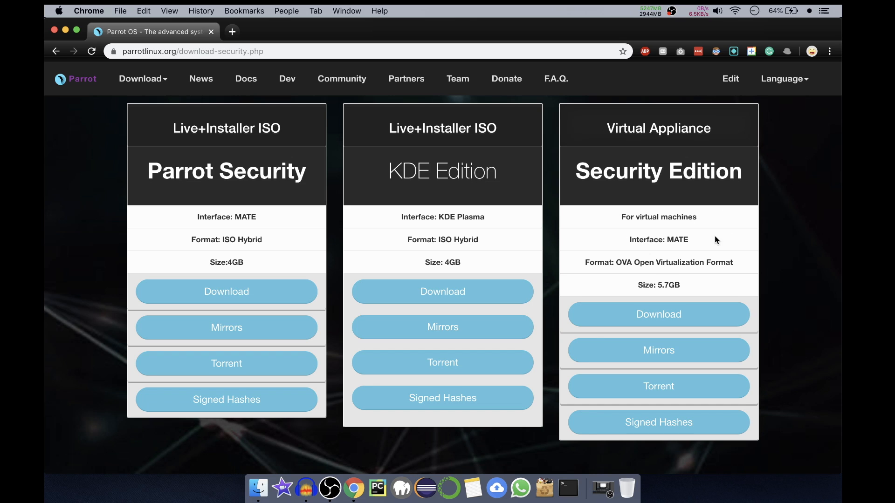
double_click(658, 240)
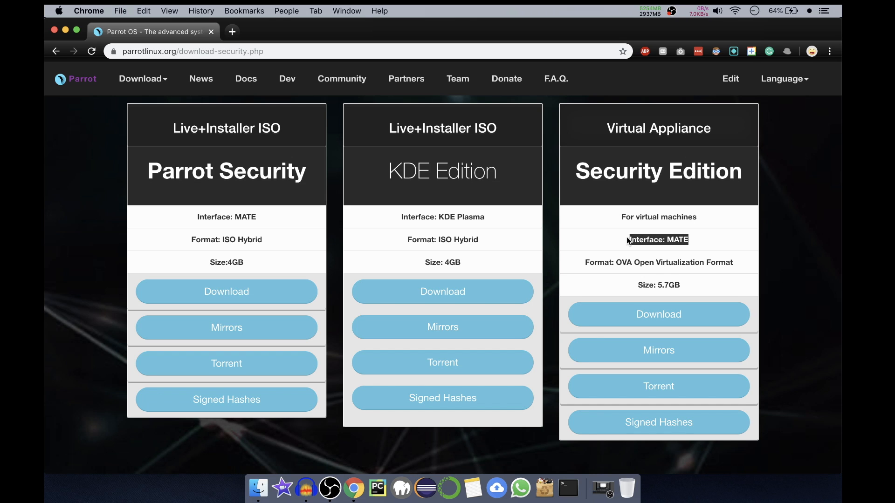
mouse_move(785, 258)
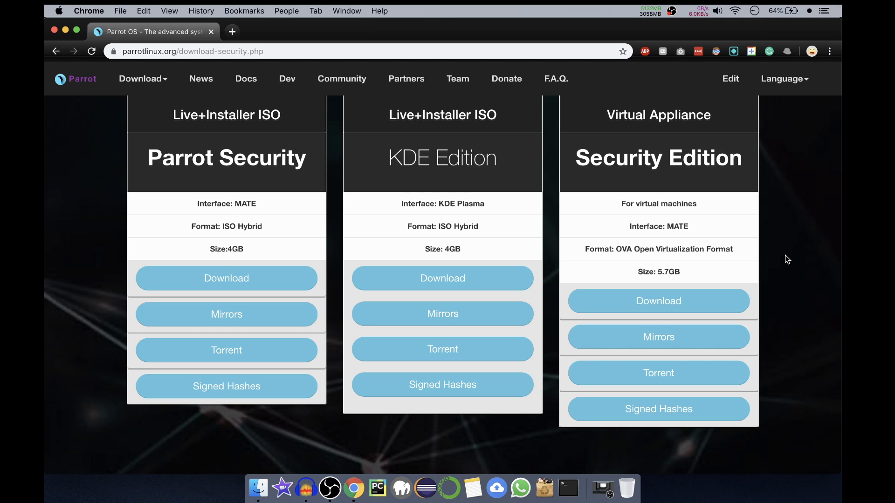
mouse_move(615, 261)
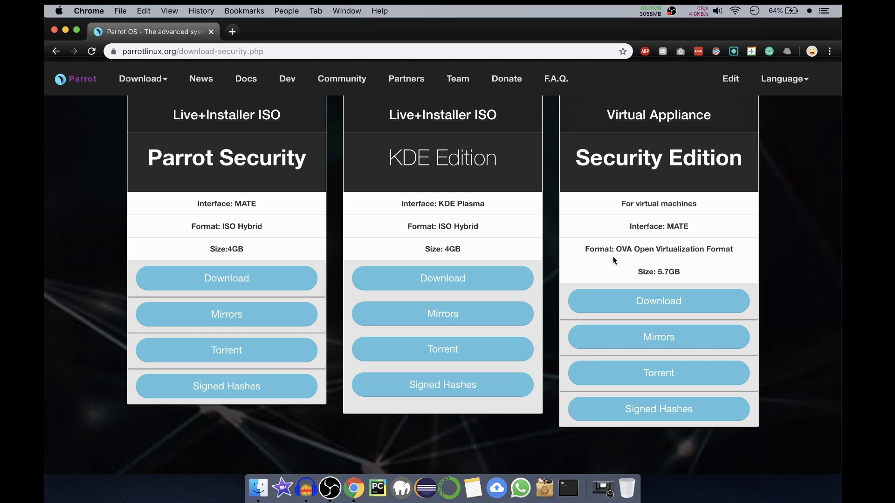
mouse_move(629, 224)
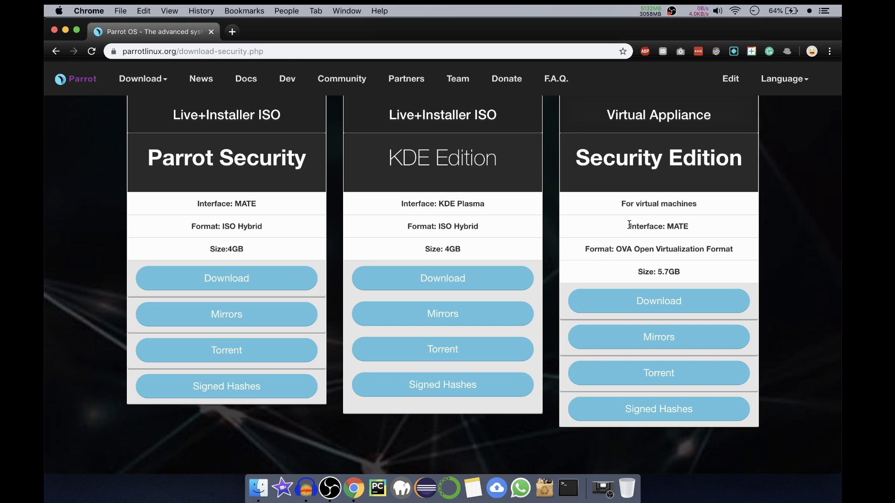
mouse_move(621, 203)
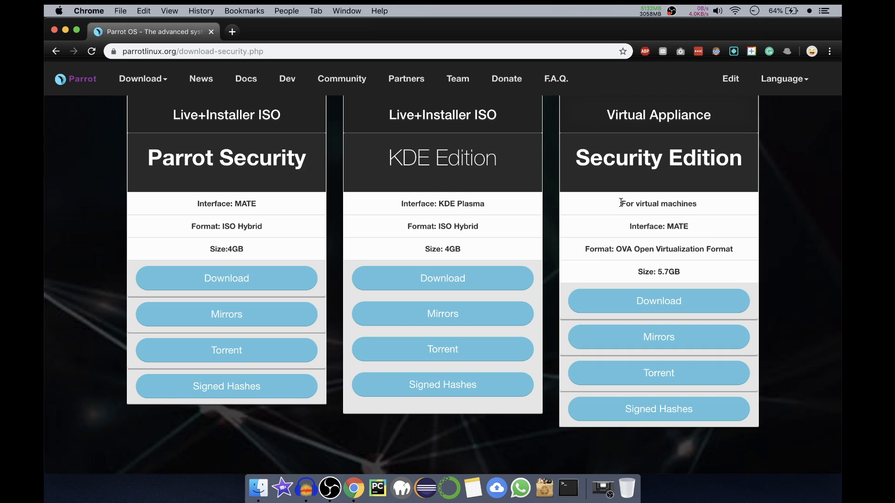
double_click(658, 204)
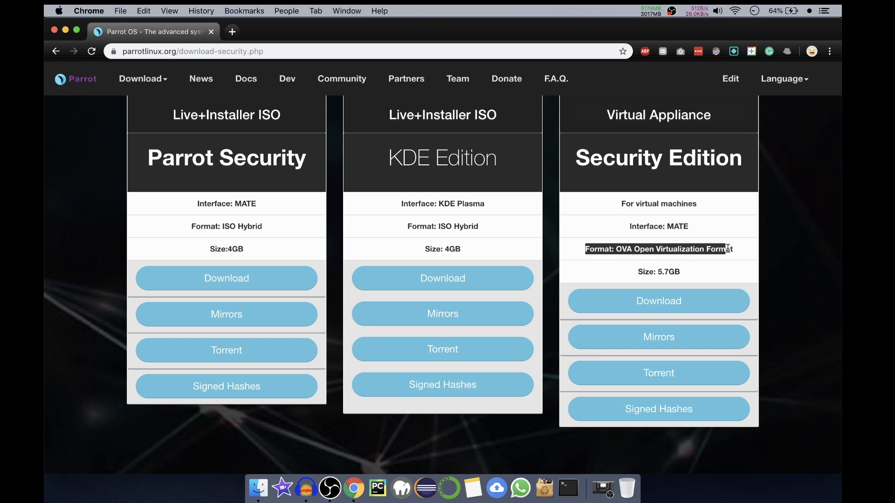
mouse_move(736, 251)
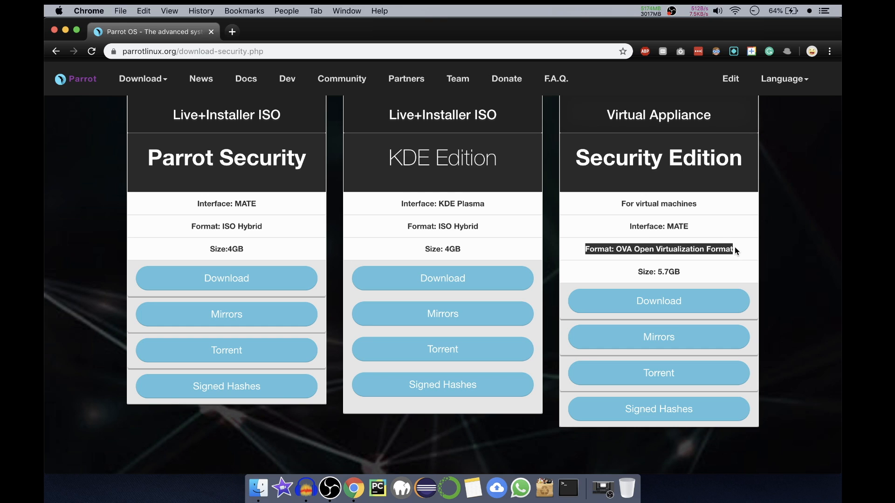
scroll("down", 3)
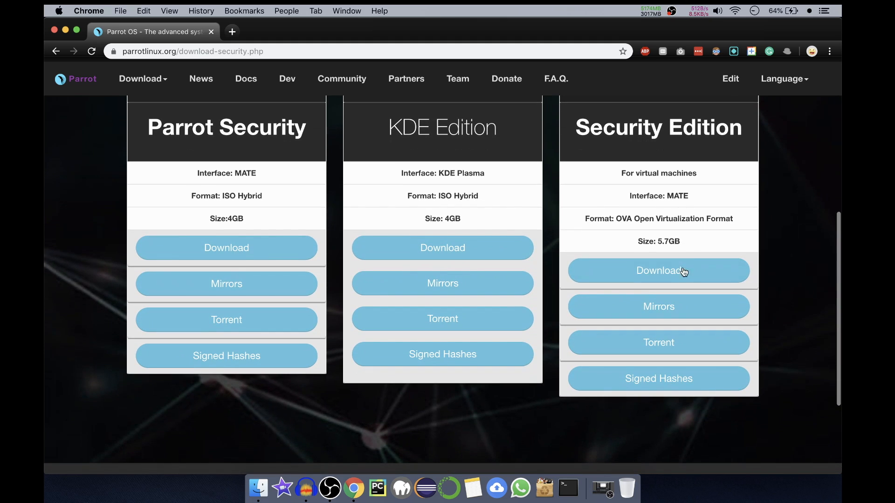
Step: Download the Security Edition virtual appliance OVA and reveal the downloading file in its folder
left_click(658, 270)
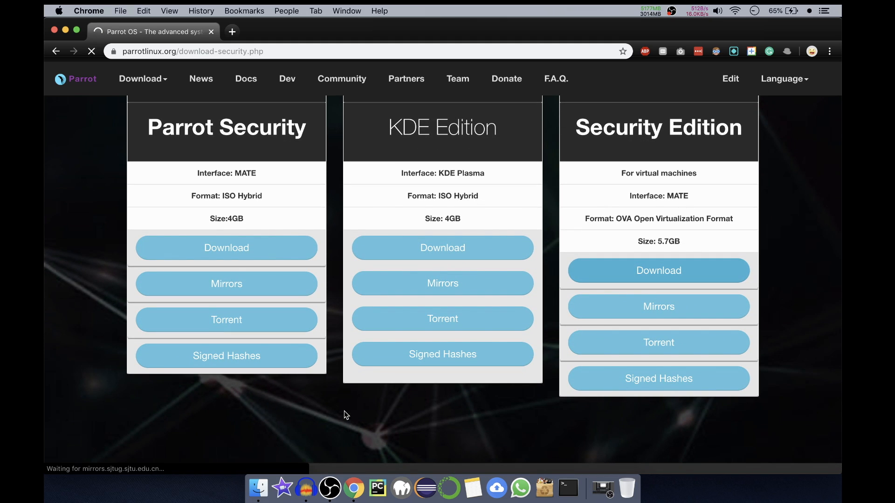
left_click(657, 271)
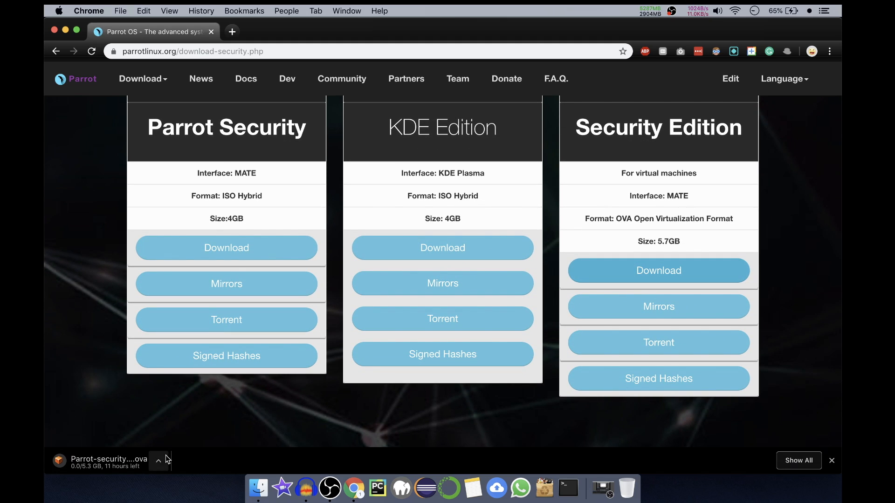
left_click(165, 461)
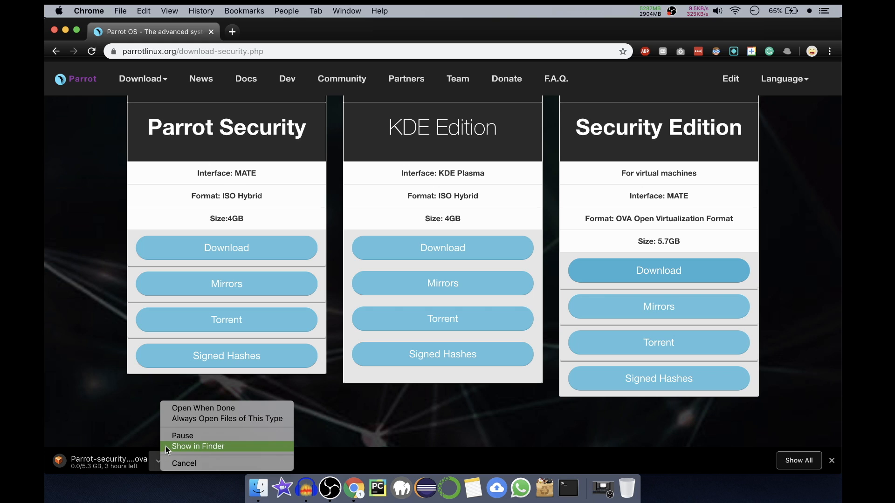
left_click(183, 463)
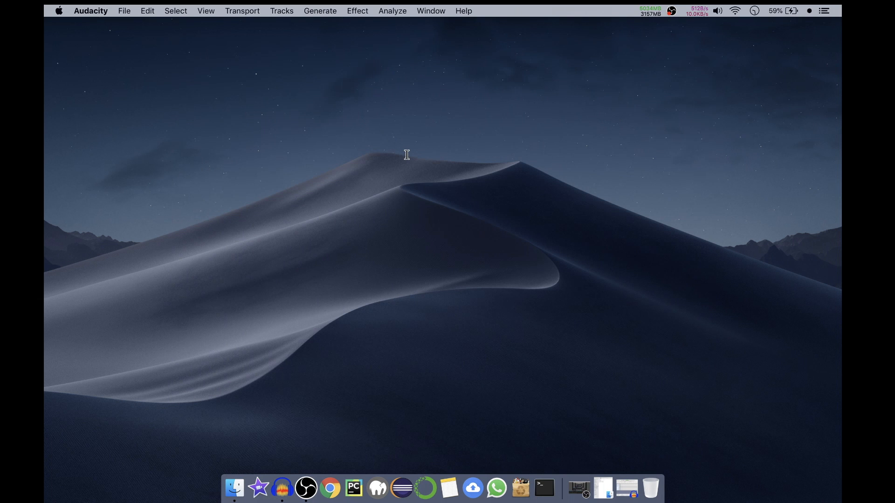
Step: Launch VirtualBox Manager and show the File menu with the Import Appliance option
type("virtualBox")
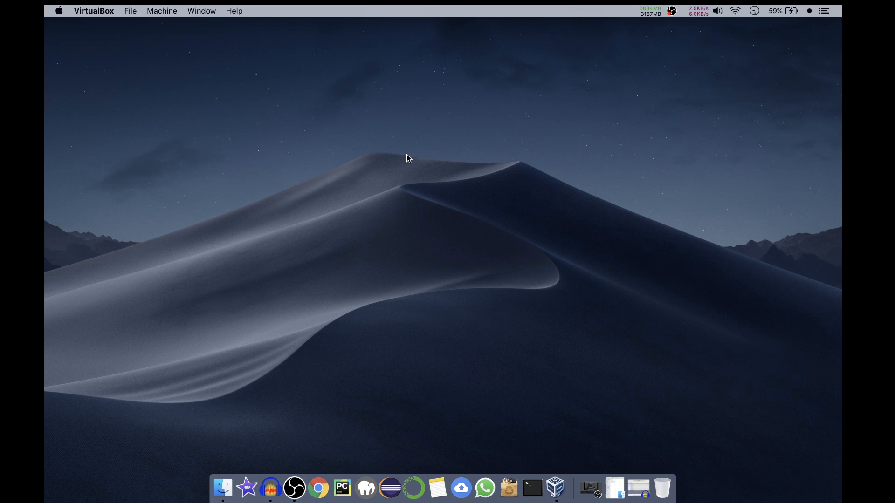
left_click(555, 487)
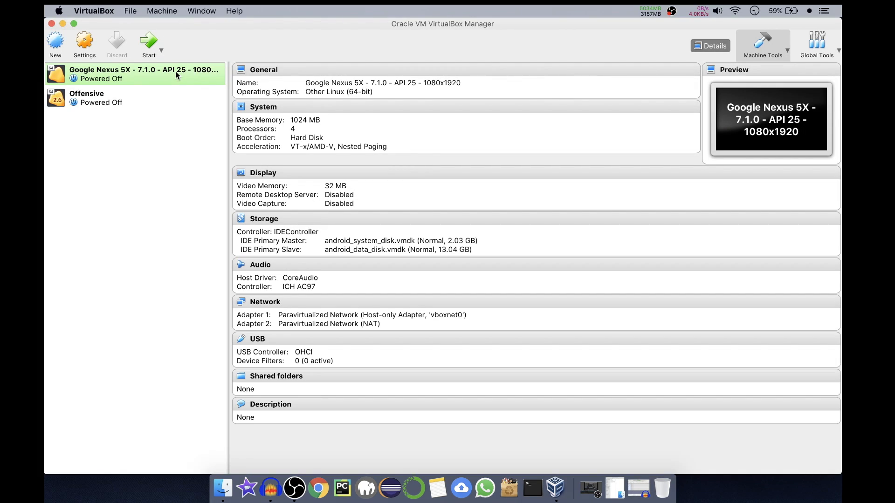
mouse_move(134, 8)
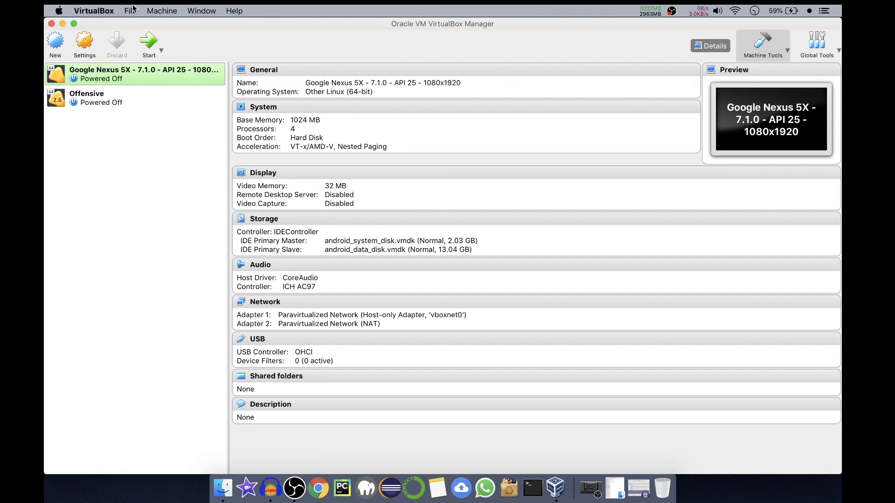
left_click(130, 10)
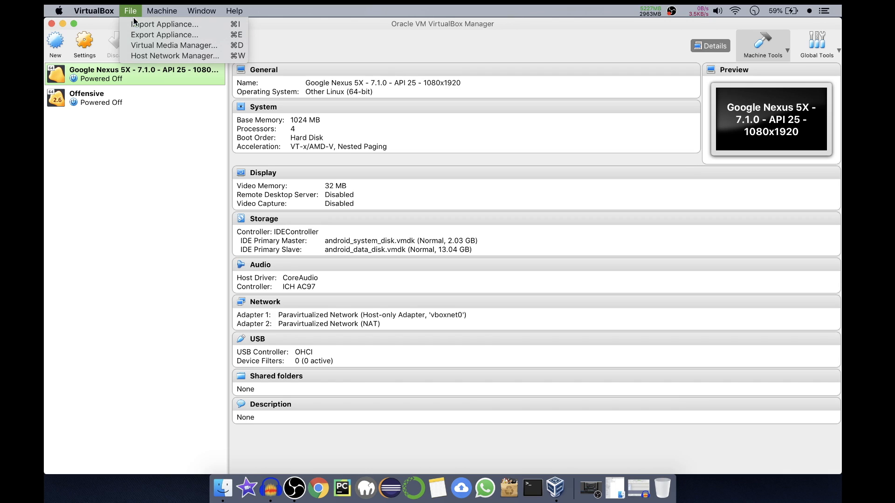
mouse_move(166, 24)
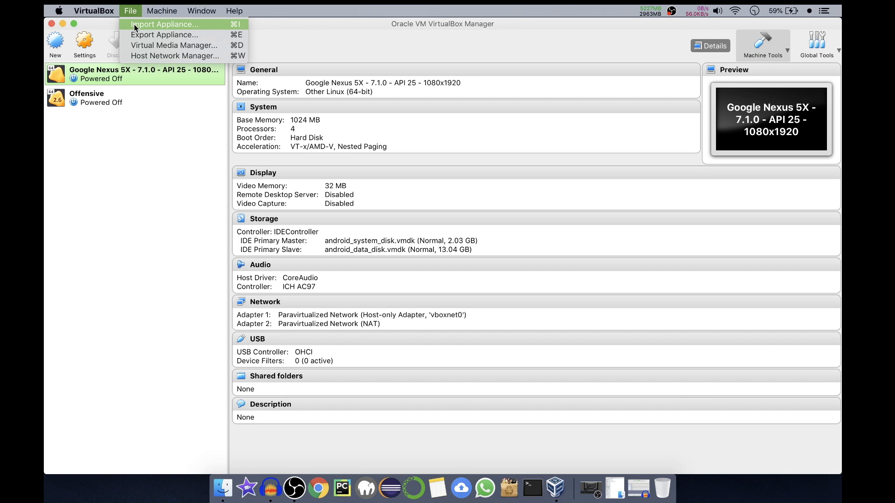
Step: Start Import Appliance and select Parrot-security-4.7_virtual.ova from the MY STUFF folder as the source
left_click(165, 24)
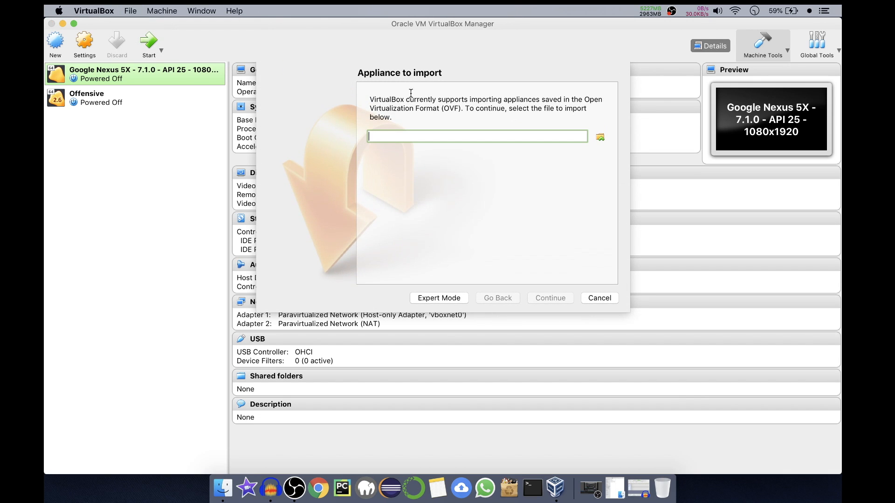
mouse_move(603, 139)
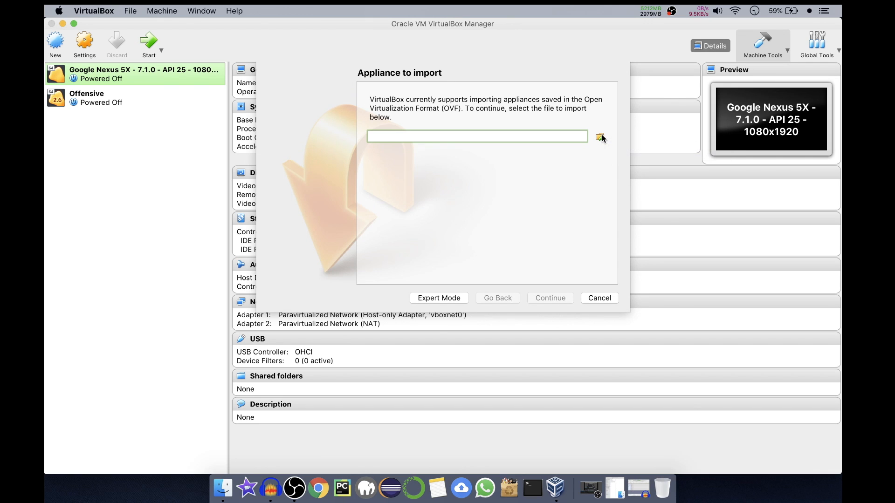
left_click(600, 138)
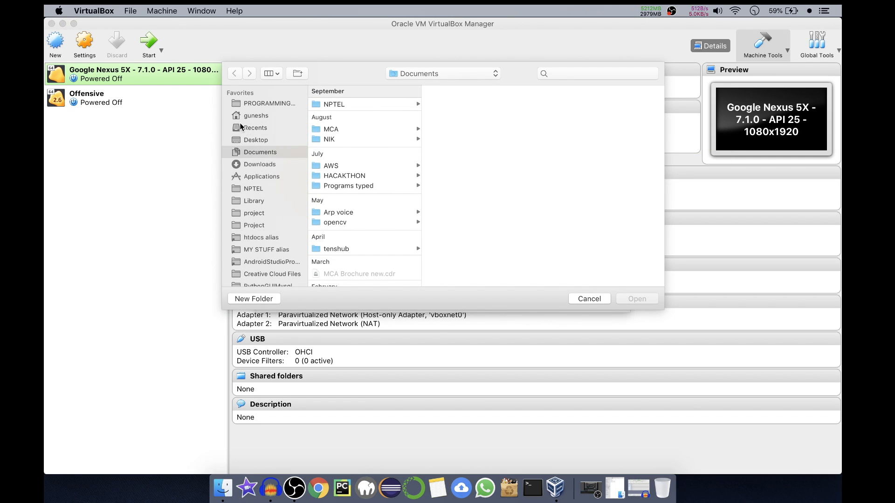
left_click(266, 250)
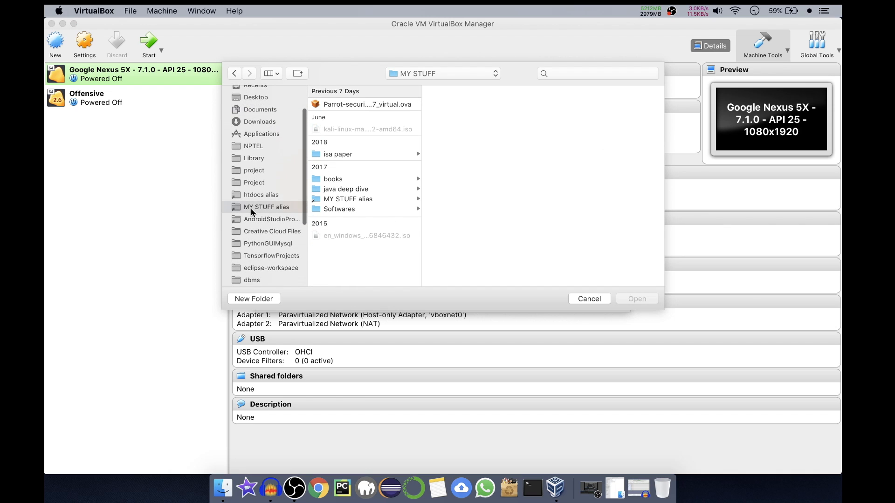
left_click(368, 104)
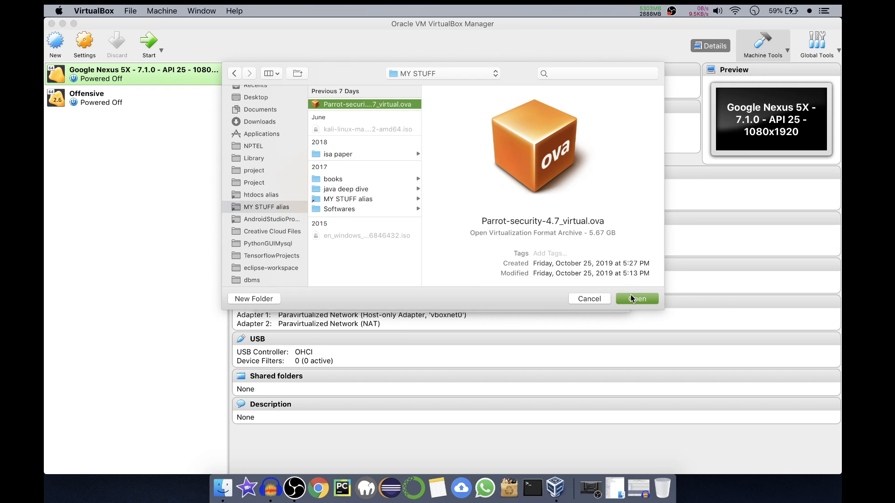
left_click(636, 299)
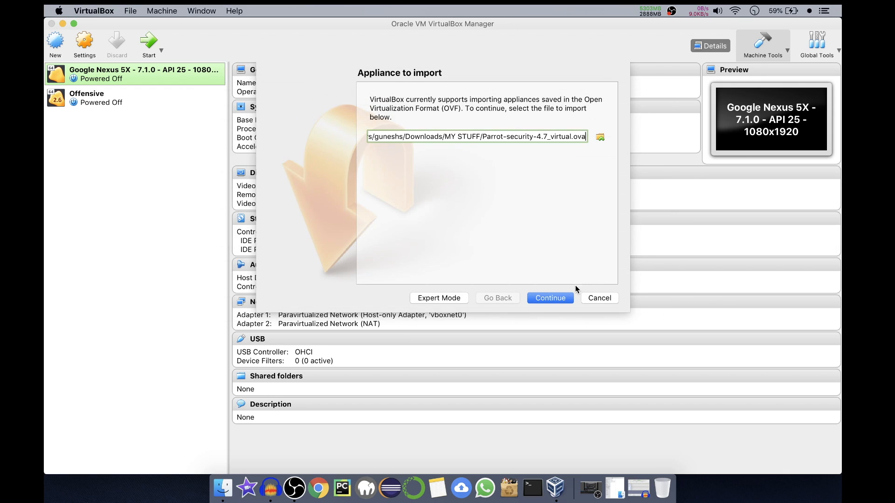
mouse_move(551, 300)
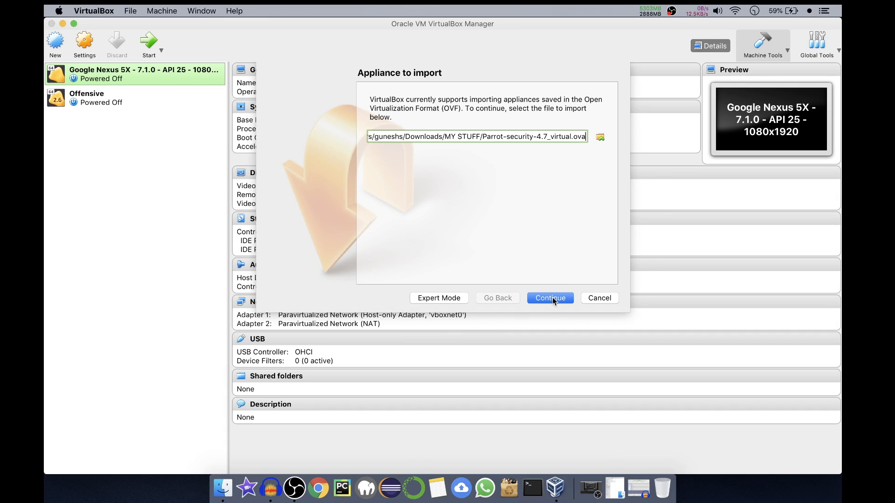
Step: Continue to the appliance settings and review Debian 64-bit, 4 CPUs, 4096 MB RAM and the SATA disk image
left_click(549, 298)
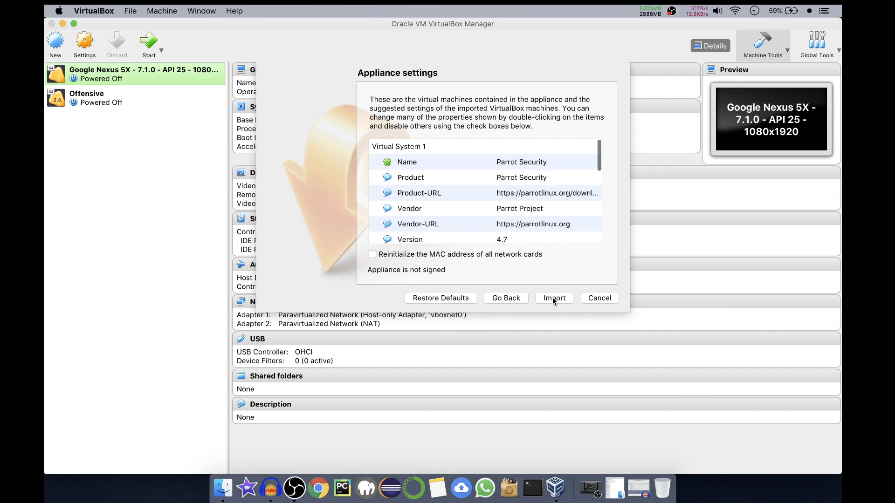
scroll("down", 3)
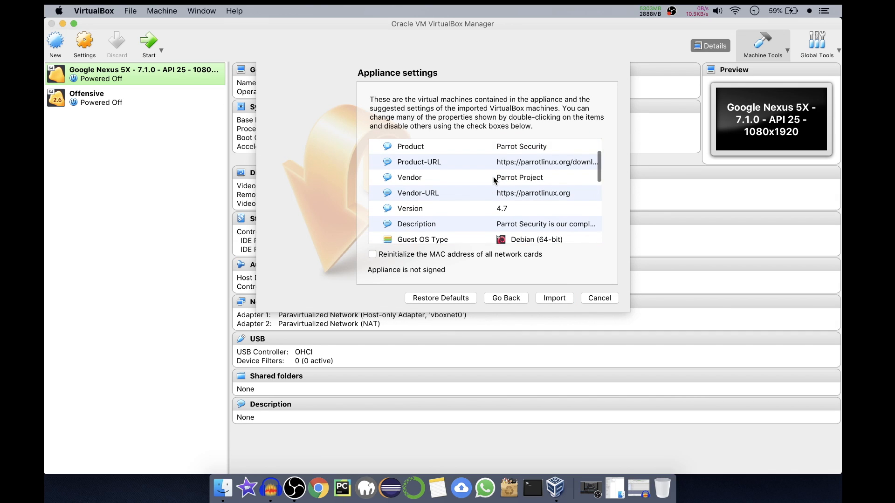
scroll("down", 3)
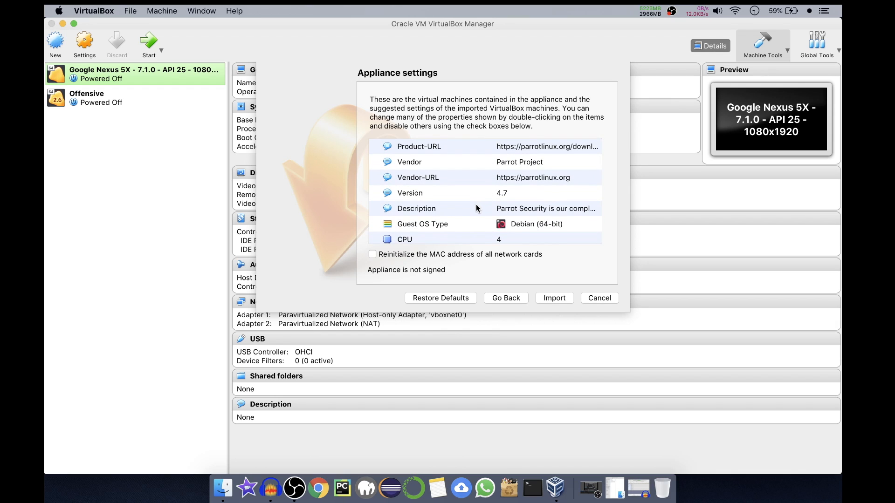
scroll("down", 3)
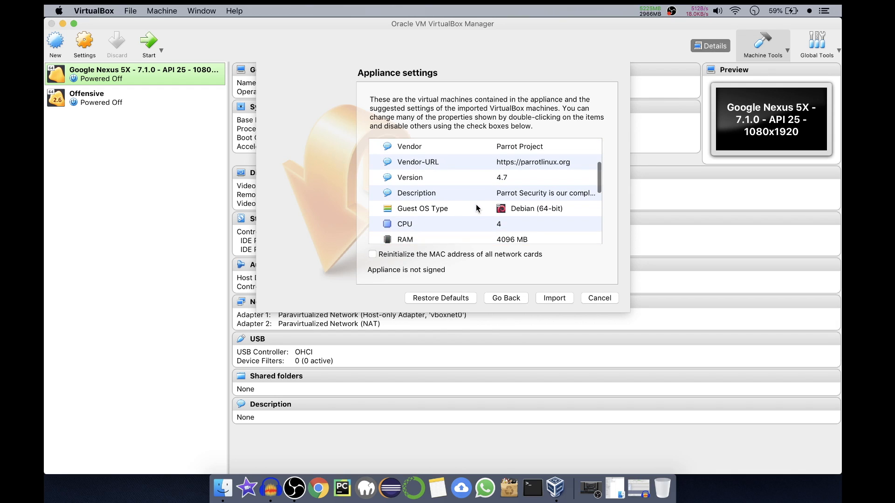
scroll("down", 3)
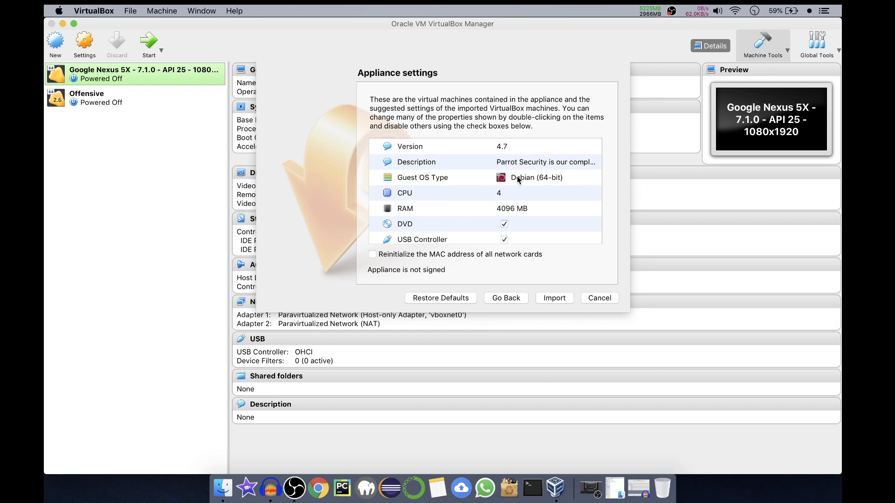
scroll("down", 3)
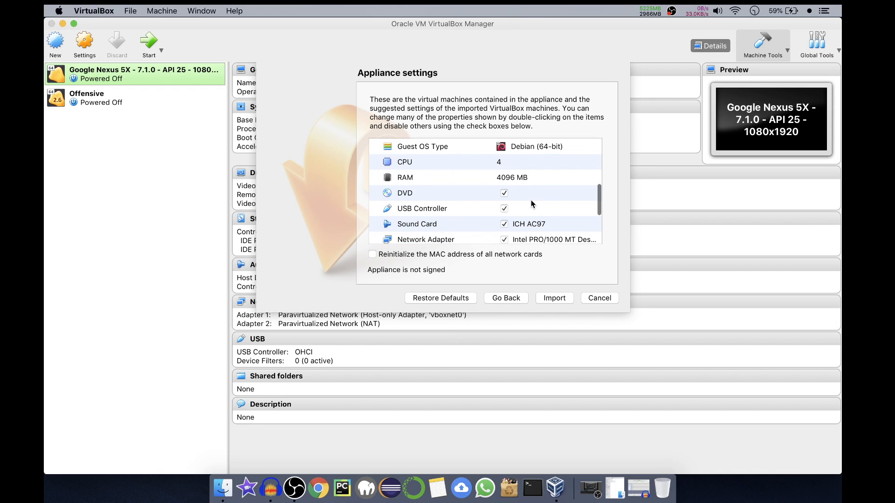
scroll("down", 3)
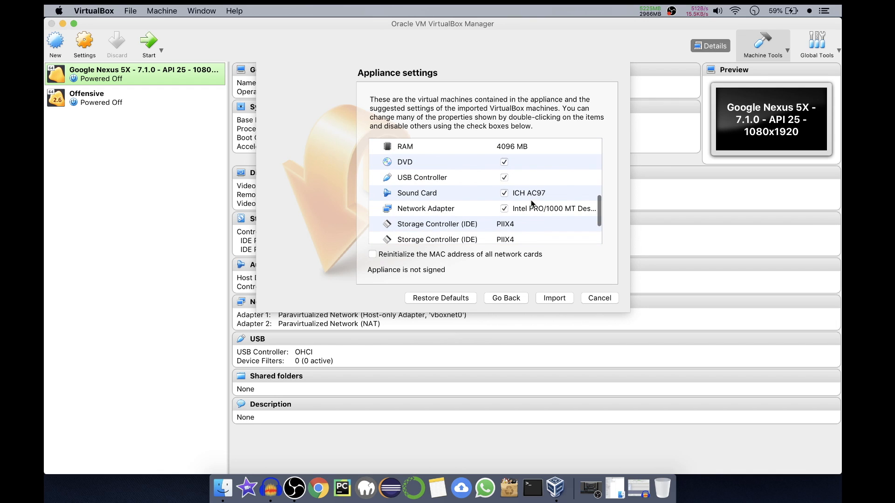
scroll("down", 3)
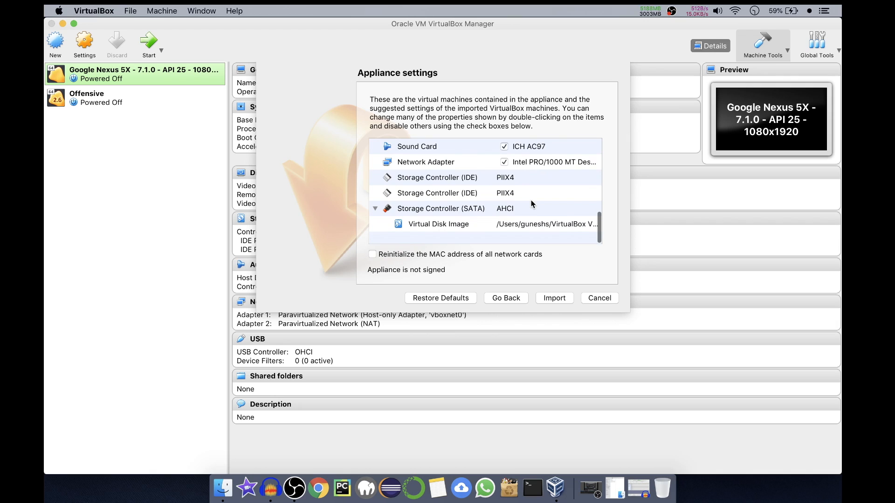
scroll("up", 3)
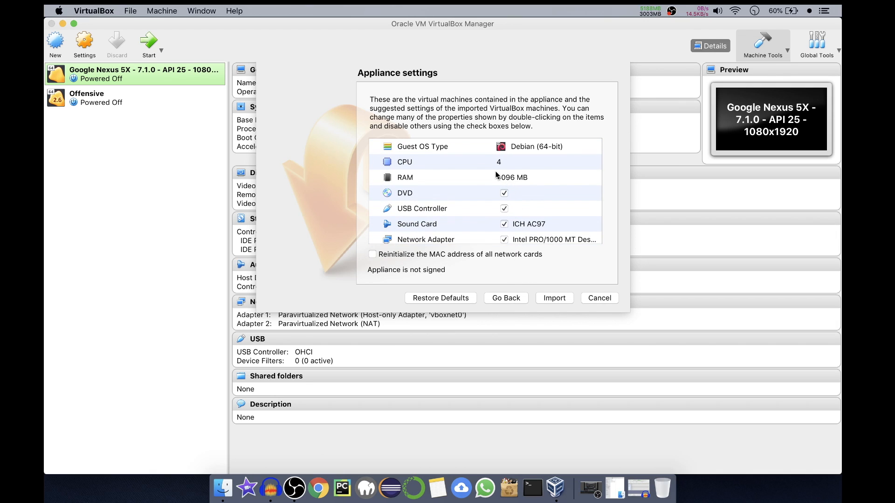
mouse_move(450, 162)
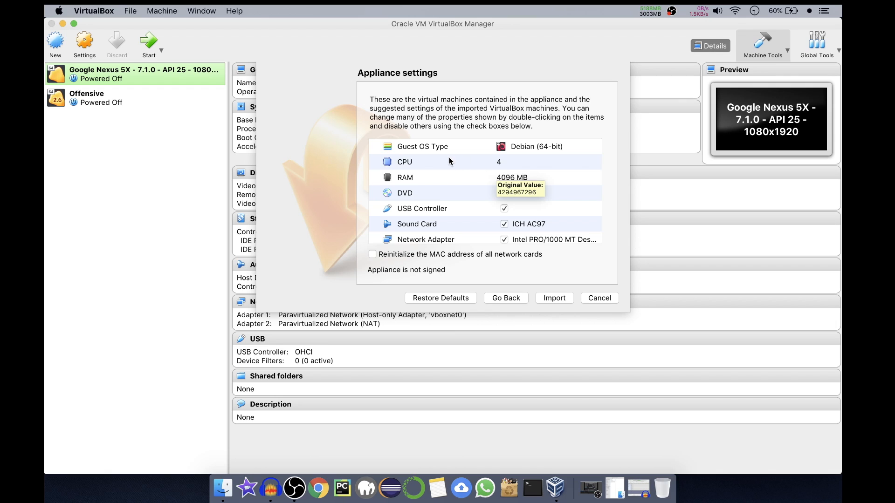
mouse_move(553, 189)
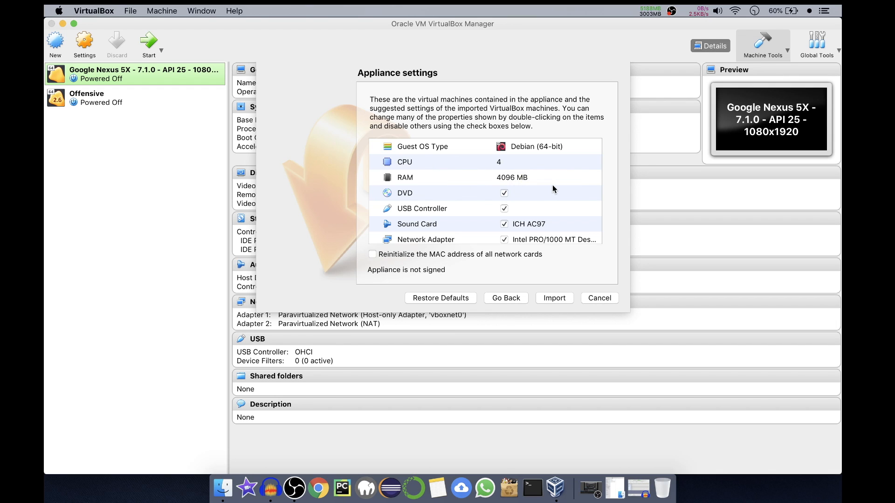
scroll("down", 3)
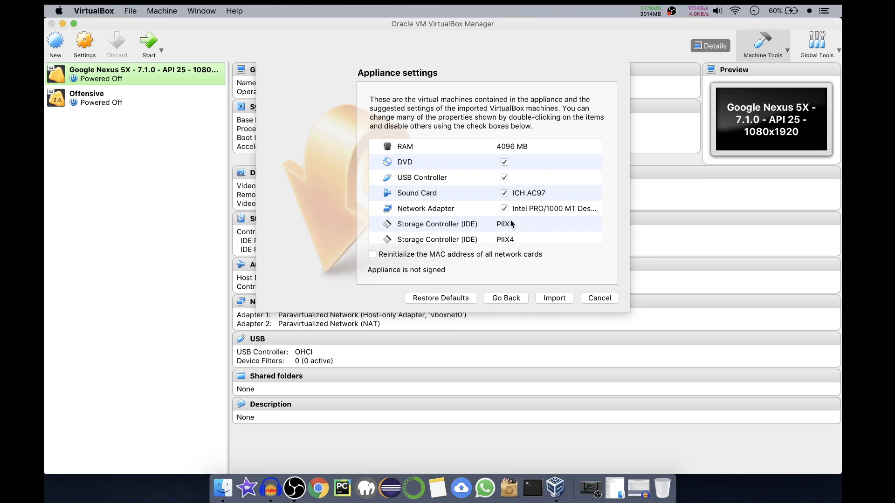
scroll("down", 3)
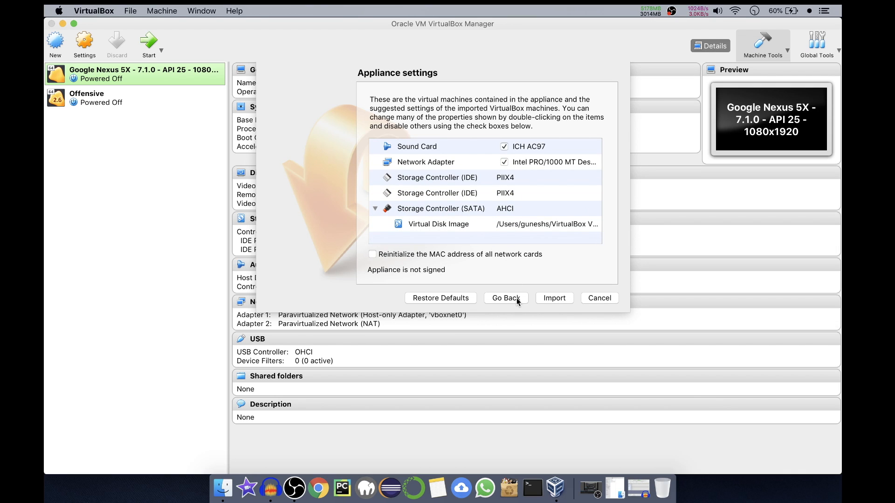
Step: Go back, switch to Expert Mode and reload Parrot-security-4.7_virtual.ova from MY STUFF
left_click(505, 298)
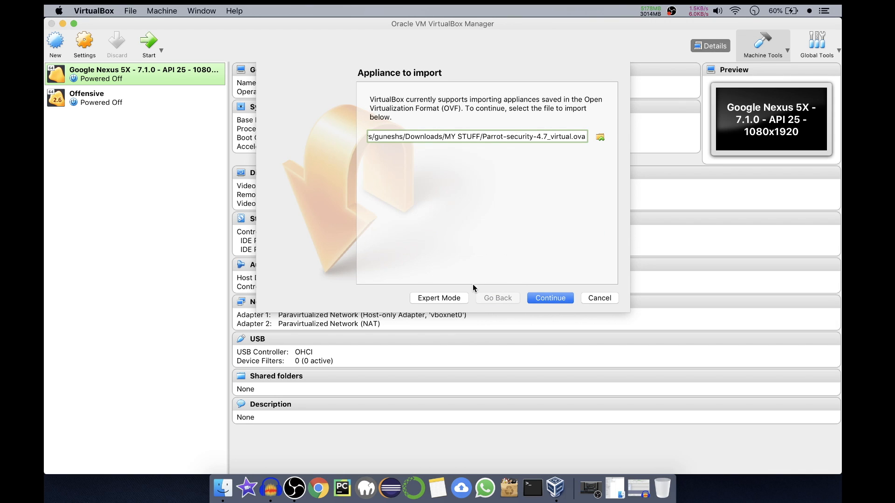
mouse_move(439, 298)
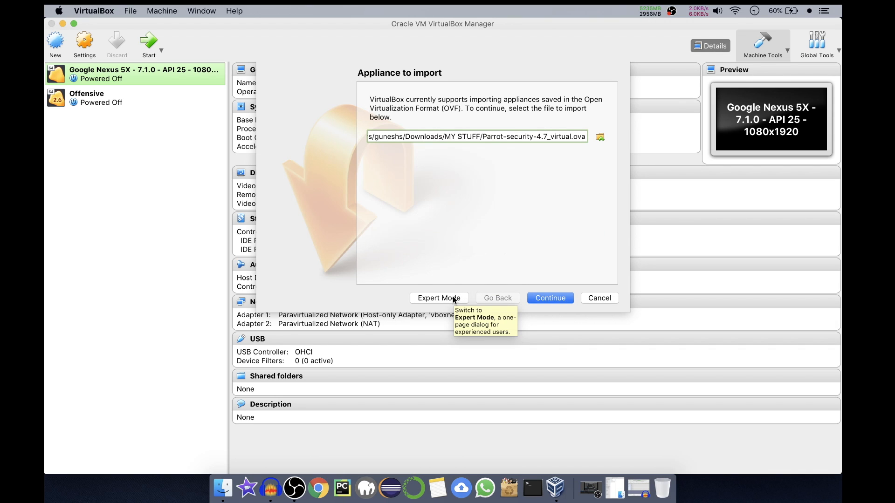
left_click(438, 298)
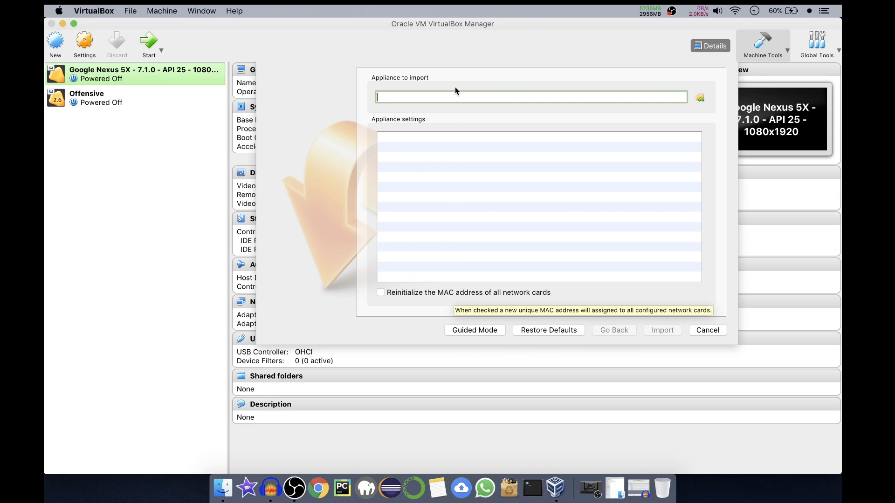
mouse_move(694, 104)
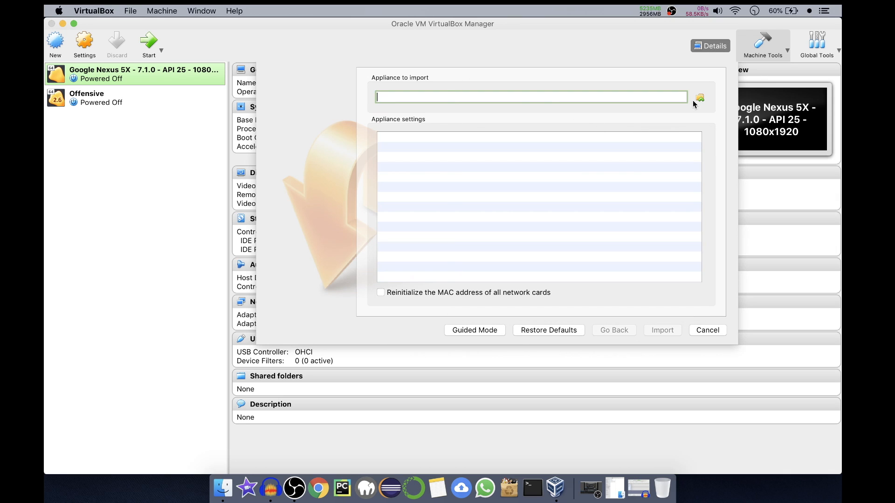
left_click(699, 97)
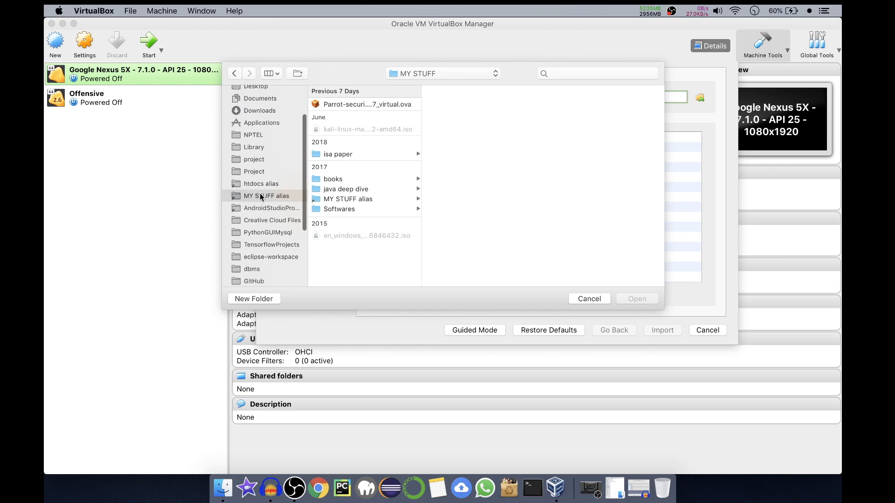
left_click(367, 104)
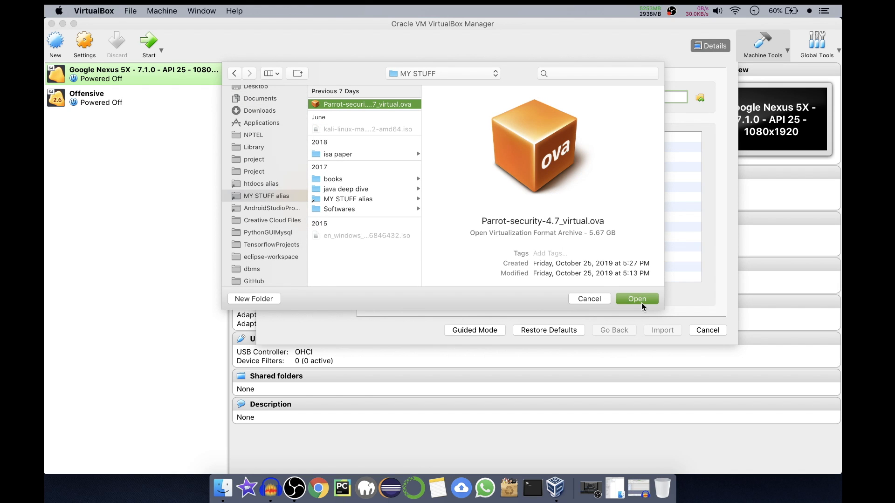
left_click(637, 299)
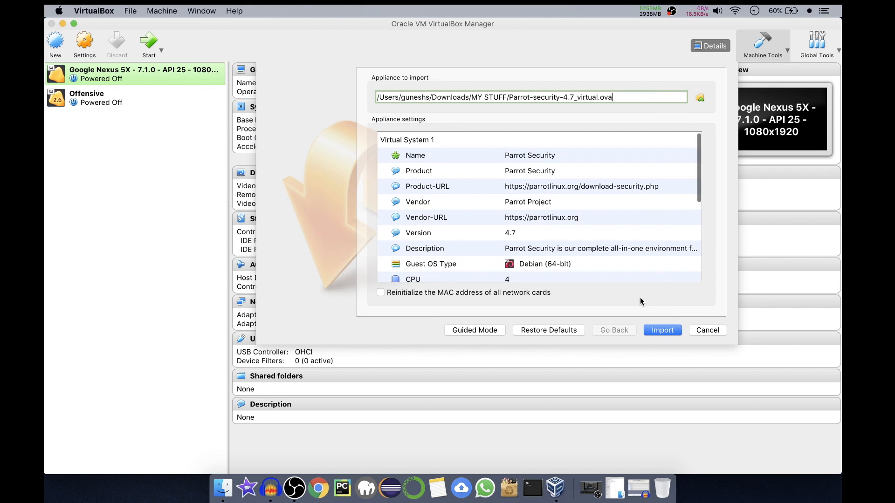
Step: Lower the CPU count to 1 and RAM to 2096 MB, then review the storage settings
scroll("down", 3)
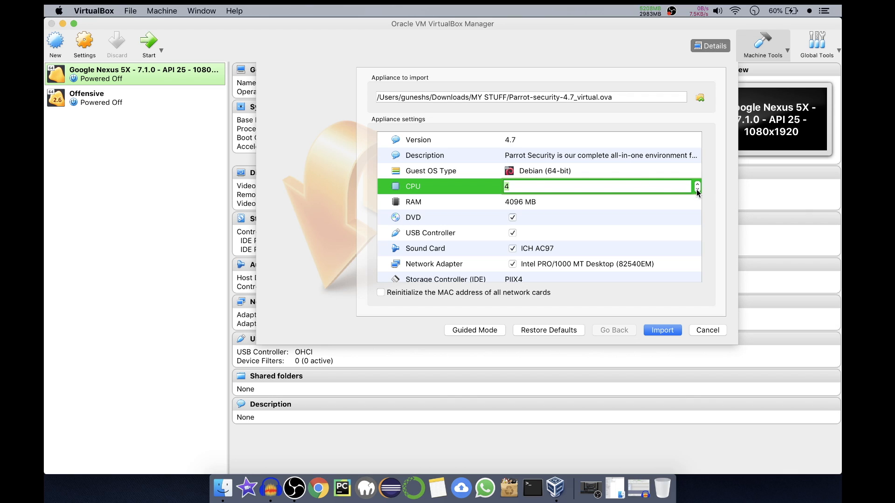
left_click(697, 190)
type("2")
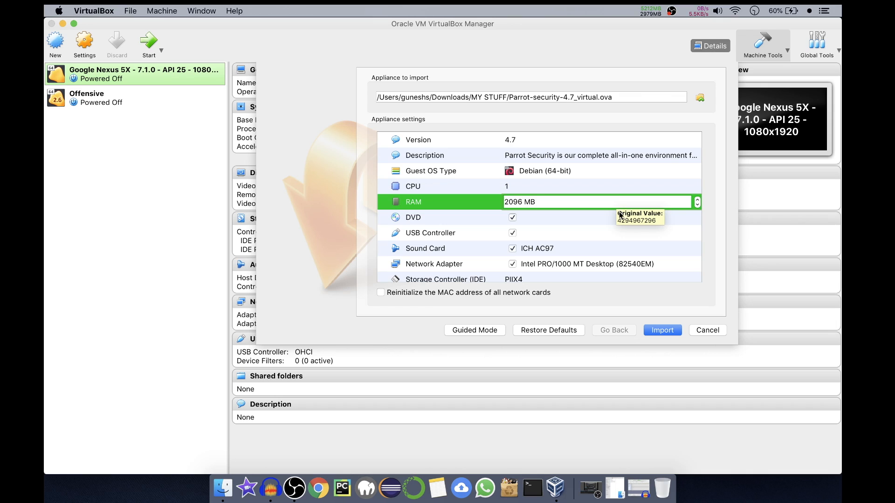
scroll("down", 3)
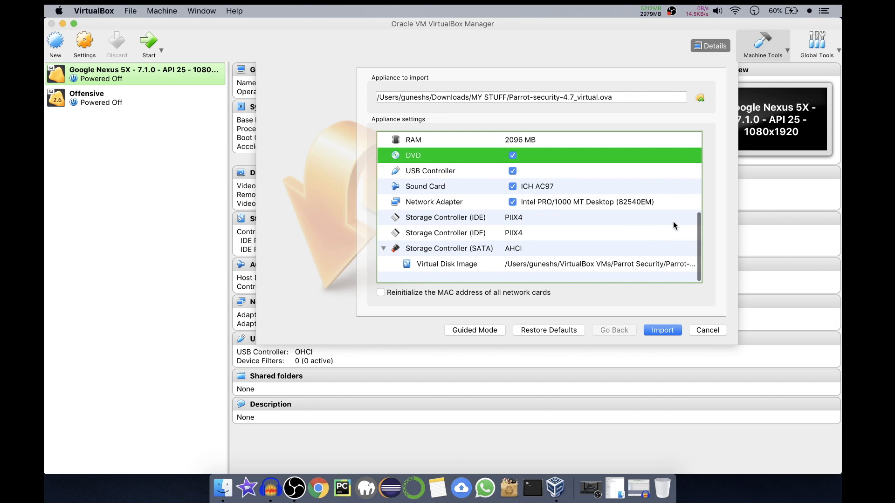
mouse_move(584, 294)
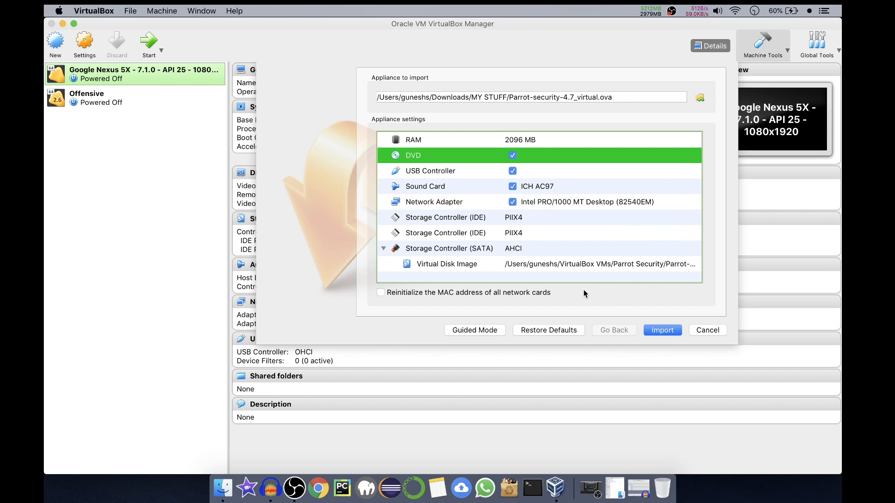
mouse_move(661, 330)
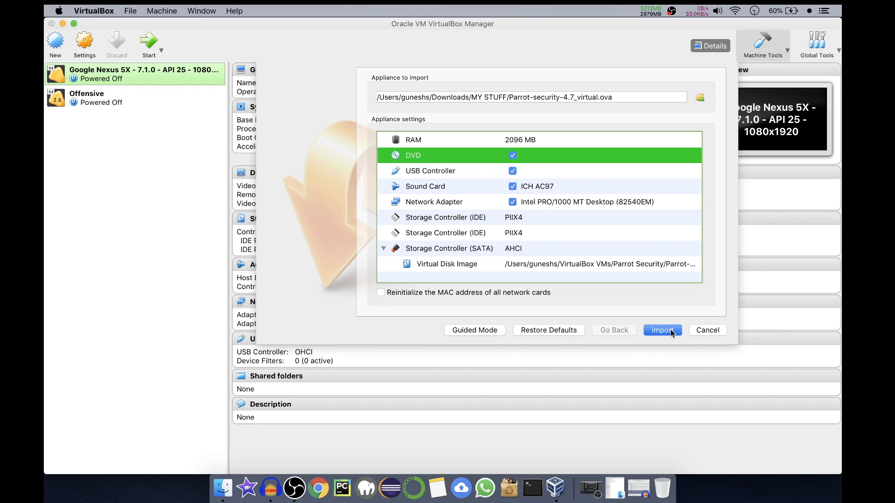
Step: Begin the import and accept the Parrot GNU/Linux license agreement
left_click(661, 330)
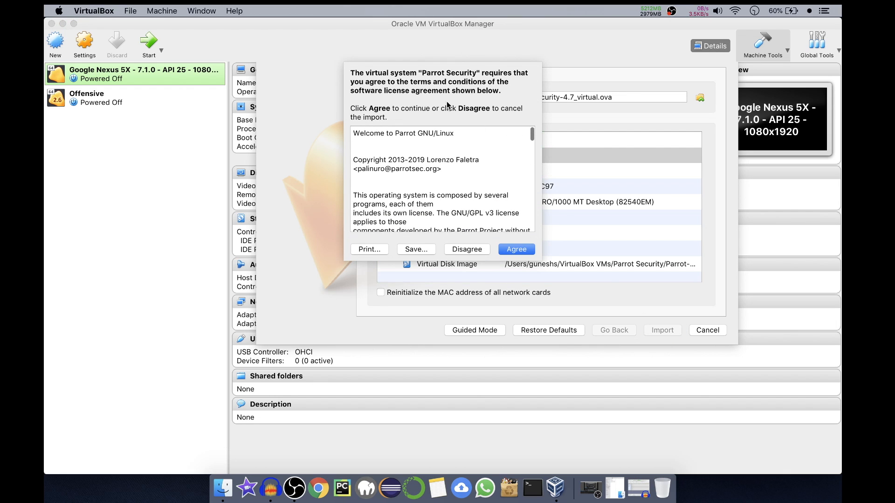
mouse_move(419, 188)
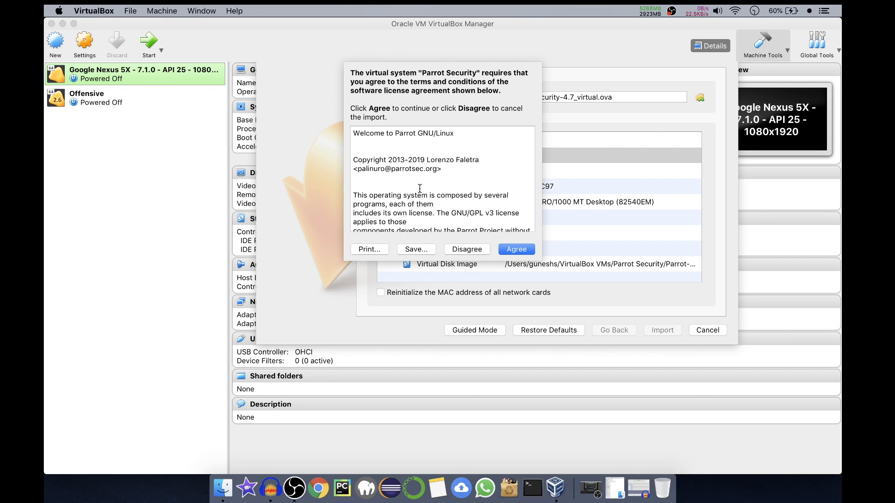
mouse_move(502, 126)
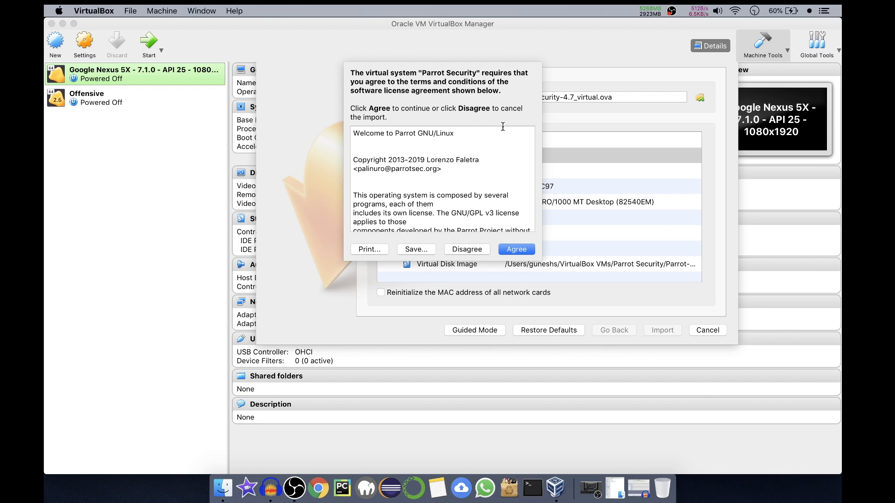
scroll("down", 3)
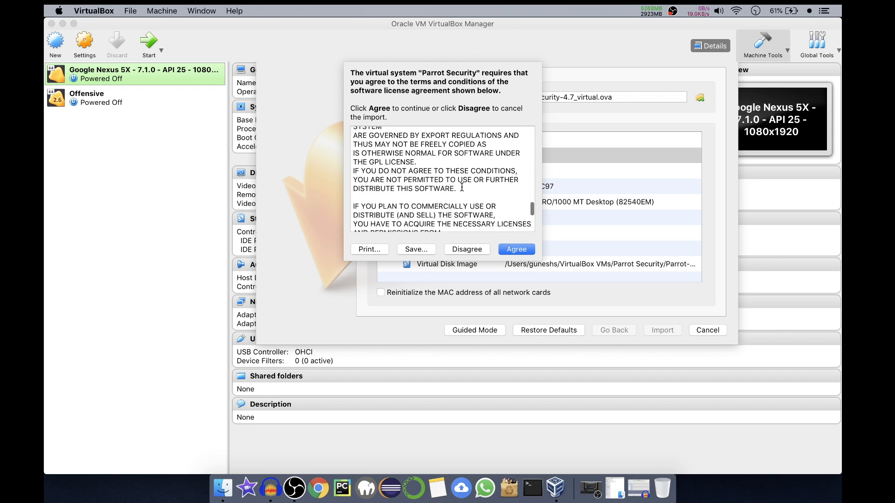
scroll("up", 3)
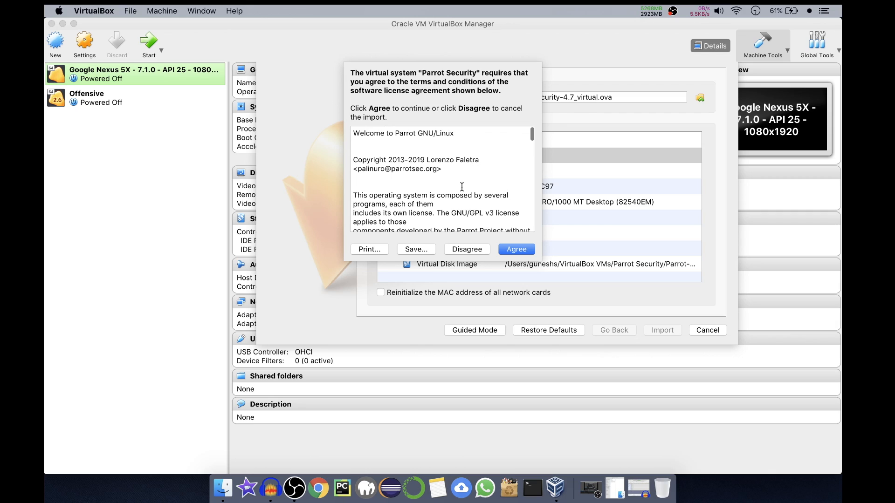
mouse_move(493, 241)
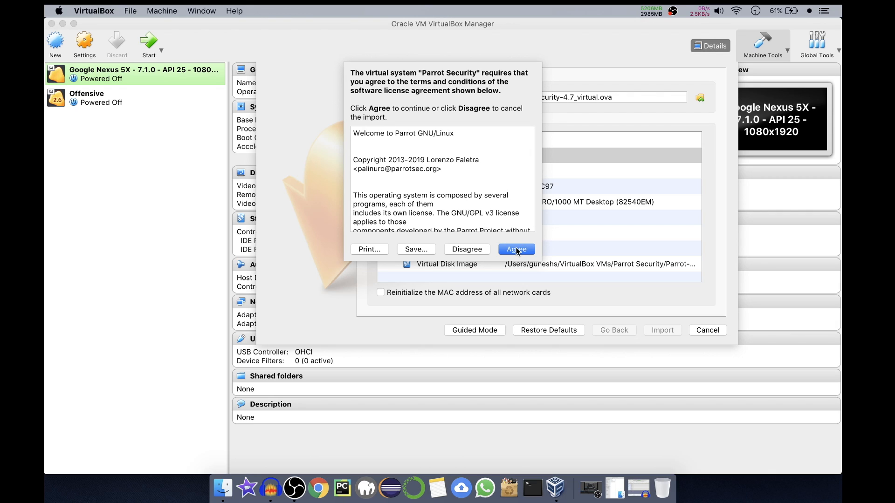
left_click(514, 249)
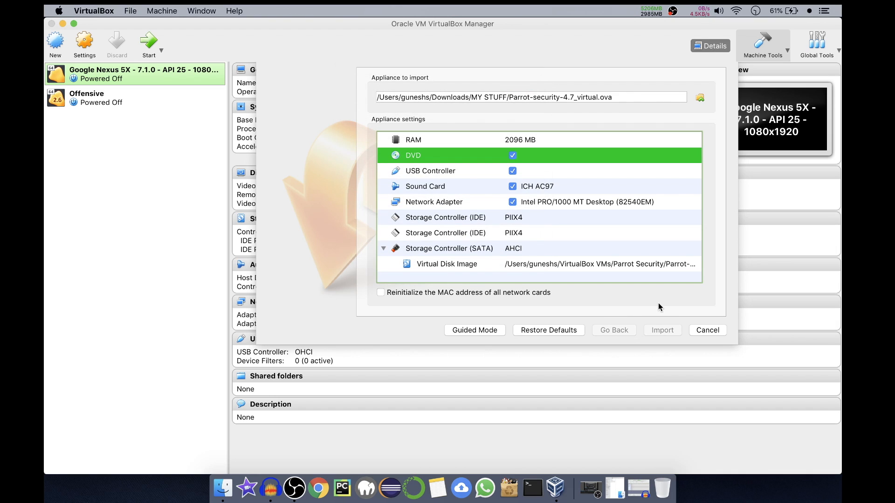
Step: Confirm the import so the Parrot Security virtual disk image starts importing
left_click(661, 330)
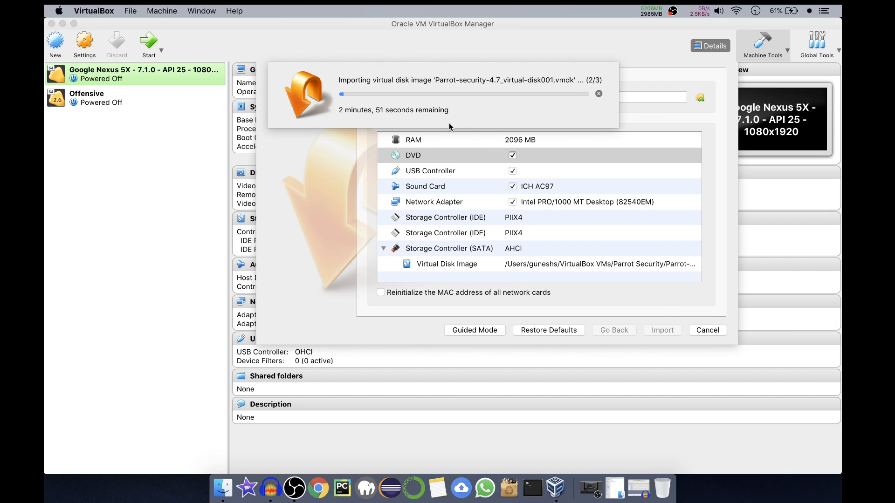
mouse_move(455, 126)
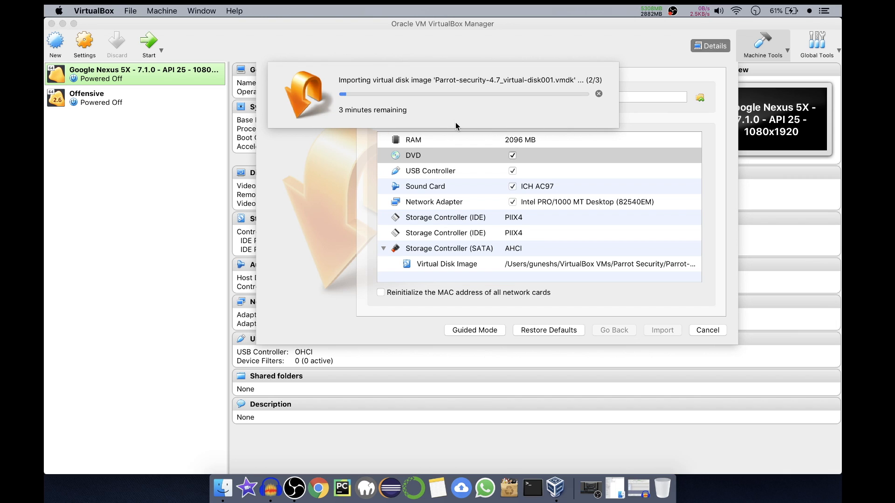
mouse_move(317, 118)
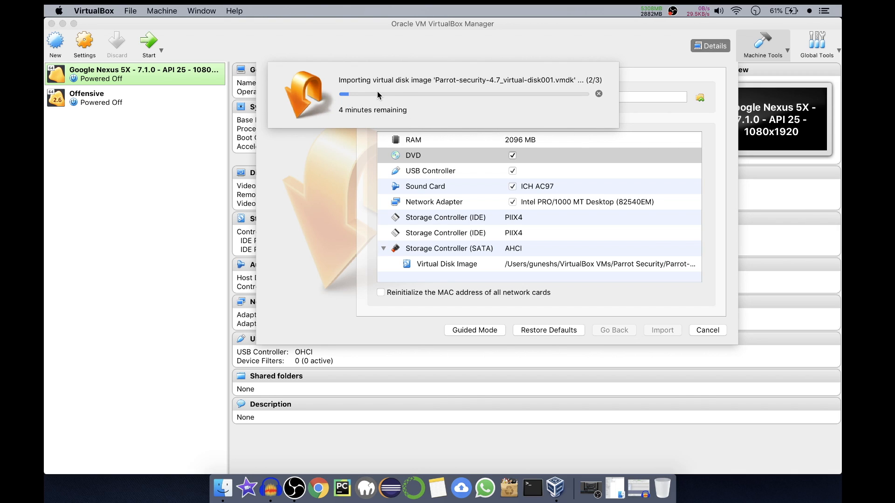
mouse_move(582, 89)
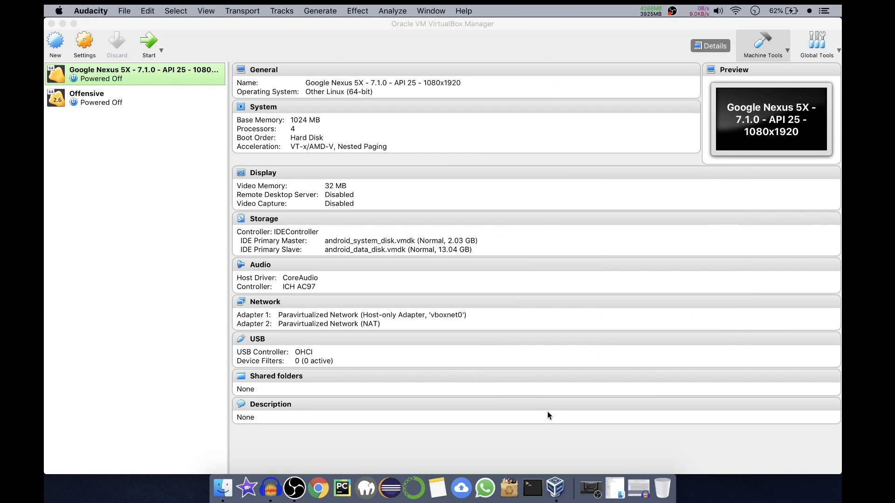
mouse_move(638, 489)
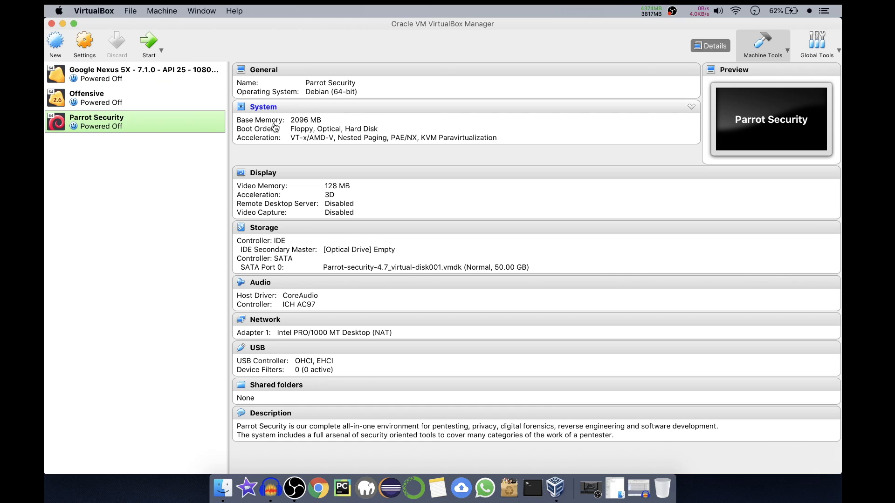
mouse_move(368, 150)
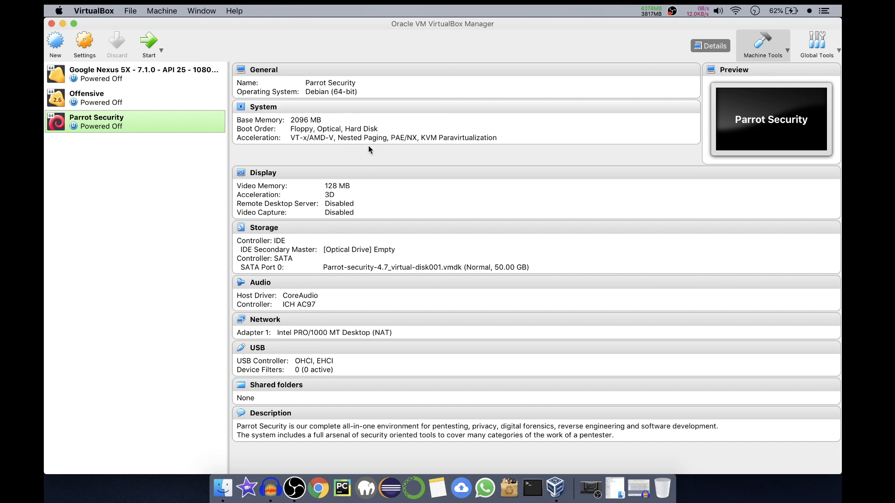
mouse_move(359, 165)
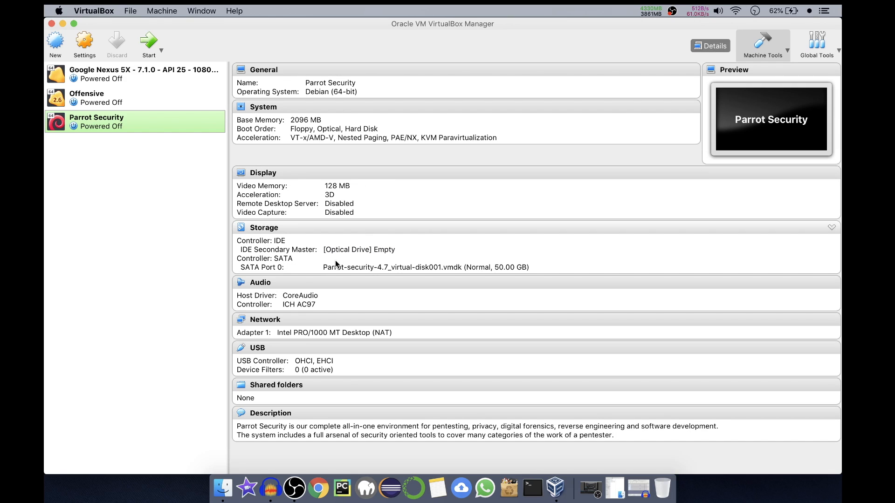
mouse_move(336, 265)
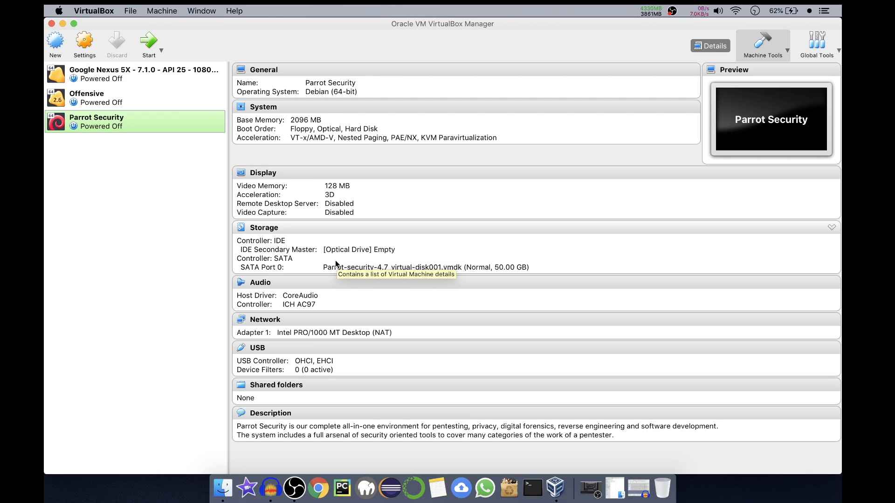
mouse_move(242, 165)
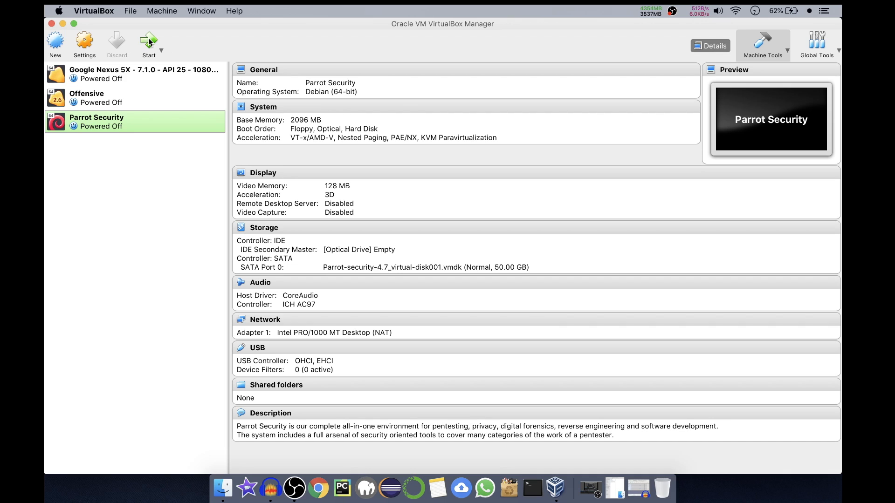
mouse_move(185, 201)
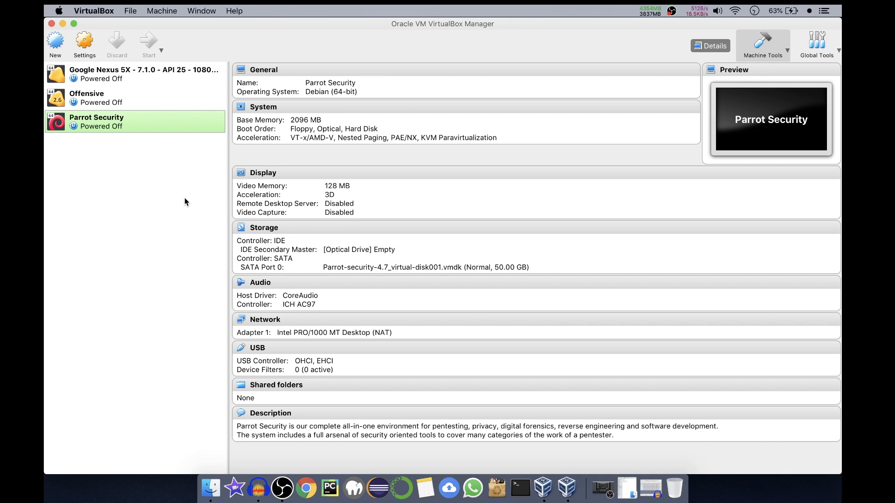
left_click(147, 44)
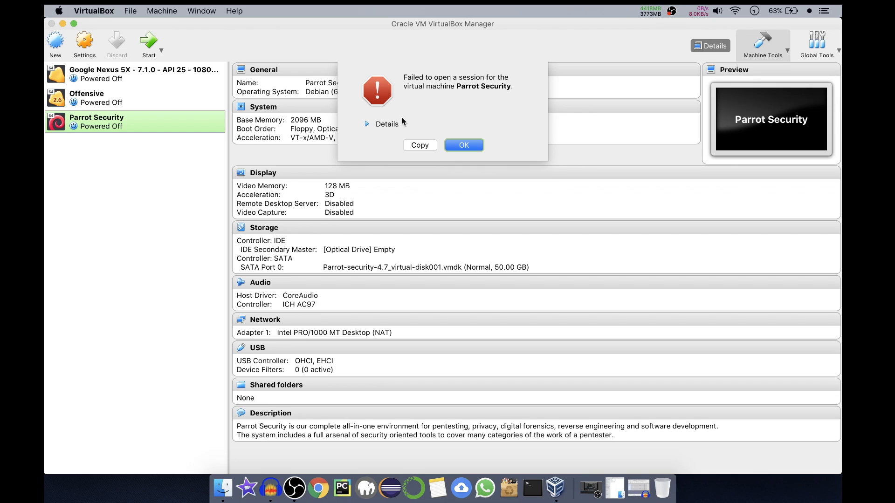
left_click(381, 123)
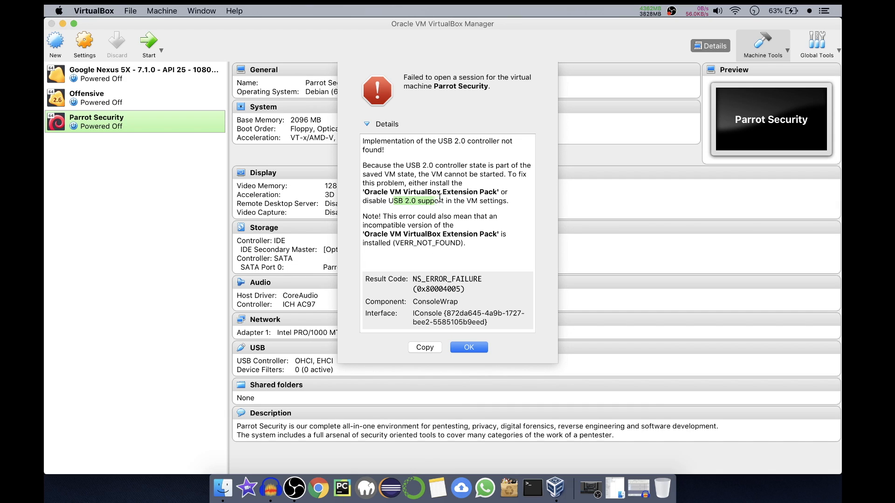
scroll("down", 3)
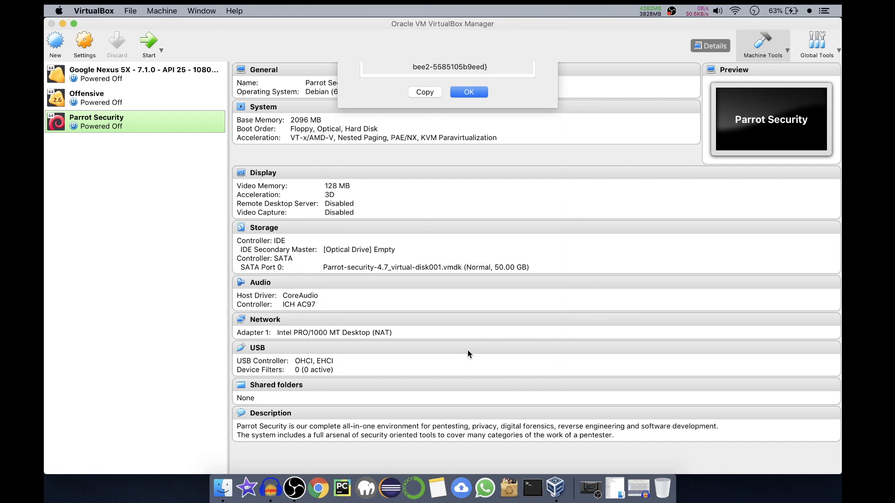
left_click(468, 91)
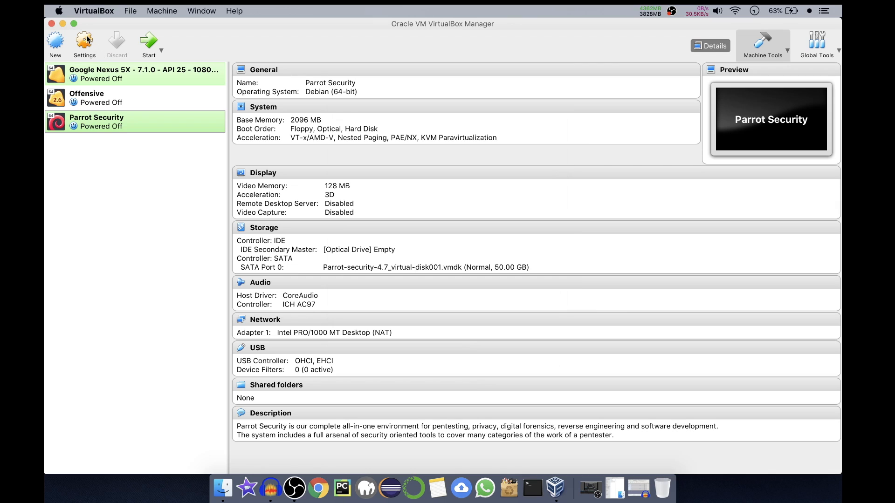
Step: Review the Parrot Security machine's serial port and USB settings
left_click(84, 44)
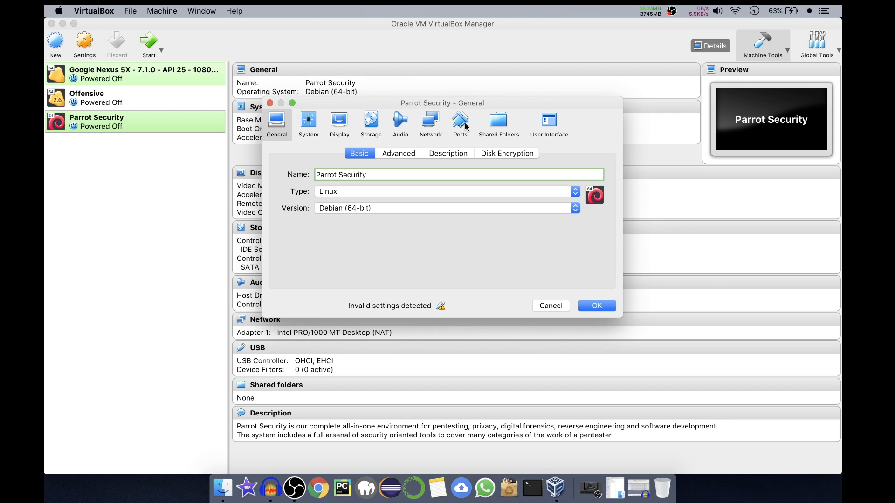
left_click(460, 122)
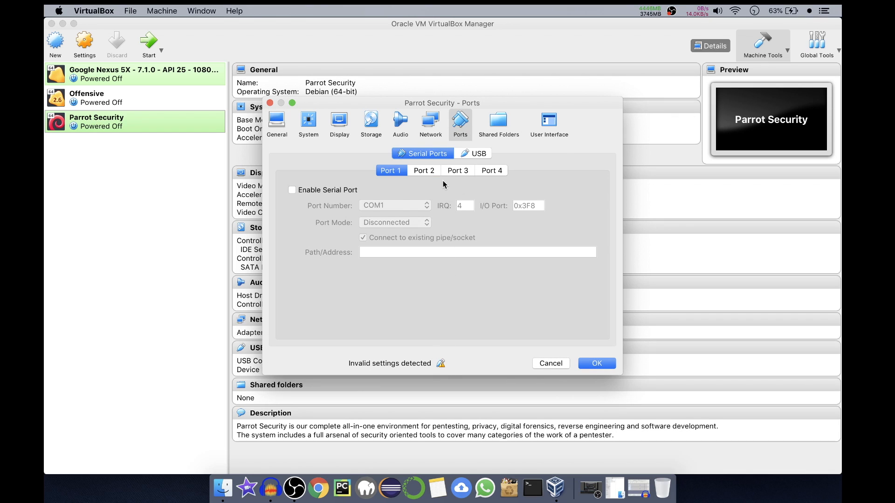
left_click(423, 170)
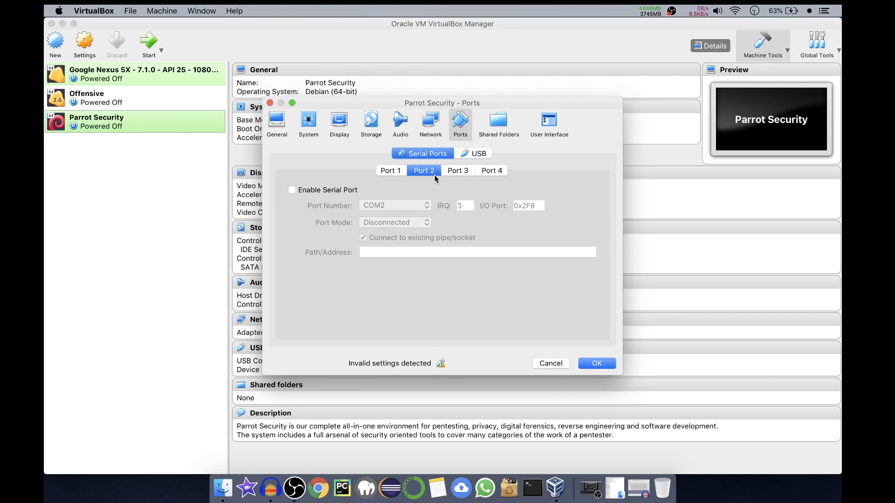
left_click(478, 154)
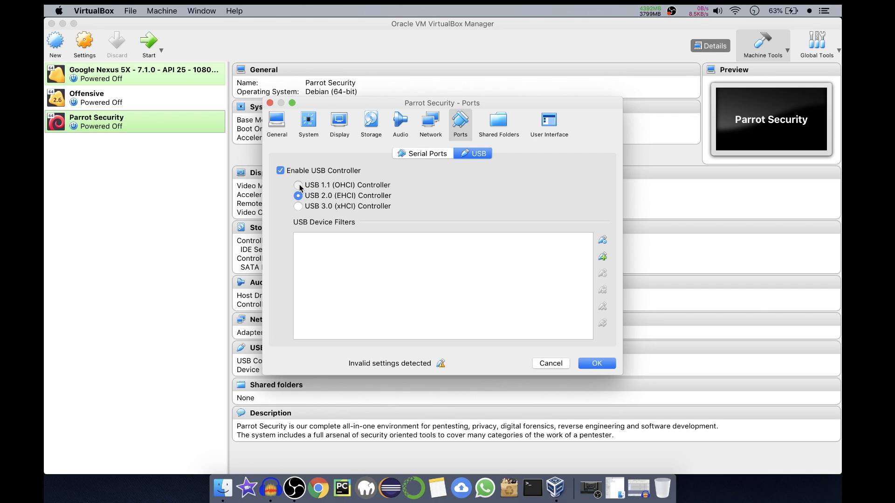
Step: Set the USB controller to USB 1.1 (OHCI) and save the machine settings
left_click(298, 185)
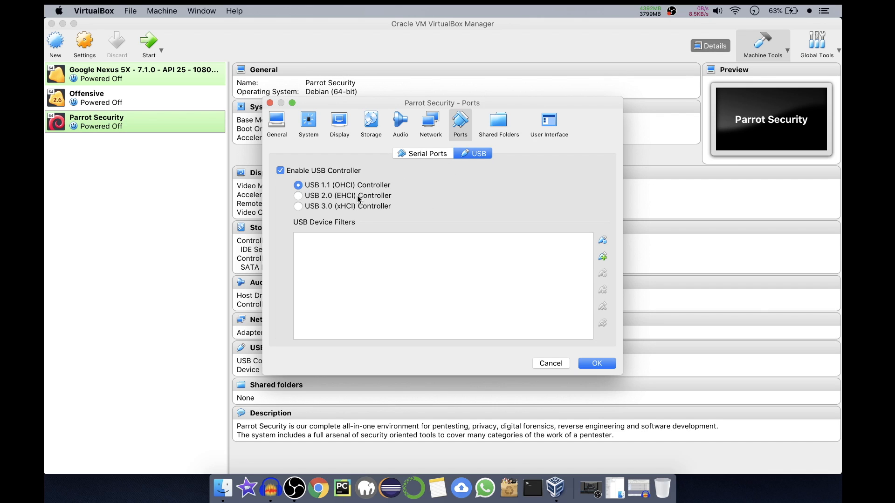
left_click(298, 196)
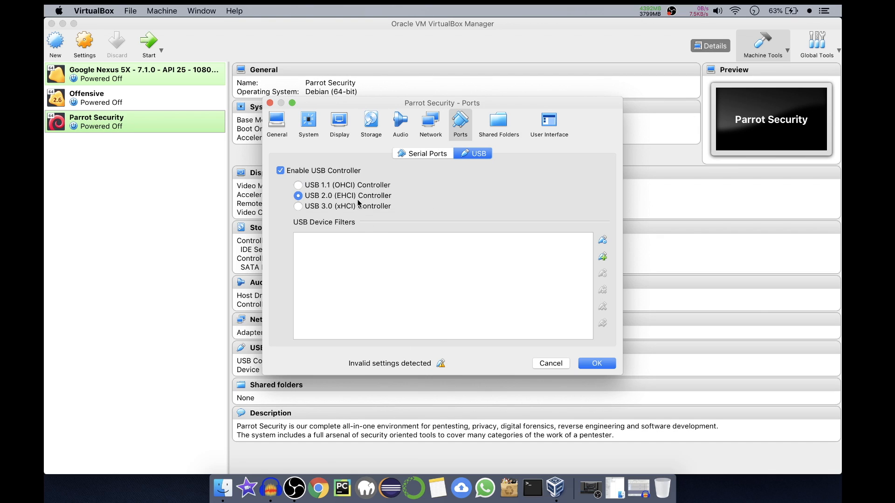
left_click(298, 206)
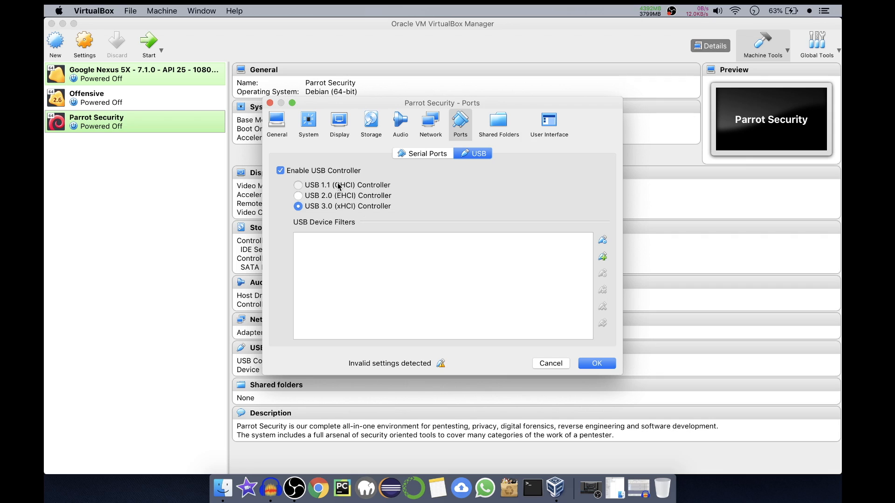
left_click(298, 185)
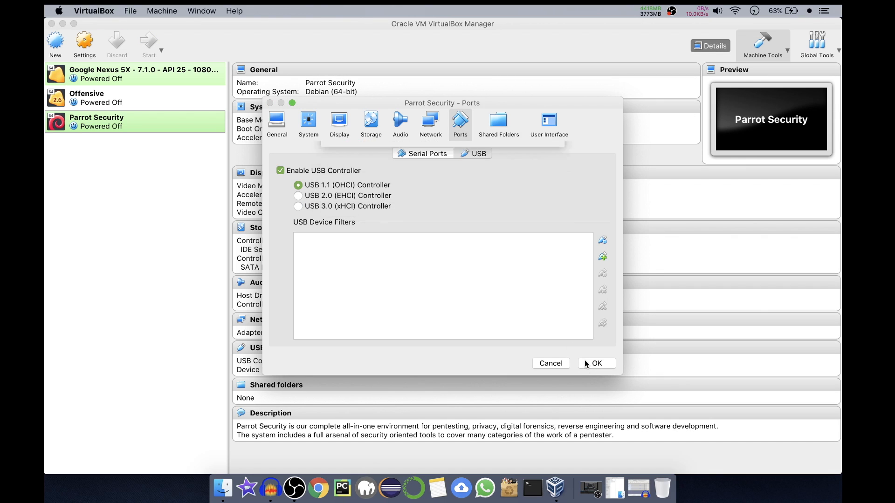
left_click(596, 363)
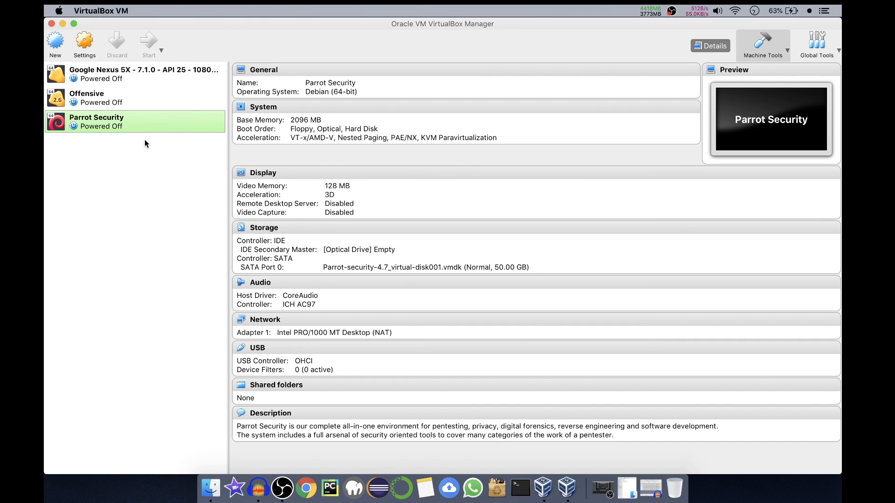
Step: Boot the Parrot Security machine and enlarge its window
left_click(148, 44)
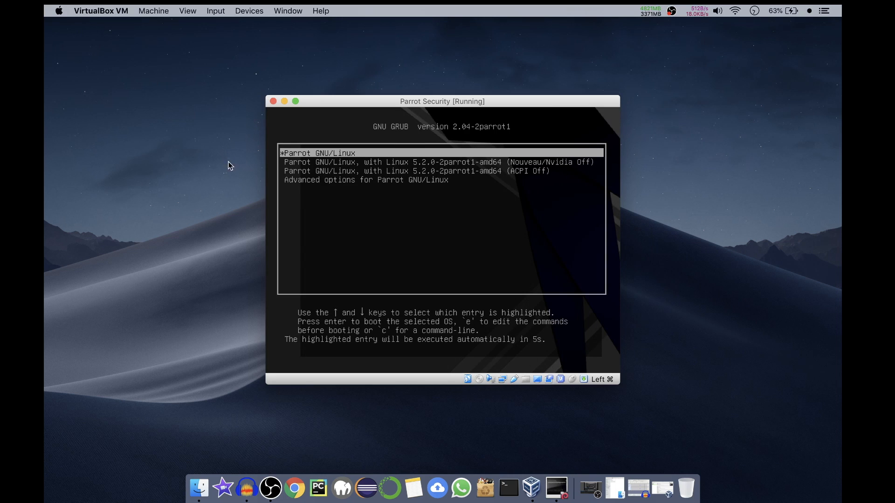
mouse_move(398, 249)
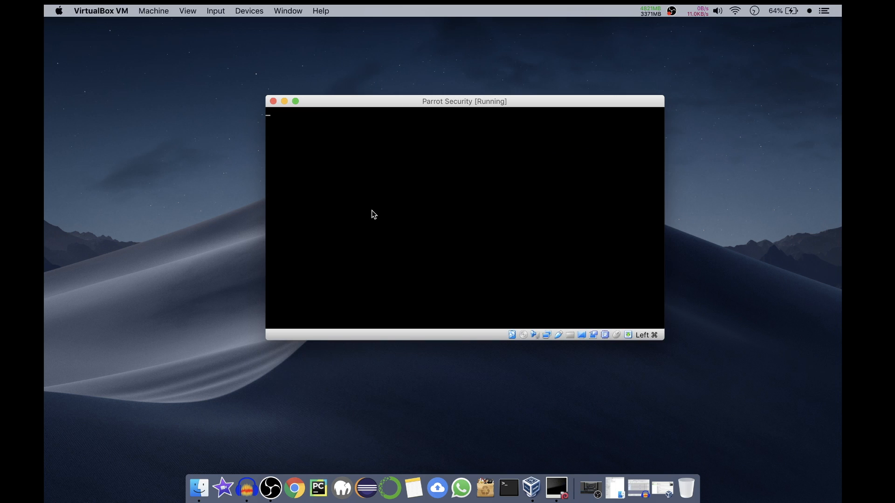
mouse_move(360, 186)
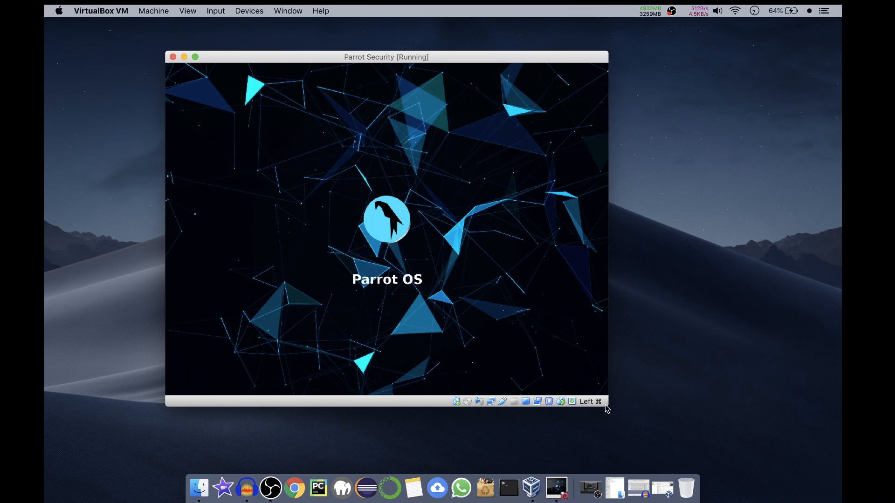
mouse_move(484, 256)
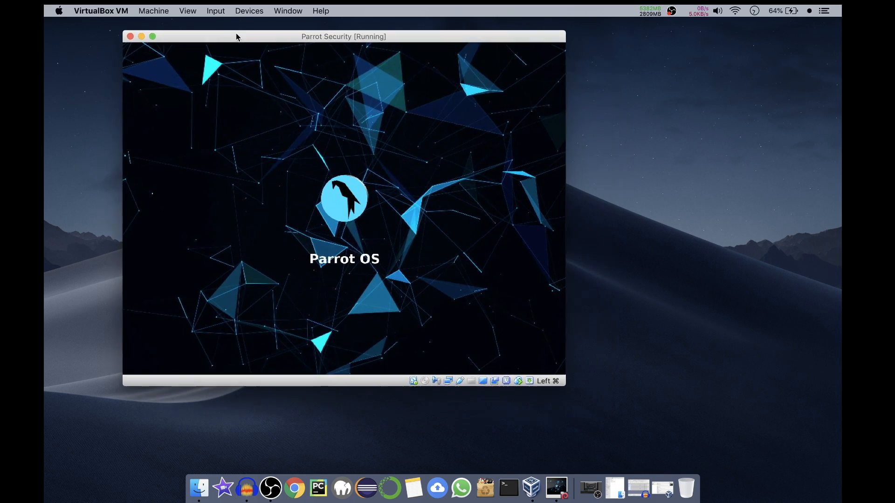
left_click_drag(343, 36, 329, 31)
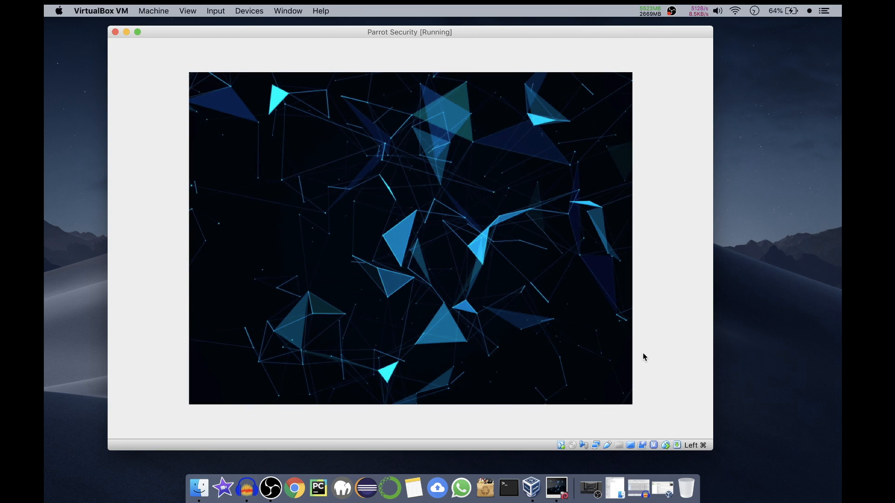
mouse_move(560, 309)
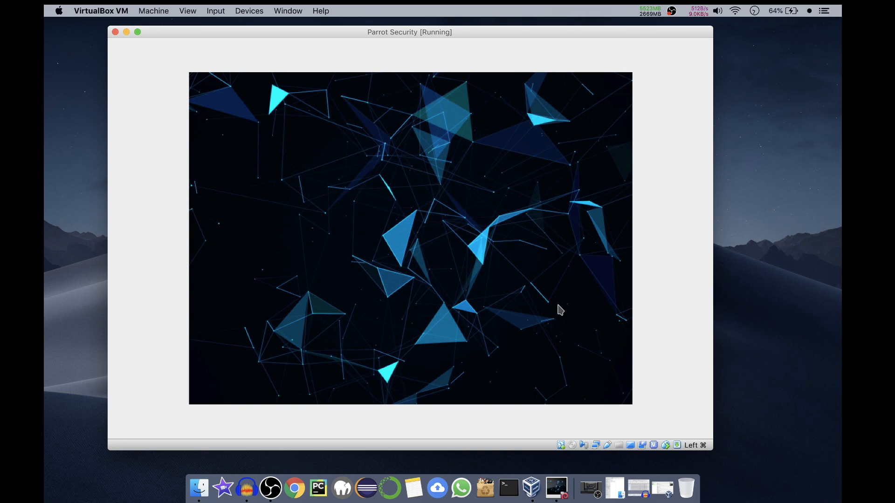
mouse_move(501, 294)
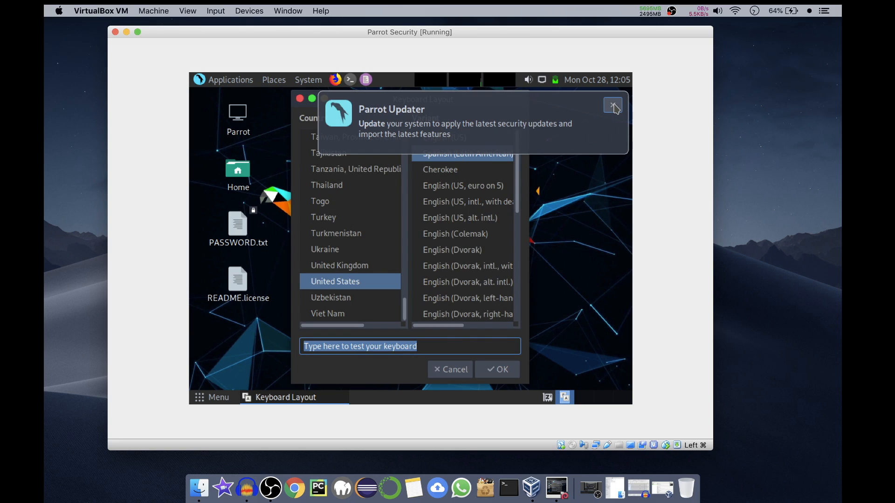
Step: Dismiss the Parrot Updater notice and agree to check for system updates
left_click(612, 106)
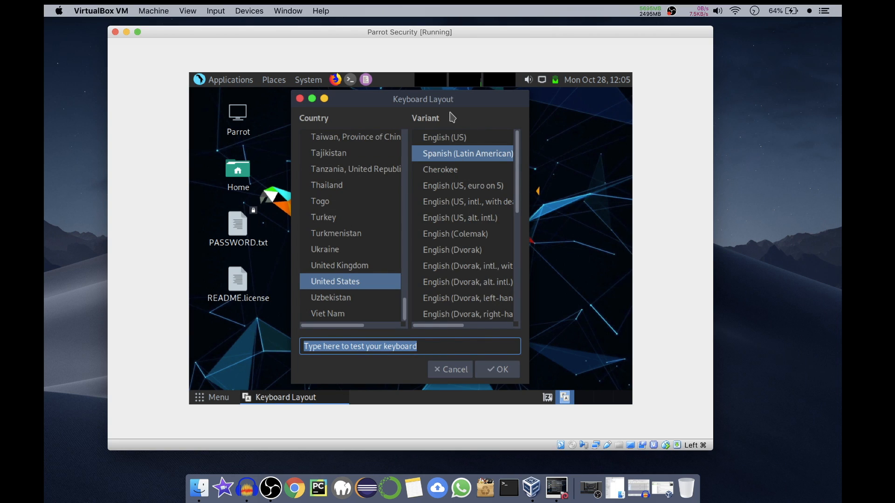
mouse_move(406, 221)
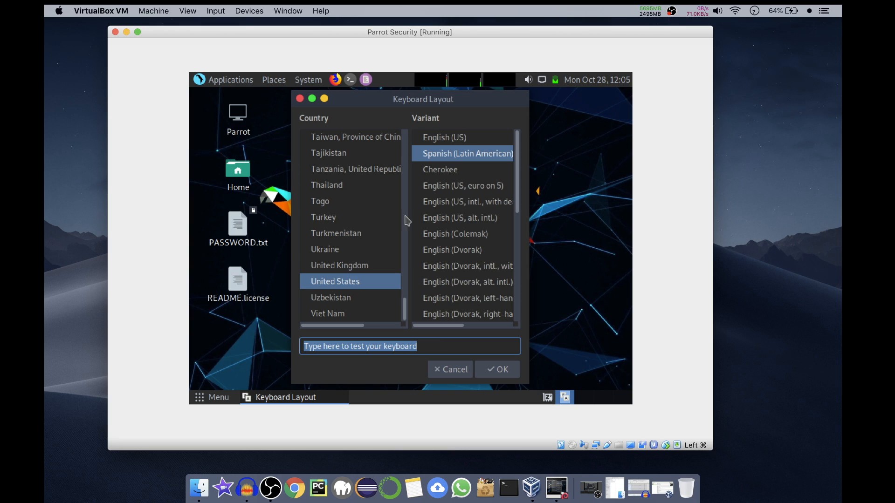
mouse_move(456, 137)
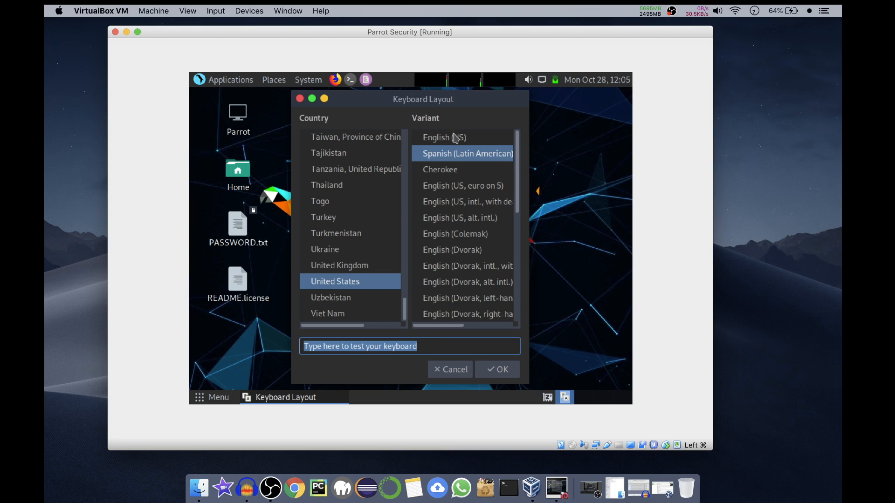
scroll("down", 3)
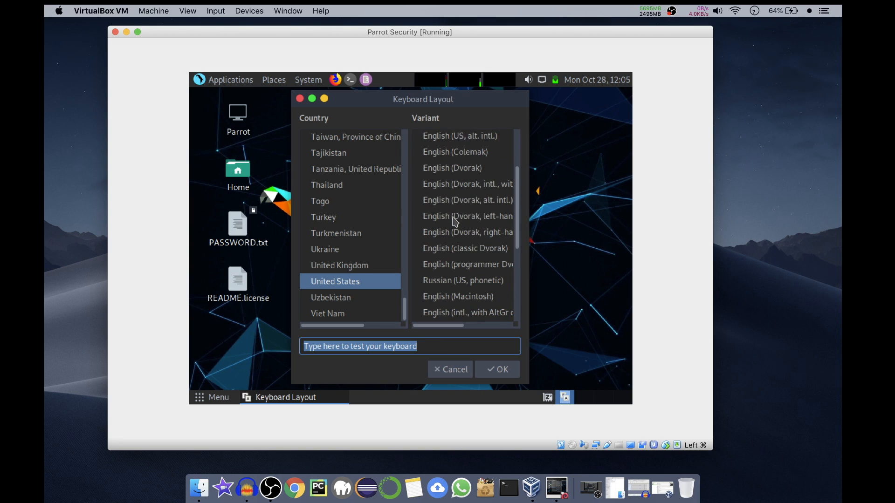
scroll("down", 3)
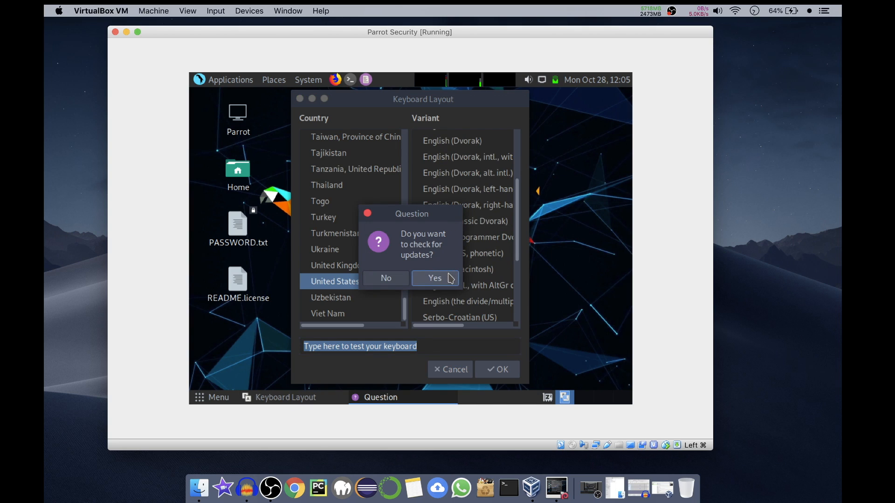
left_click(434, 277)
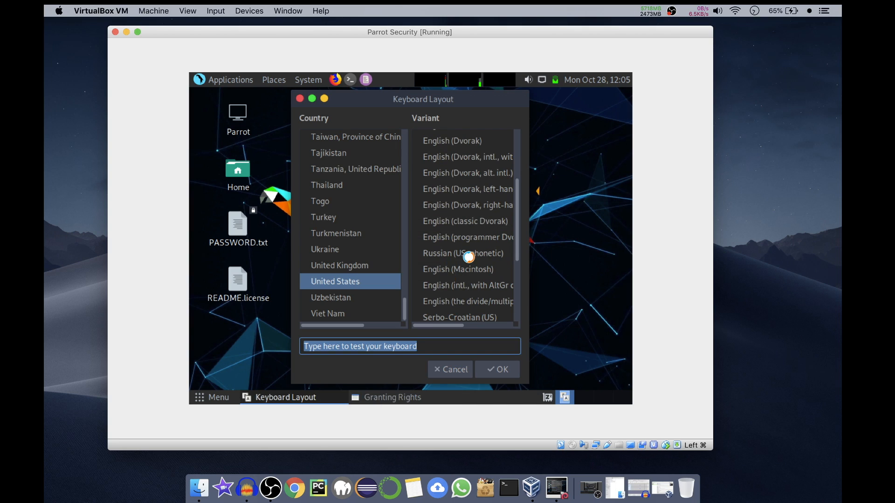
Step: Enter the administrative password and submit it so the update check begins
left_click(496, 369)
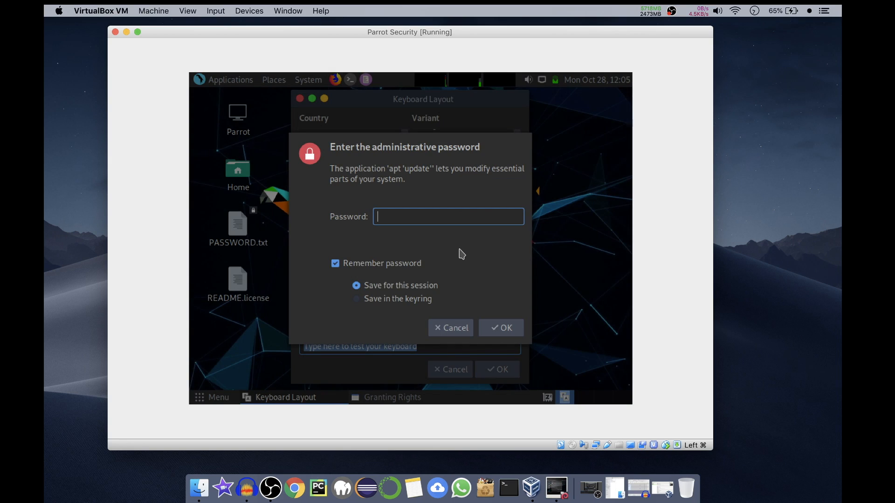
mouse_move(488, 275)
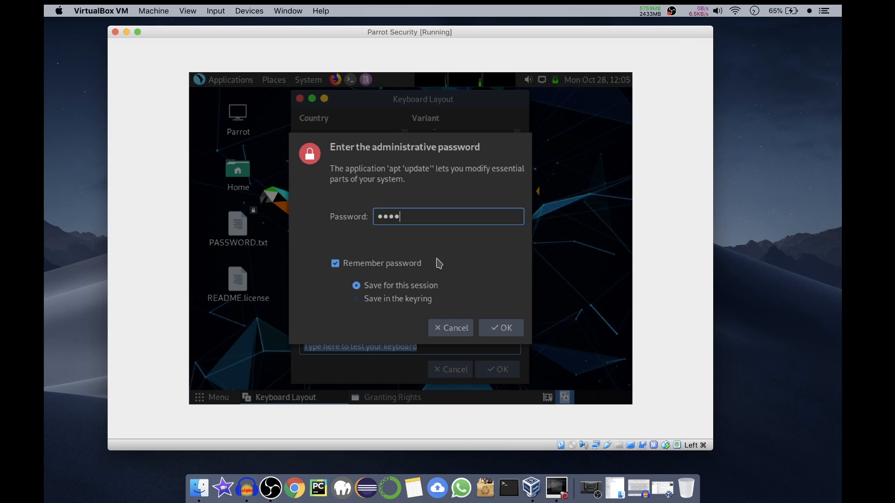
left_click(501, 328)
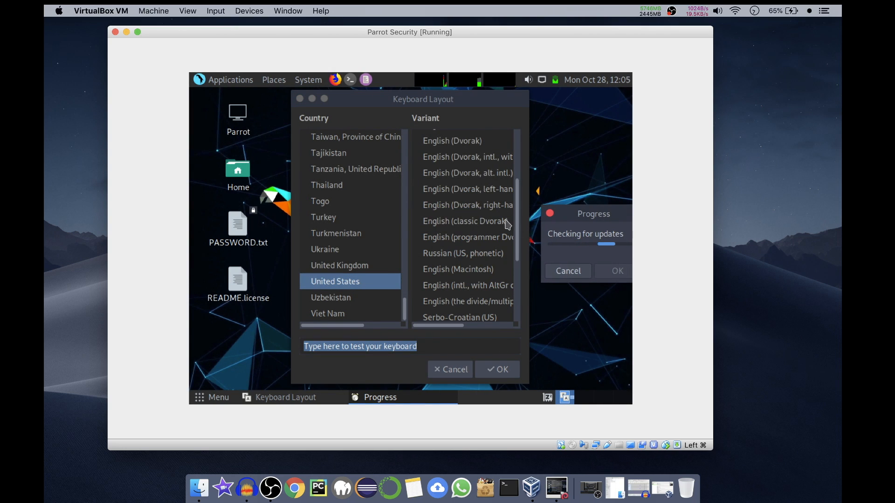
Step: Choose the English (US) variant, test it by typing 'hello' and '53617', and apply it
scroll("up", 3)
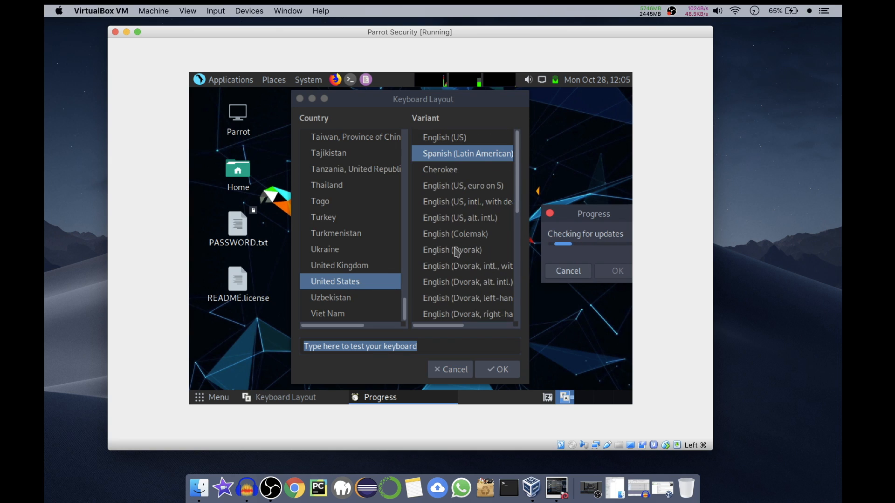
left_click(444, 137)
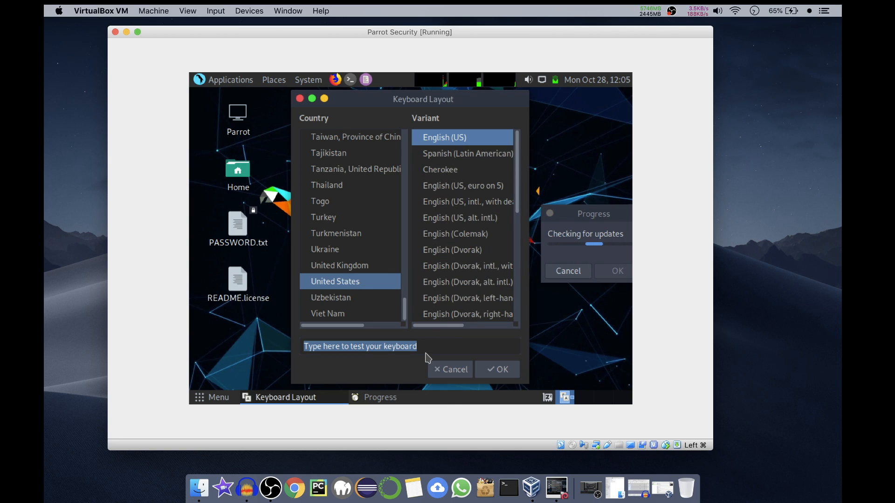
left_click(410, 347)
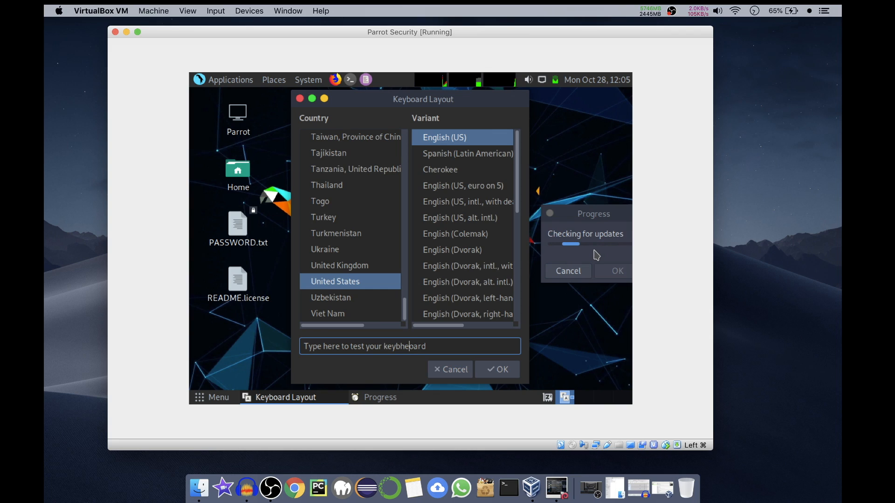
type("hello")
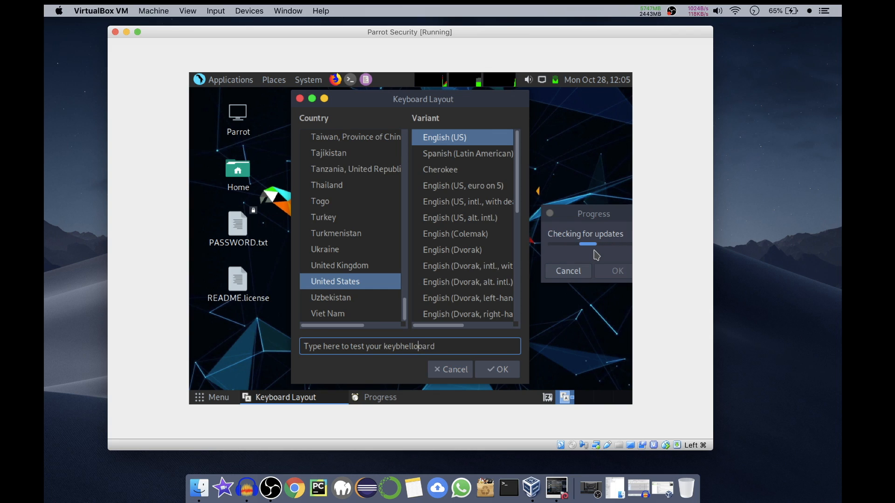
type("53617;")
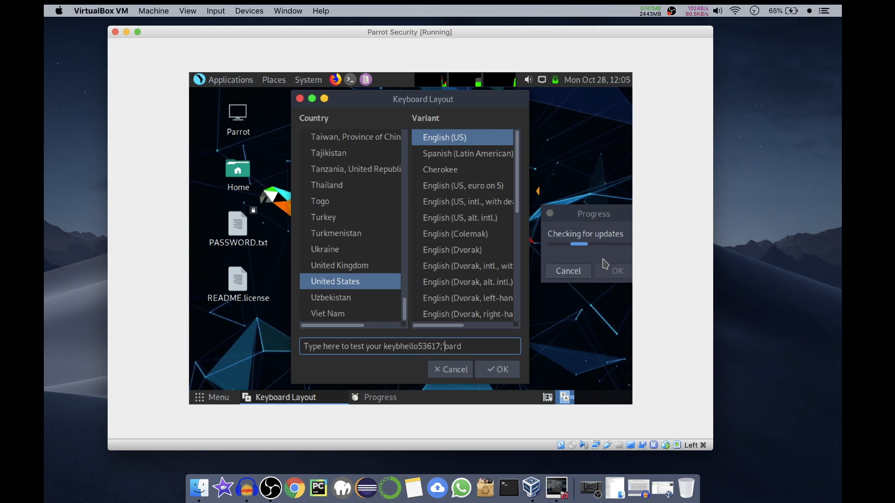
left_click(496, 369)
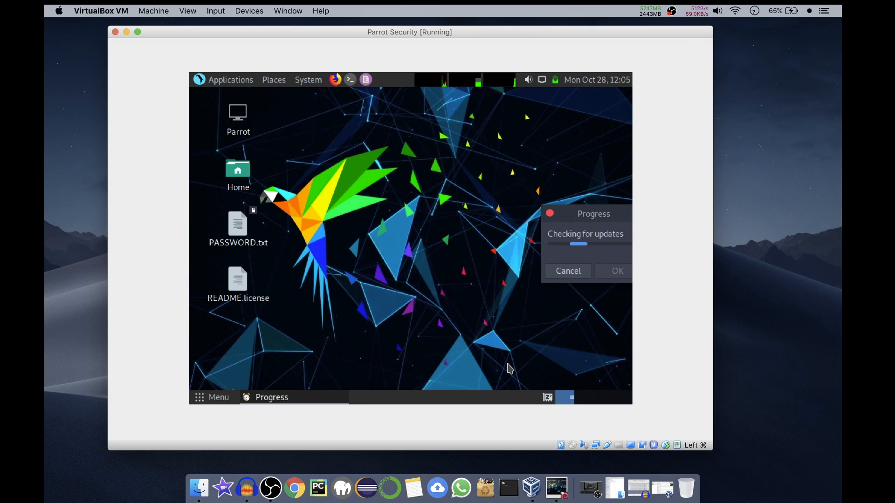
mouse_move(443, 284)
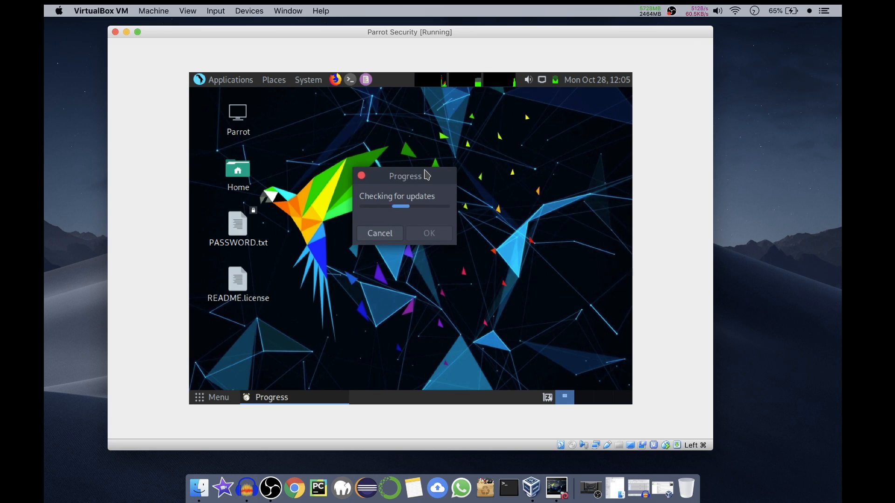
mouse_move(468, 244)
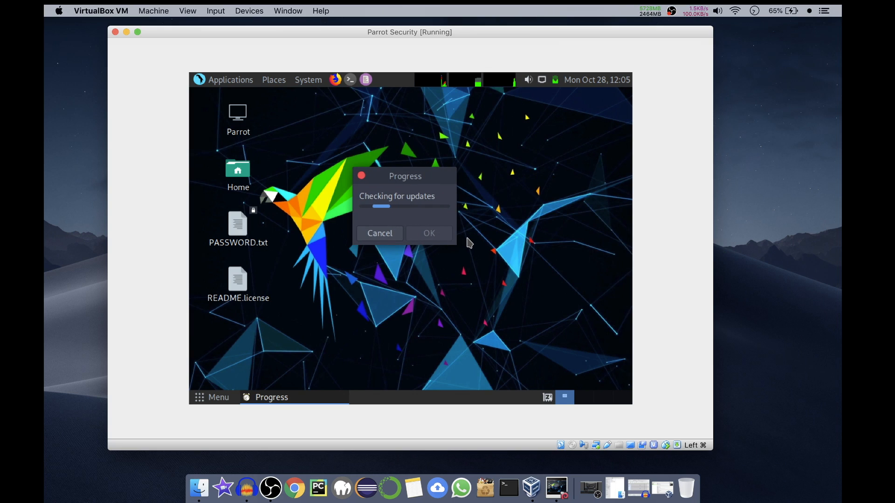
mouse_move(304, 232)
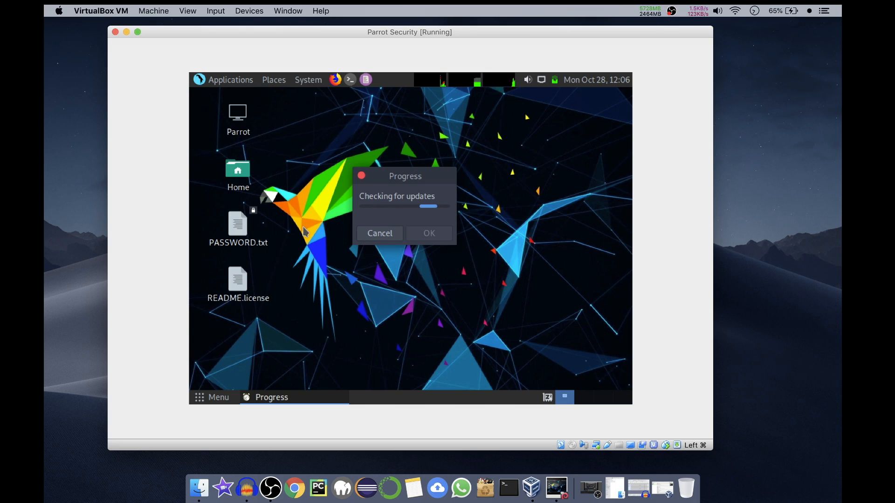
Step: Open PASSWORD.txt from the Parrot desktop to read the credentials
left_click(237, 224)
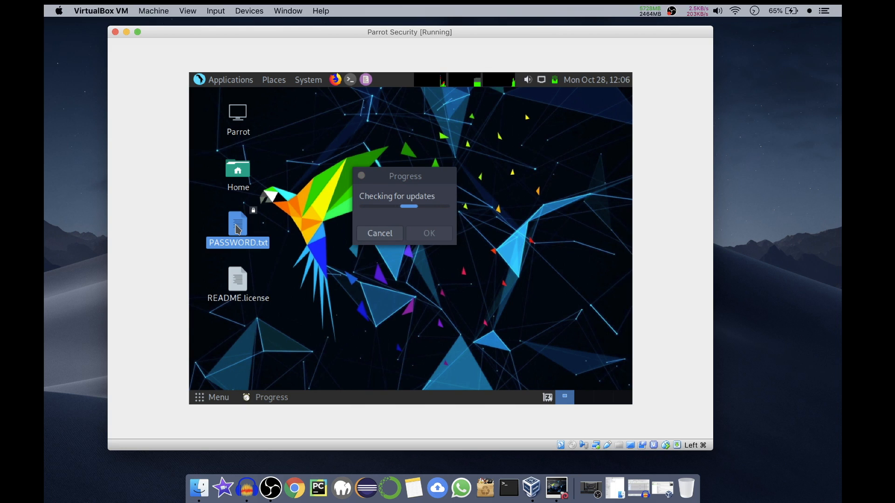
double_click(238, 227)
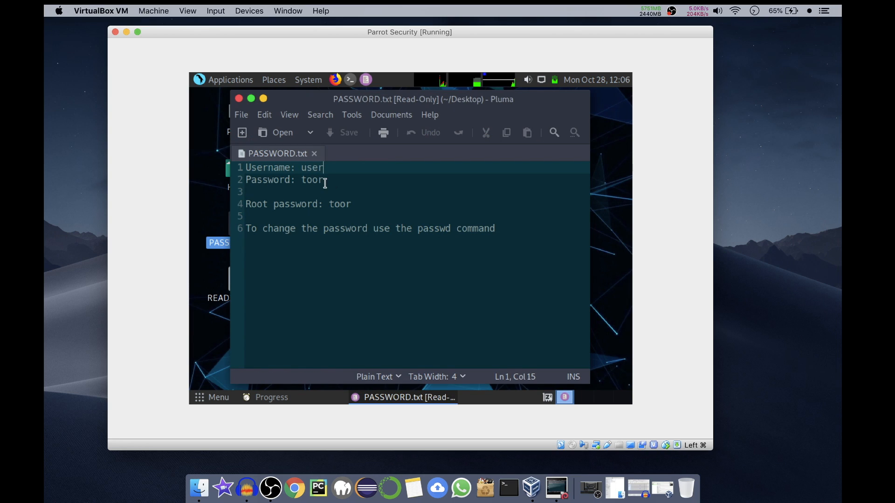
mouse_move(347, 208)
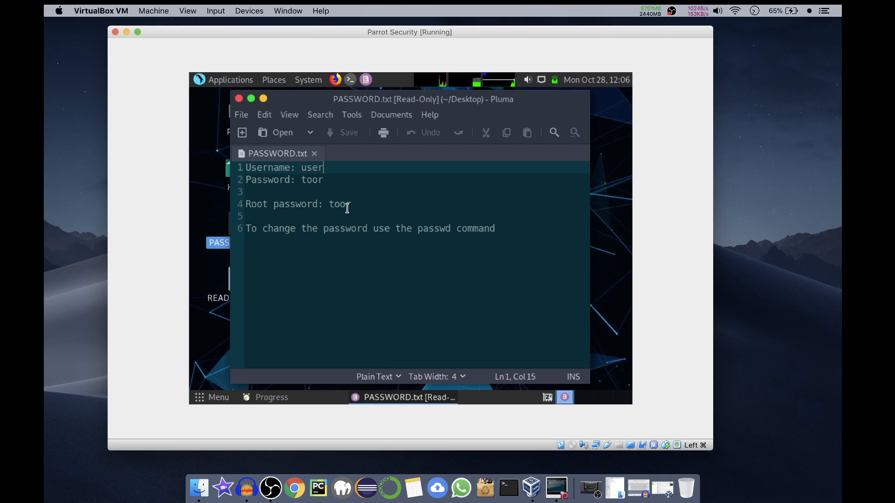
mouse_move(296, 224)
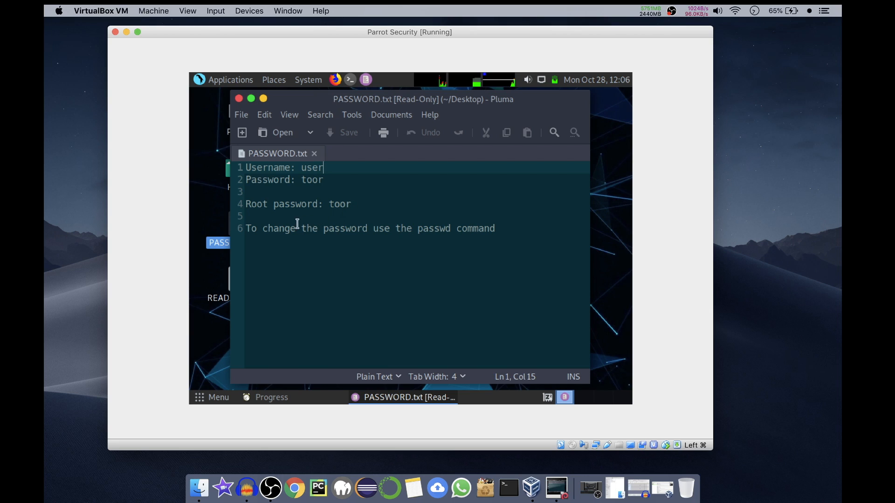
mouse_move(489, 228)
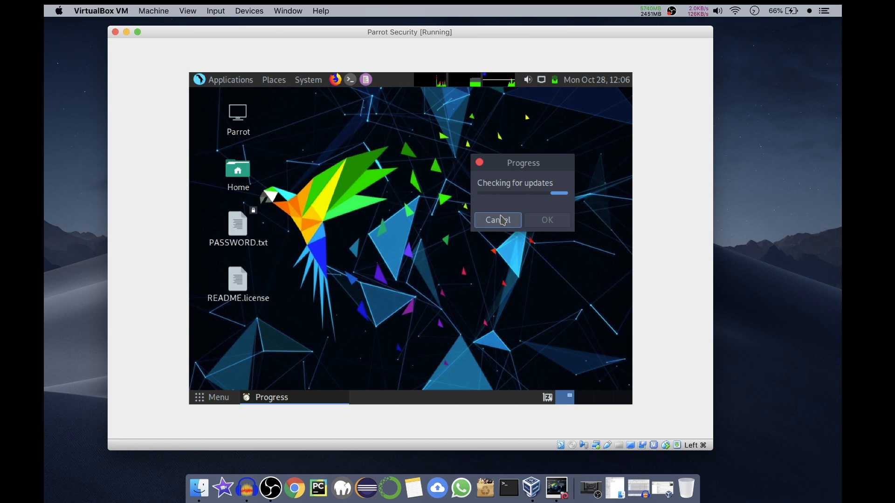
Step: Cancel the ongoing update check in the Progress dialog
left_click(495, 220)
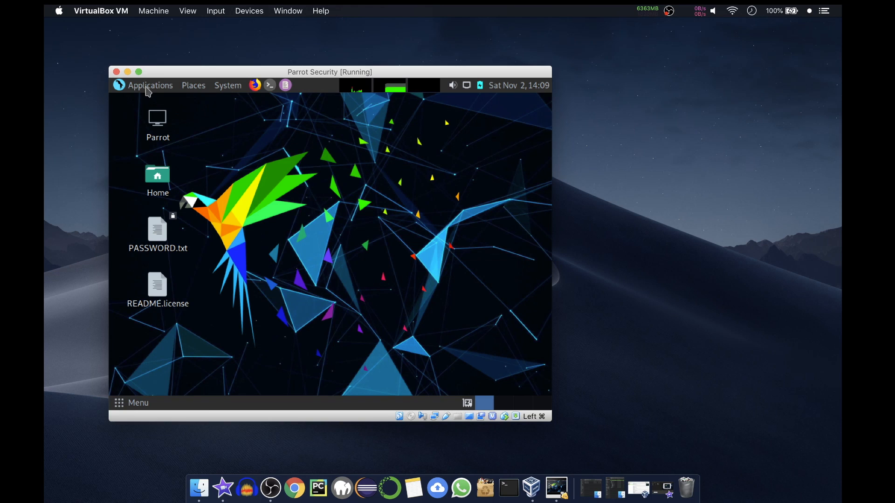
mouse_move(148, 351)
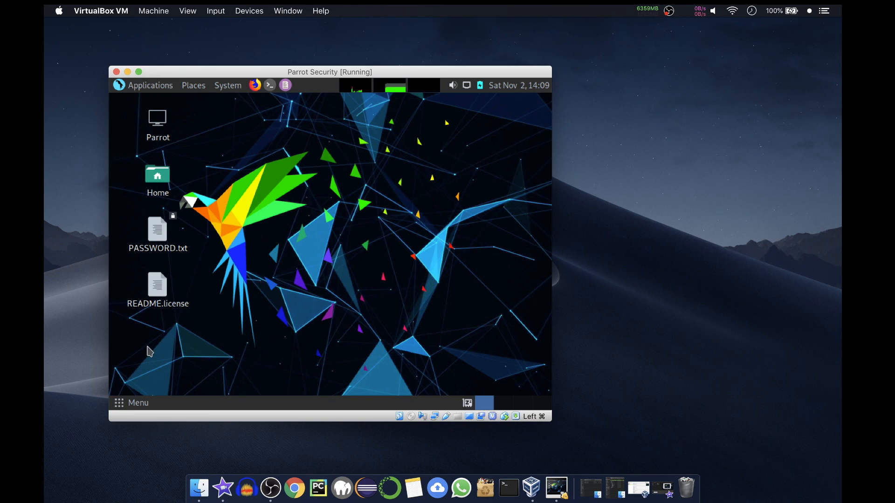
Step: Reach Monitor Preferences through Menu, Control Center and Displays
left_click(131, 402)
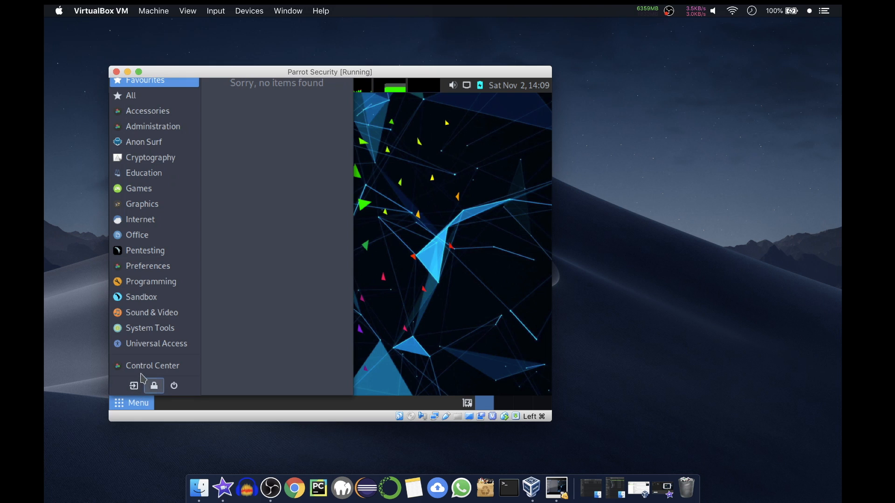
left_click(153, 365)
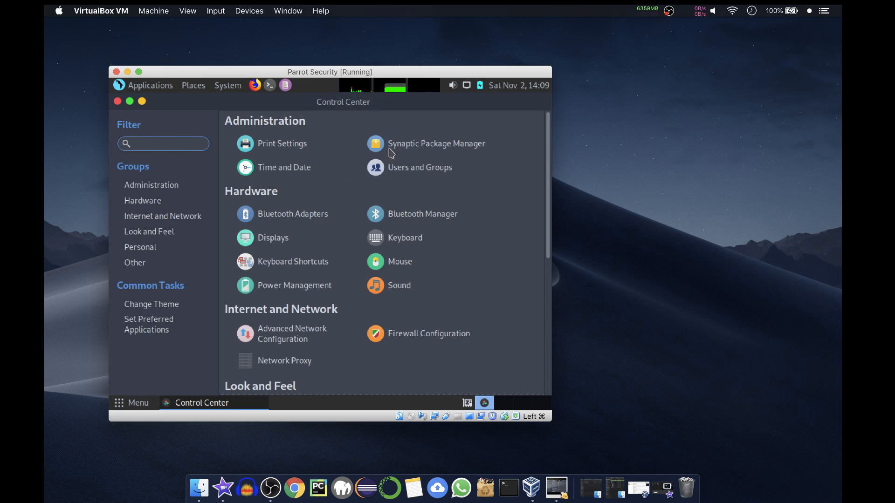
mouse_move(399, 261)
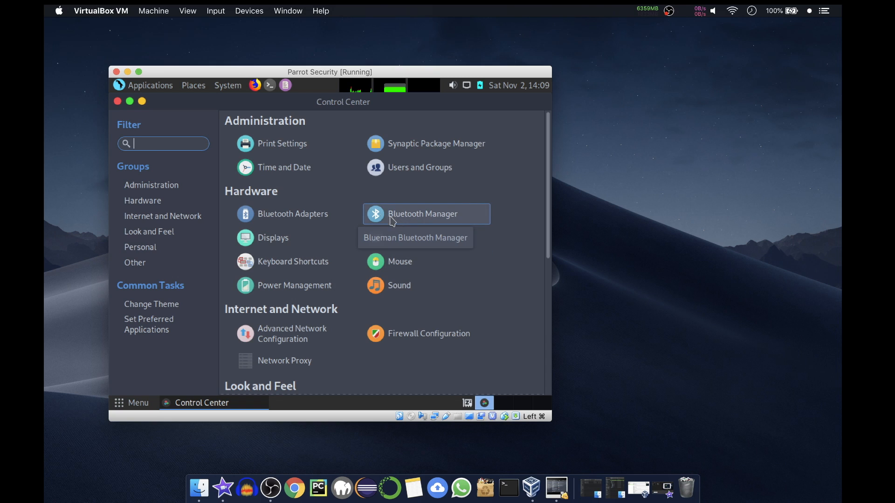
left_click(272, 237)
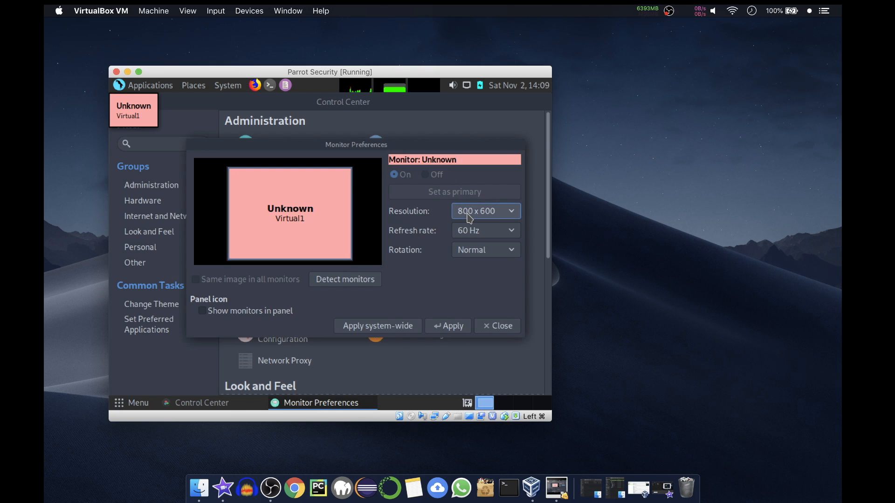
Step: Set the resolution to 1440 x 900, apply it, keep the configuration and close the preferences
left_click(483, 211)
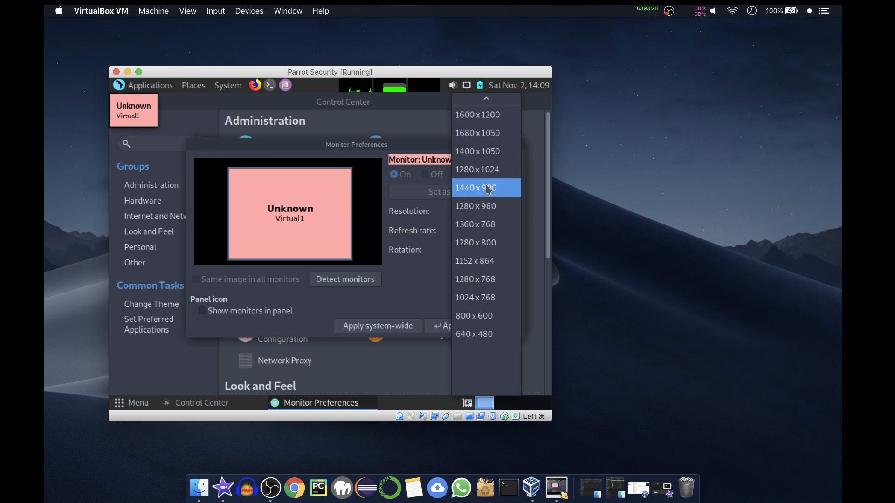
left_click(475, 188)
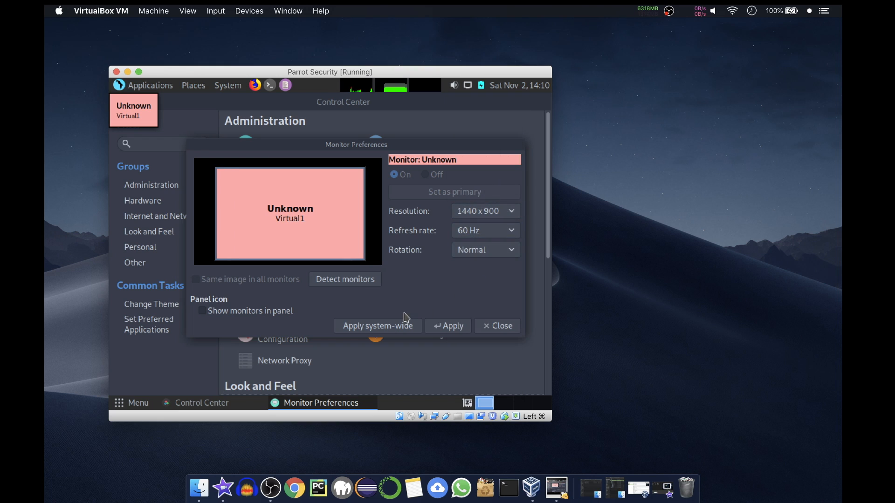
left_click(448, 325)
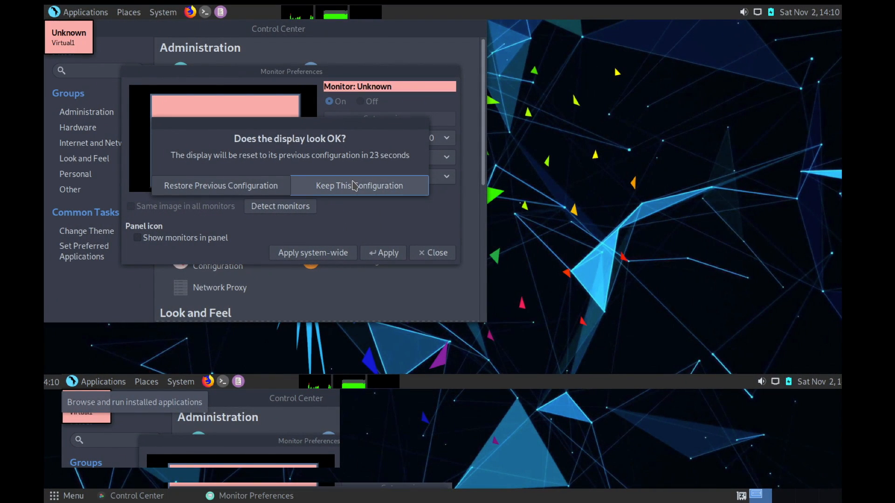
left_click(359, 186)
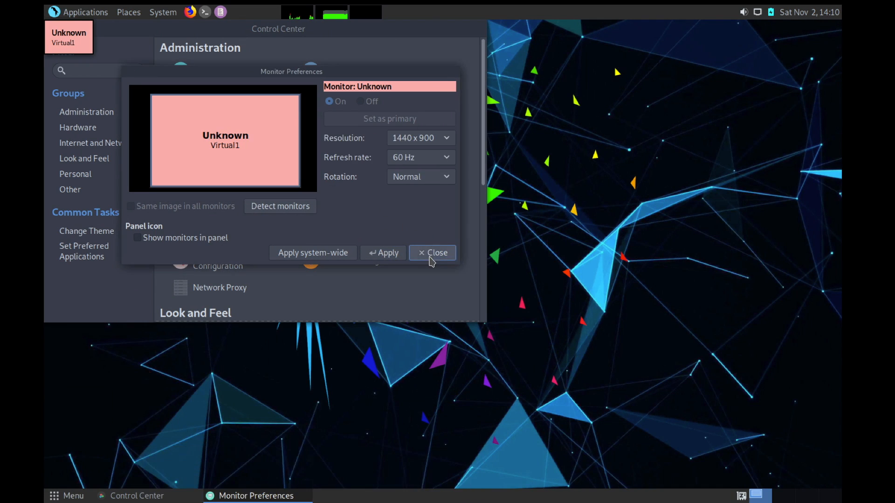
left_click(432, 252)
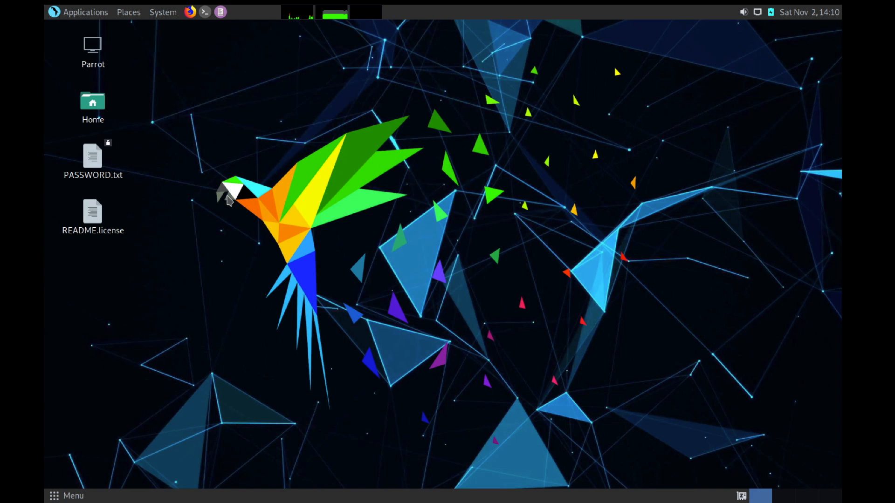
mouse_move(748, 498)
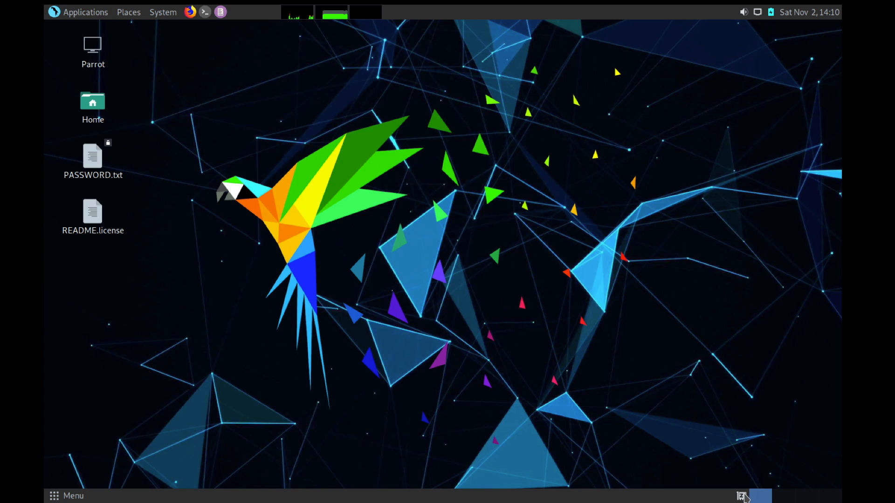
mouse_move(461, 132)
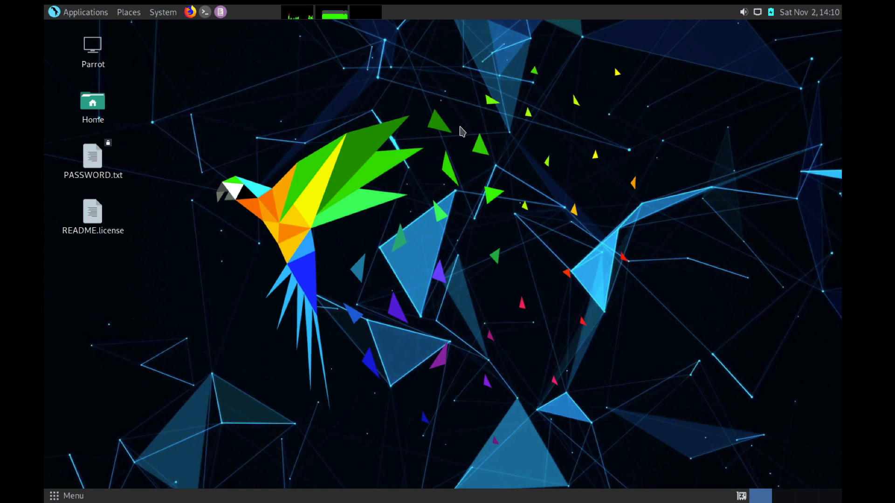
mouse_move(258, 165)
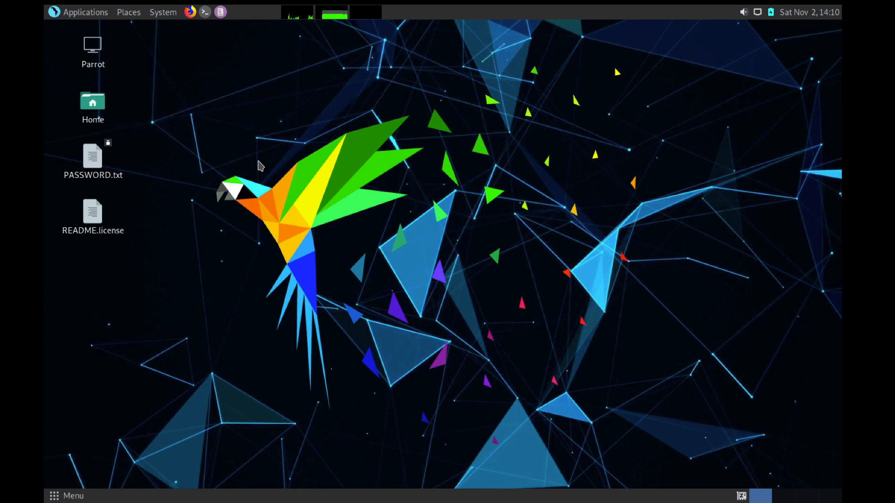
mouse_move(87, 22)
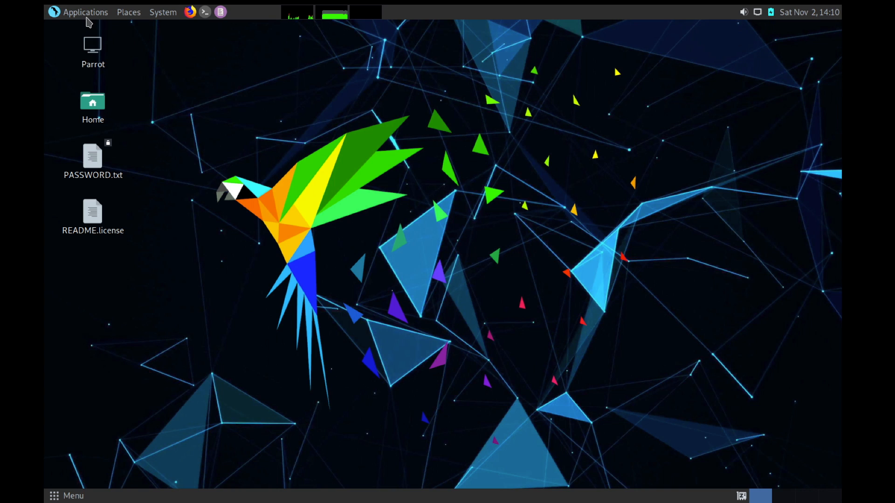
Step: Show the Applications menu with its Accessories programs
left_click(85, 12)
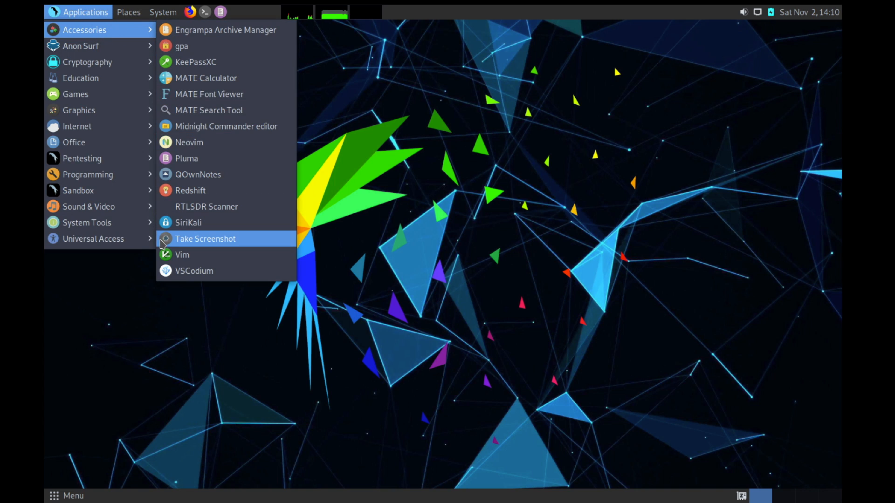
mouse_move(188, 223)
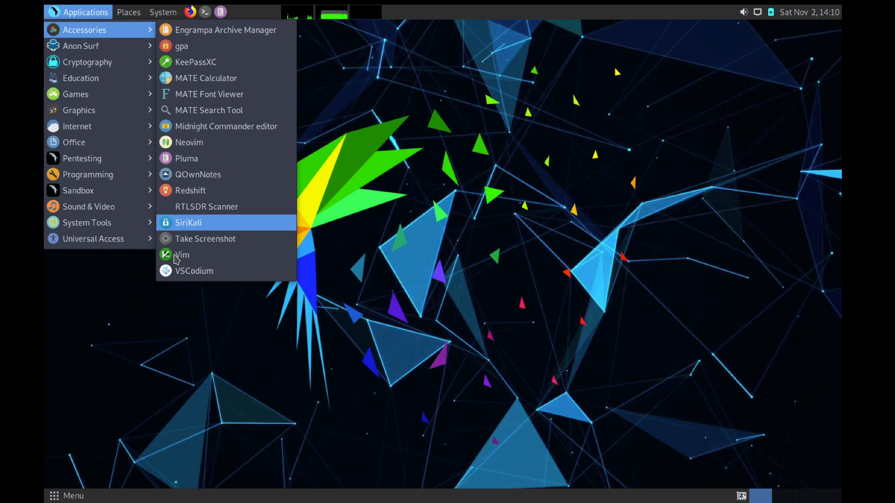
mouse_move(229, 271)
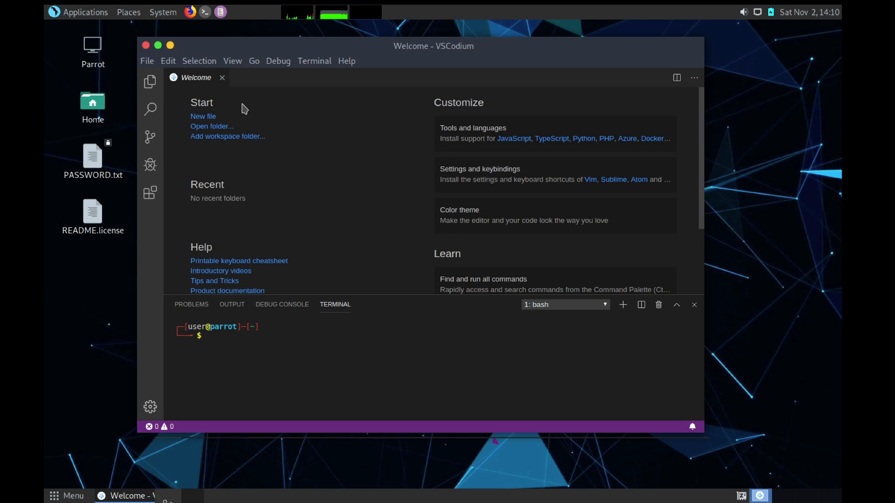
Step: Launch VSCodium from Accessories and focus its integrated terminal to run ls
left_click(147, 61)
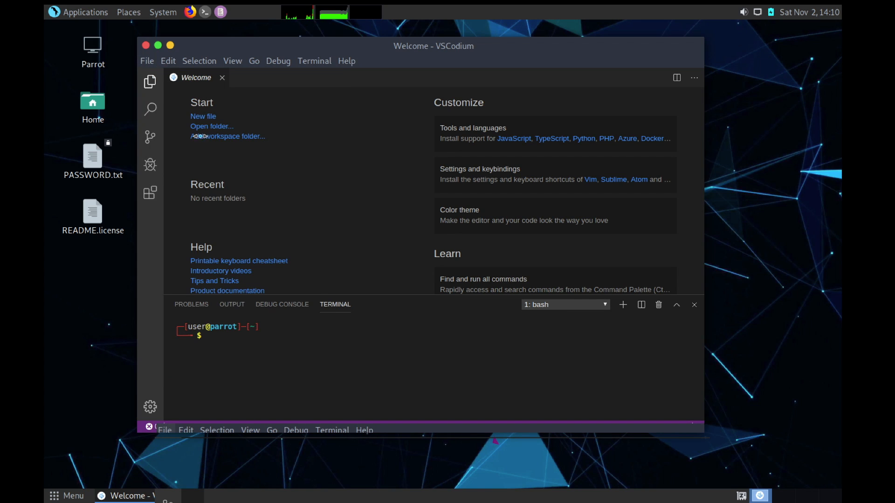
left_click(276, 337)
type("ls")
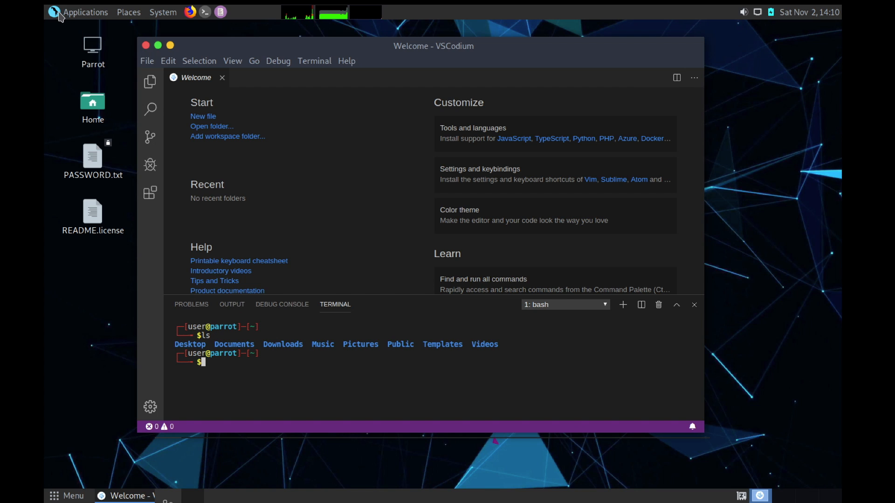
Step: Open the Applications menu to browse the Anon Surf and other categories
left_click(85, 12)
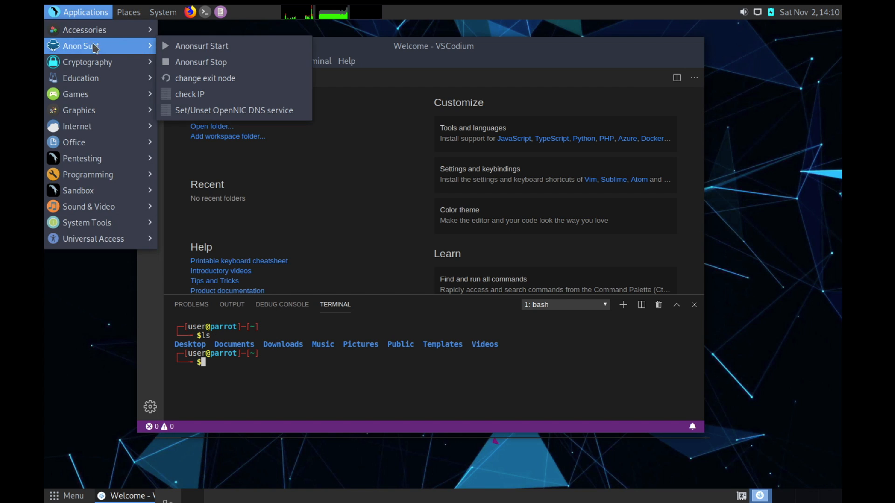
mouse_move(201, 61)
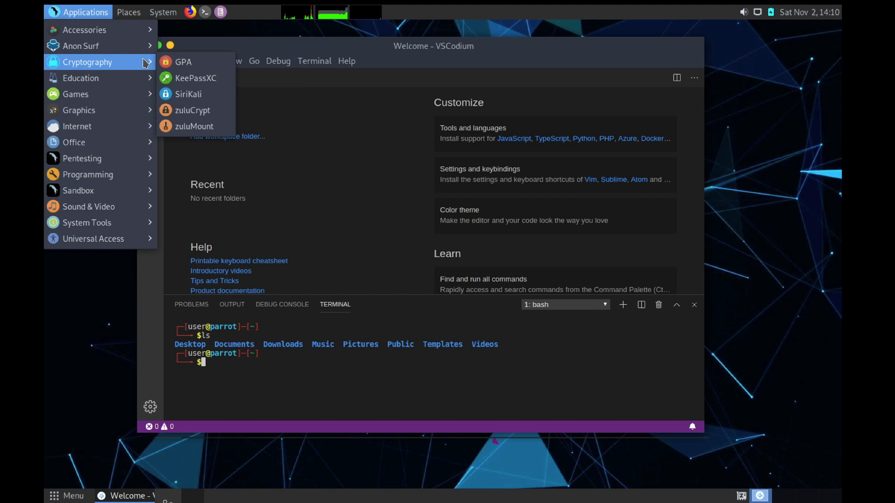
mouse_move(79, 79)
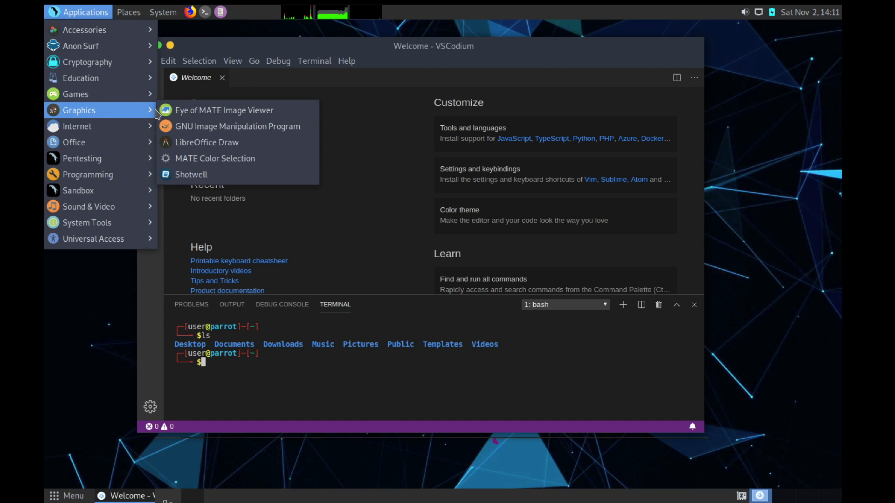
mouse_move(77, 126)
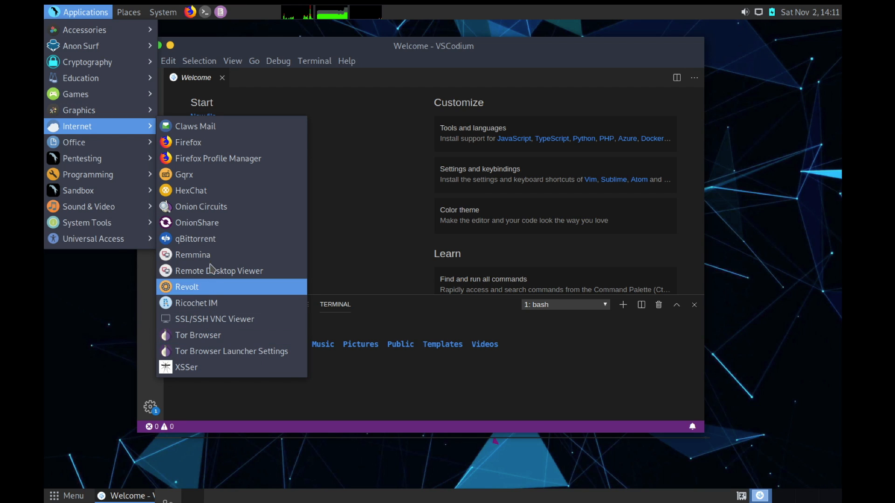
mouse_move(188, 142)
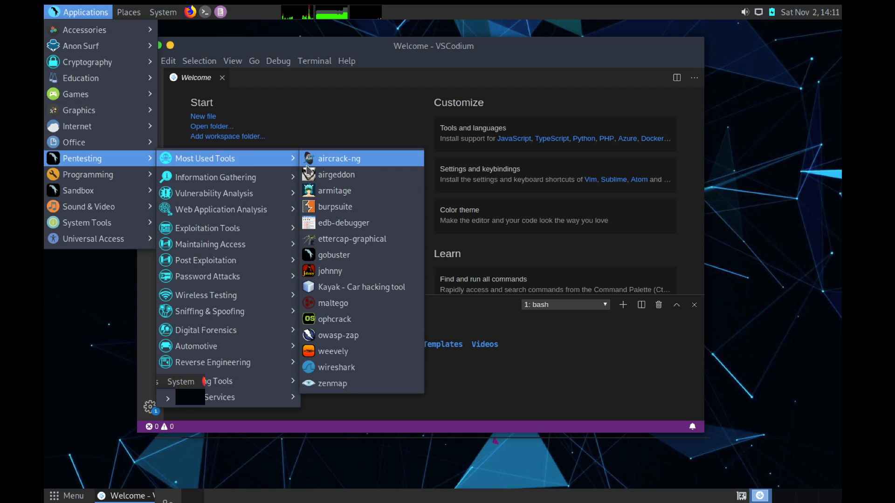
mouse_move(334, 254)
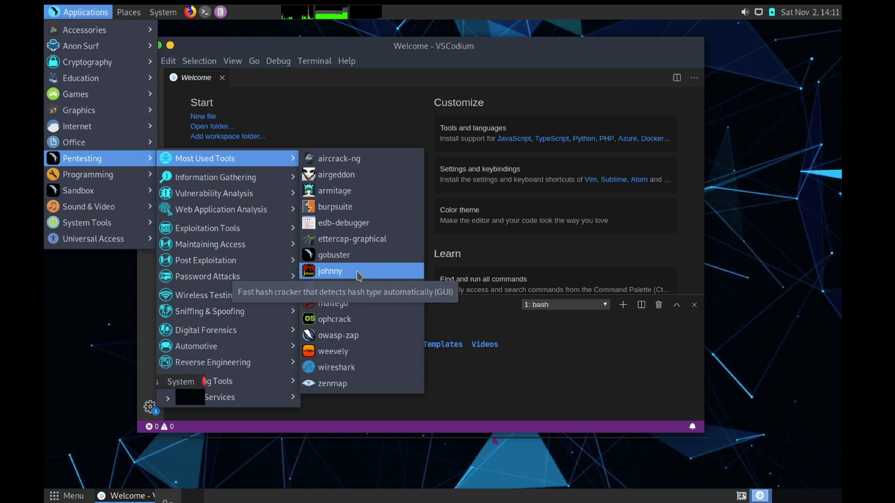
mouse_move(333, 303)
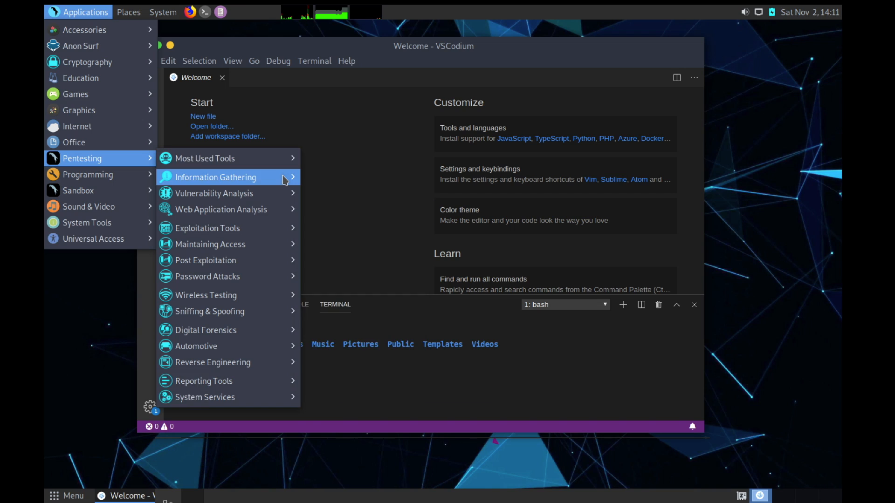
Step: Expand the Pentesting Information Gathering tool group
left_click(216, 177)
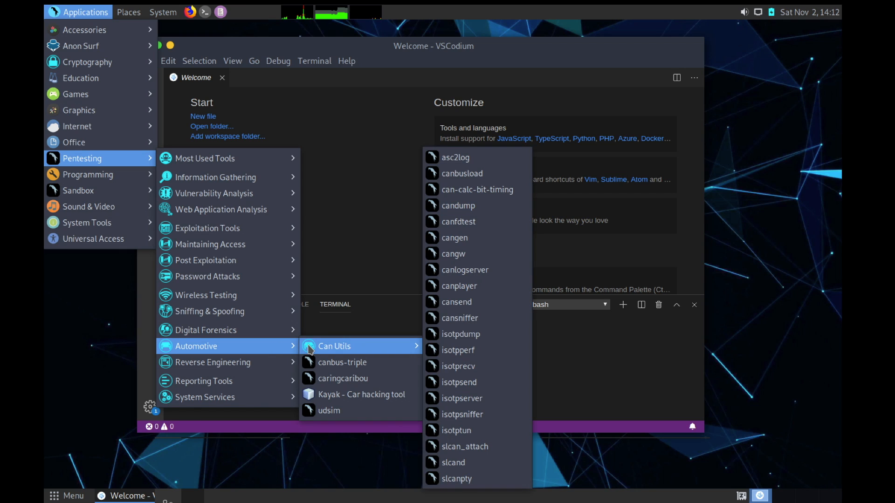
mouse_move(342, 378)
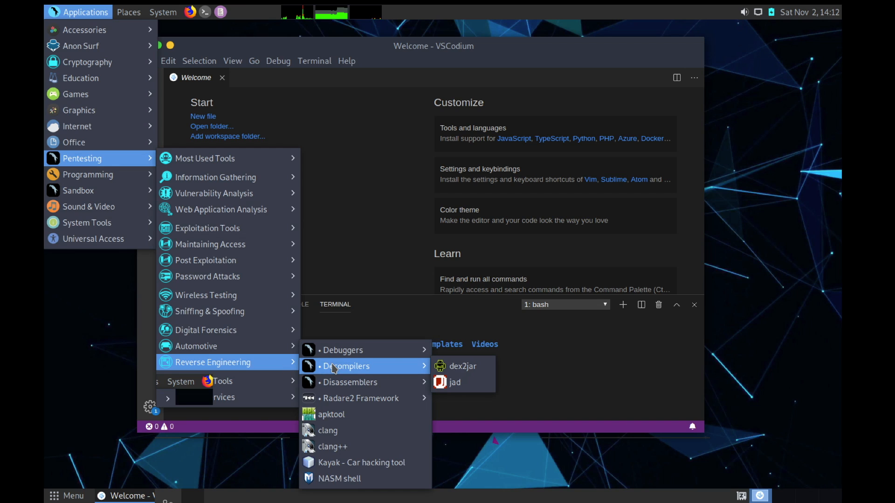
mouse_move(349, 382)
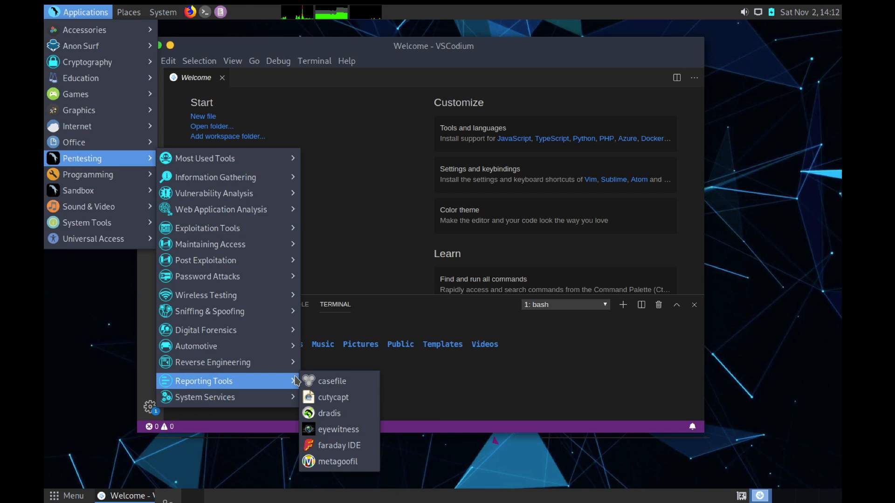
mouse_move(204, 396)
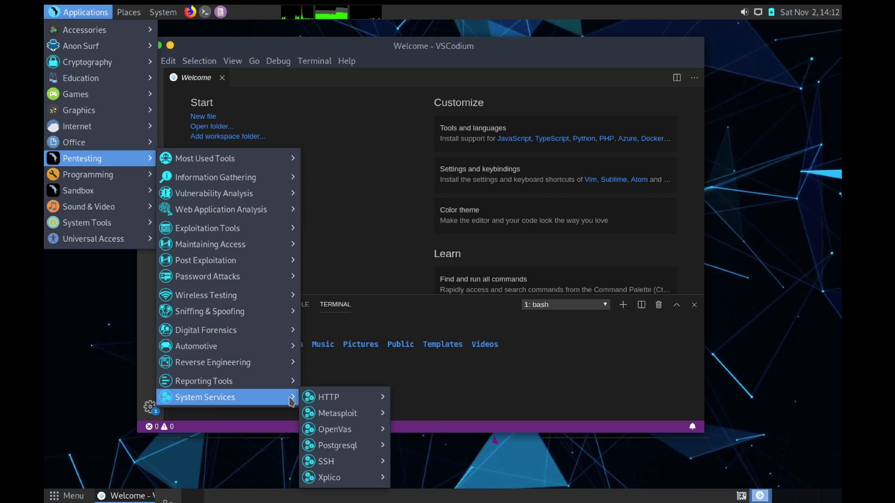
mouse_move(338, 414)
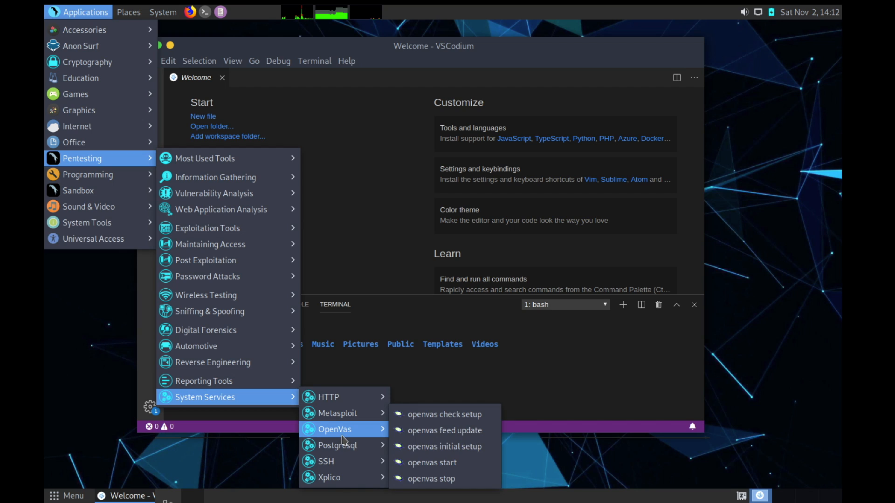
mouse_move(331, 477)
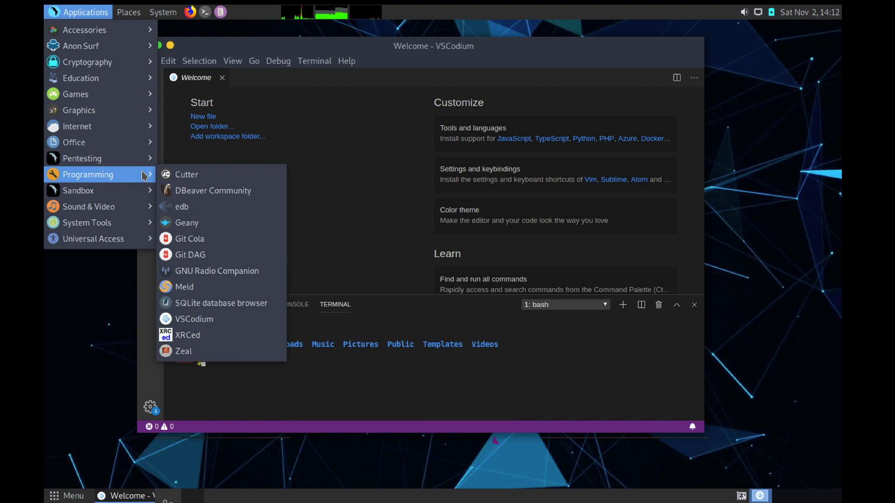
mouse_move(189, 239)
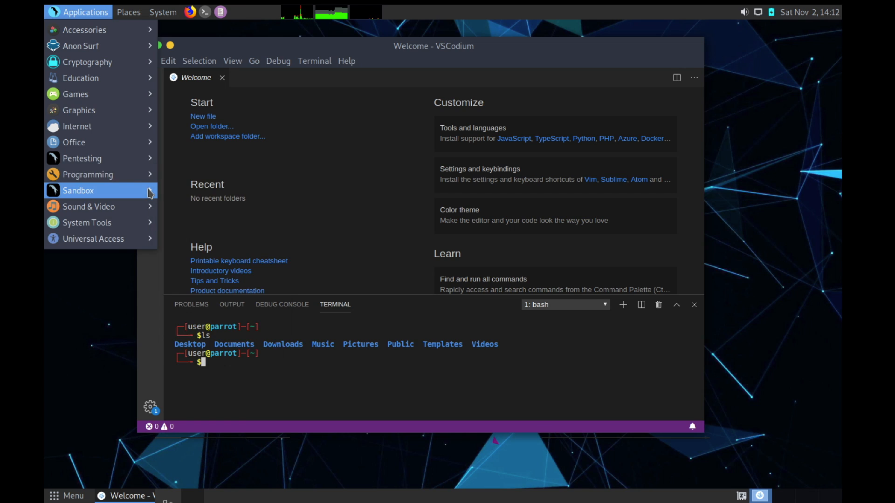
Step: Show the Sandbox application list and scroll through its entries
left_click(79, 190)
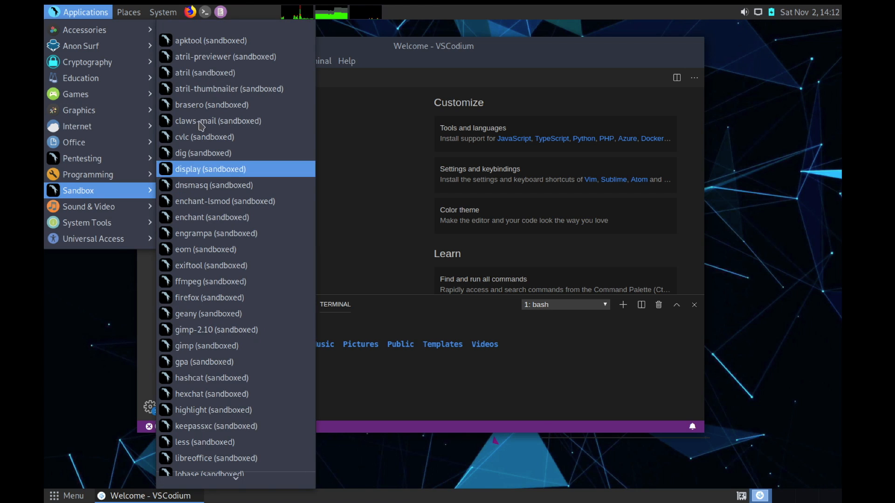
mouse_move(216, 345)
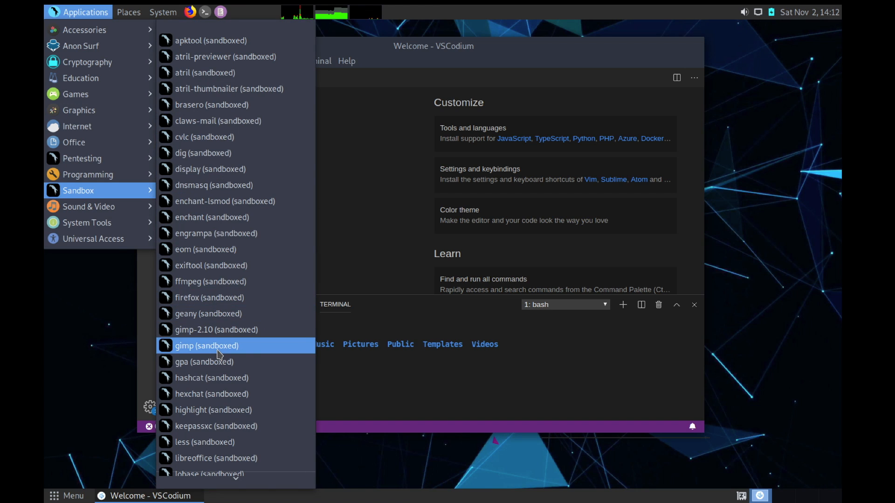
mouse_move(221, 373)
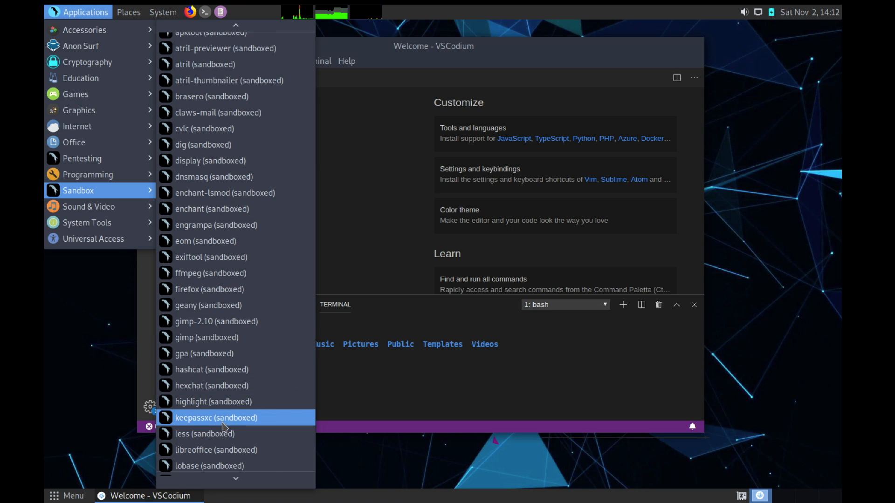
scroll("down", 3)
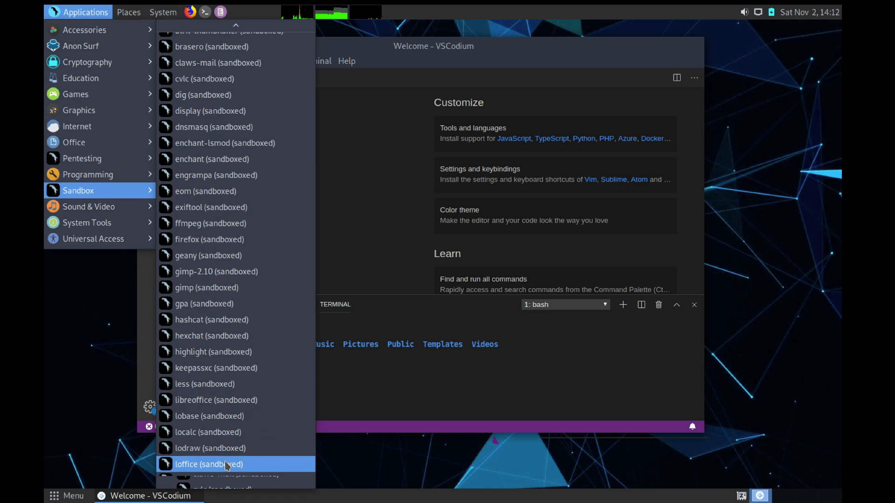
scroll("down", 3)
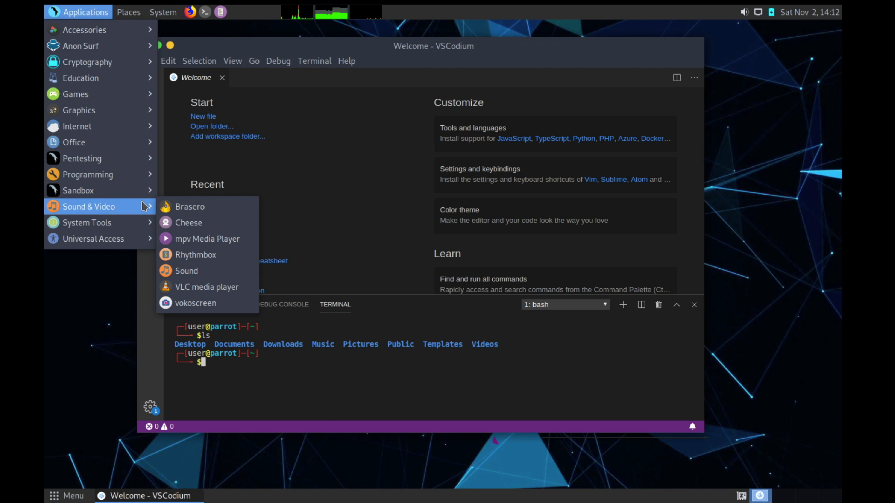
mouse_move(195, 303)
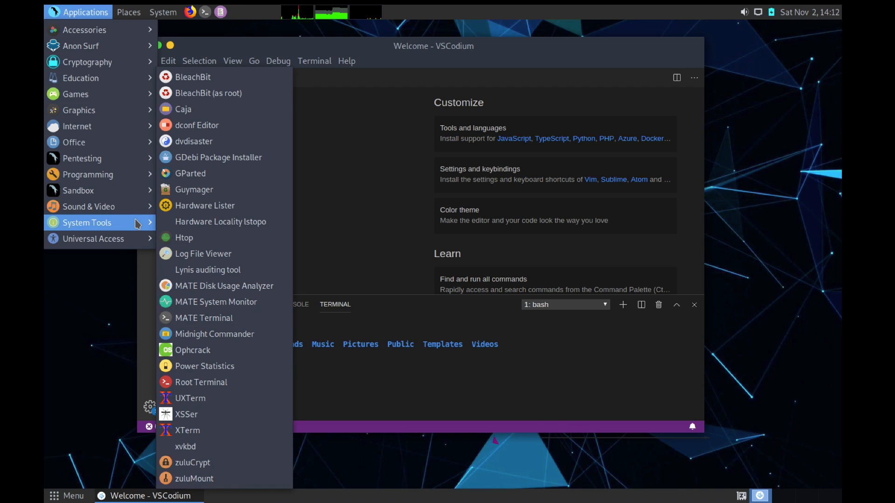
mouse_move(205, 410)
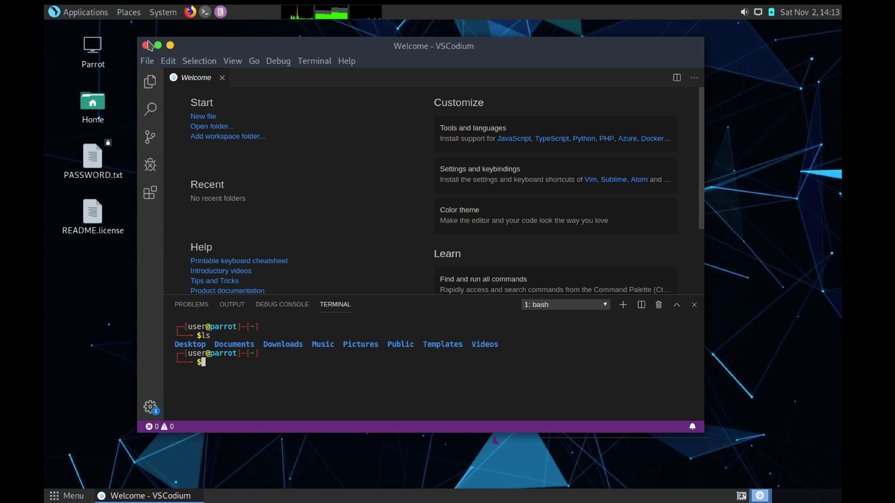
Step: Close VSCodium, check the panel network monitor, and open the bottom Menu launcher
left_click(148, 45)
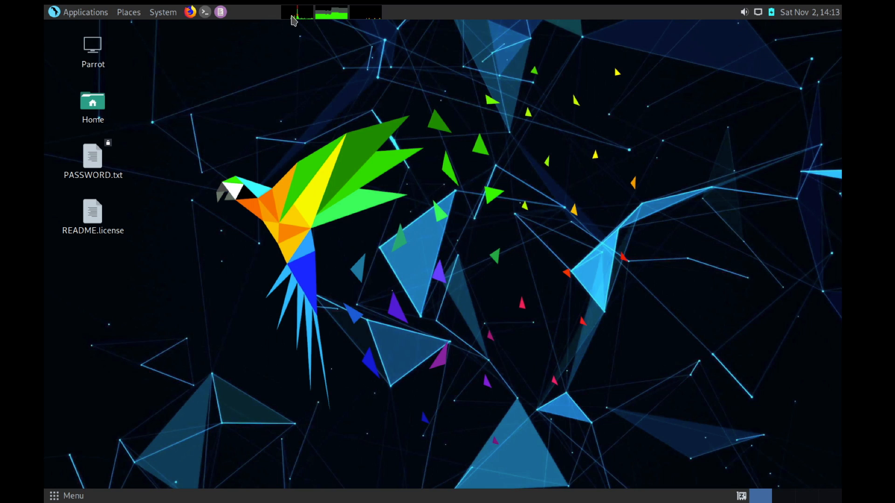
mouse_move(292, 12)
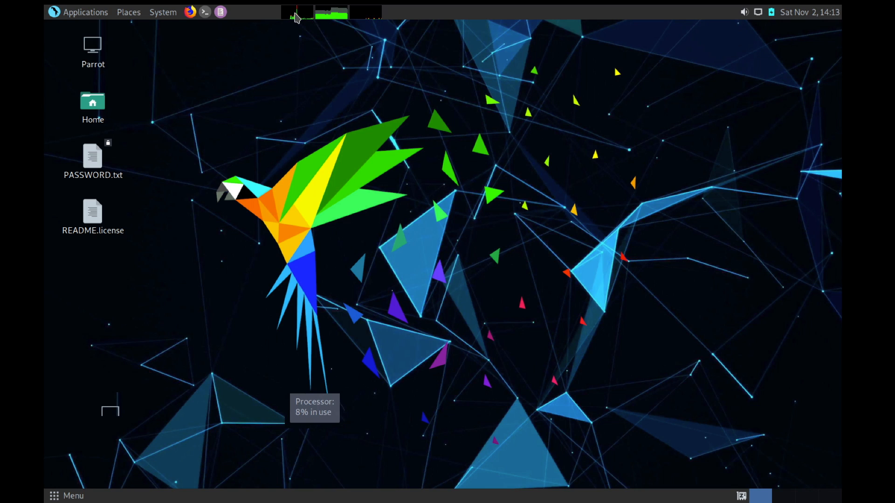
mouse_move(331, 13)
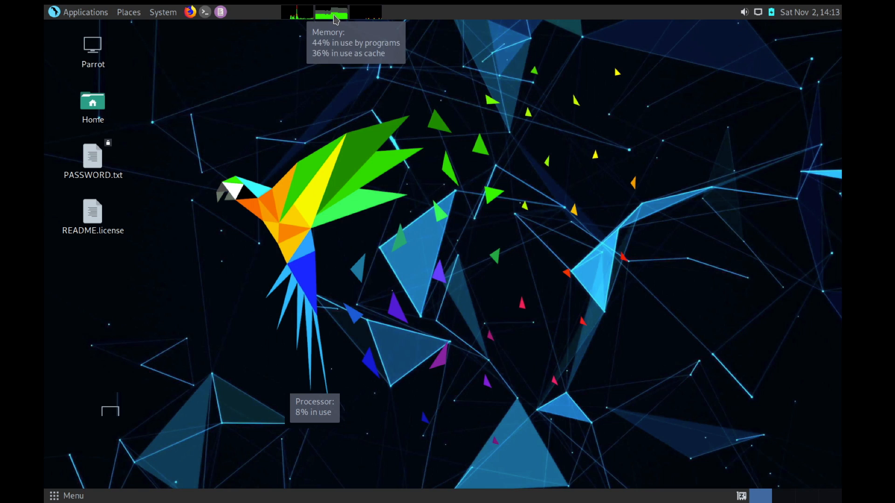
mouse_move(366, 13)
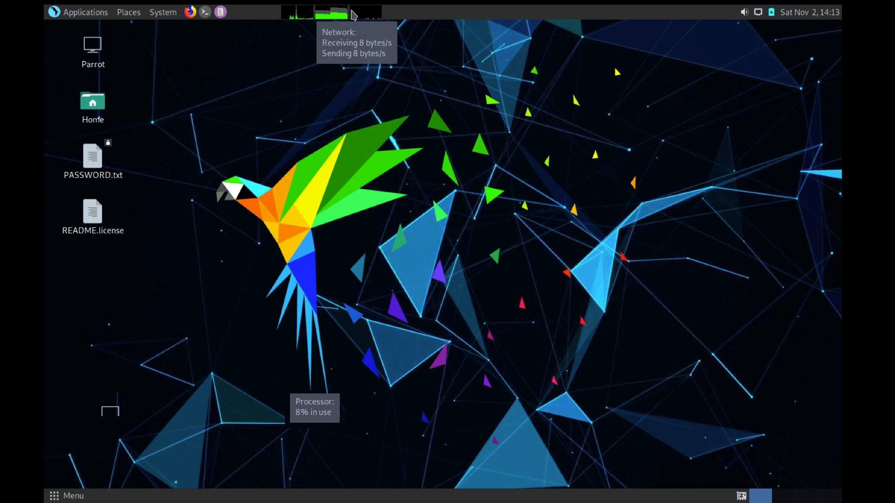
mouse_move(755, 25)
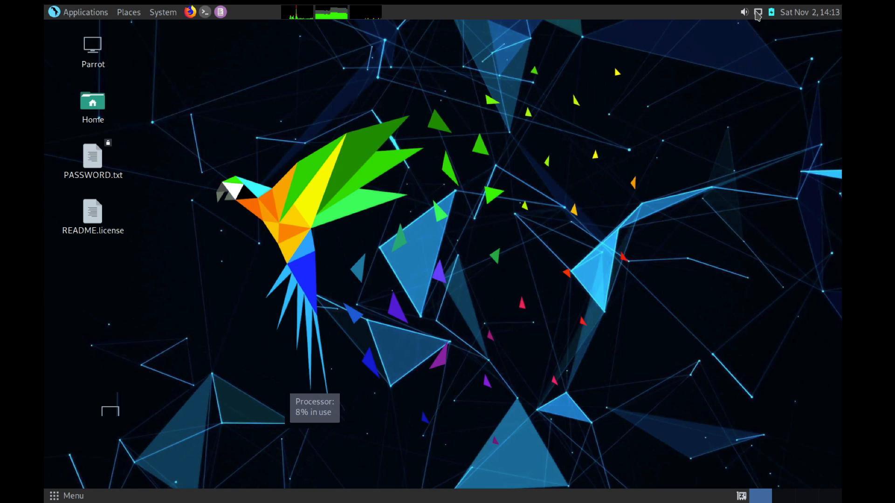
left_click(758, 12)
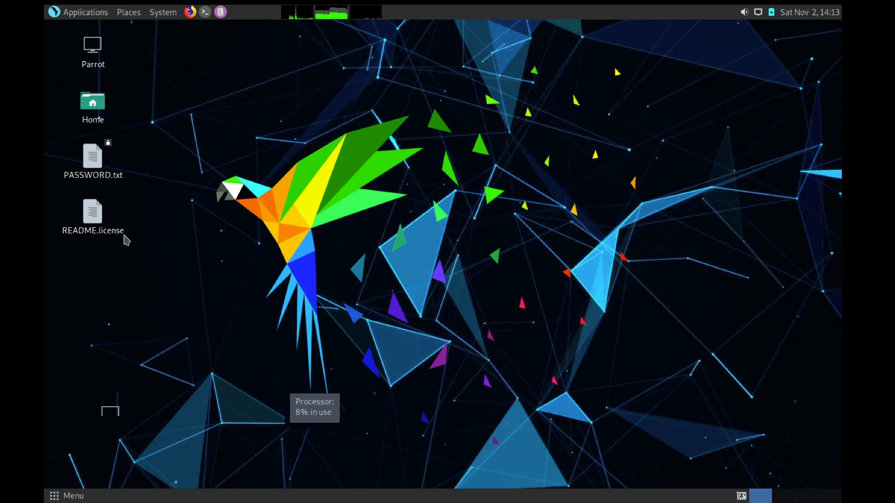
left_click(67, 495)
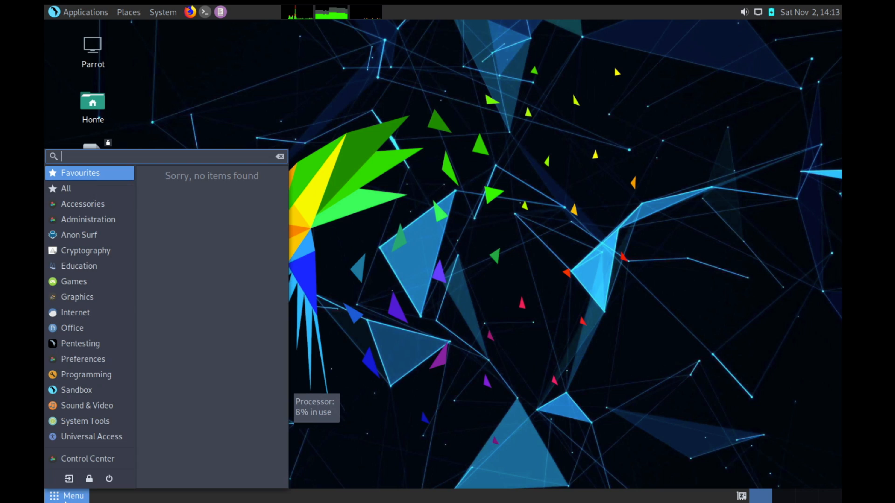
mouse_move(92, 437)
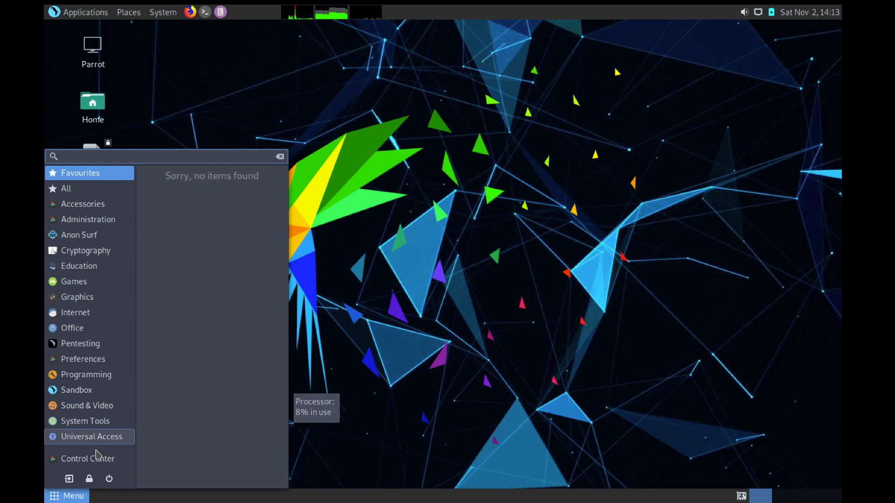
mouse_move(82, 203)
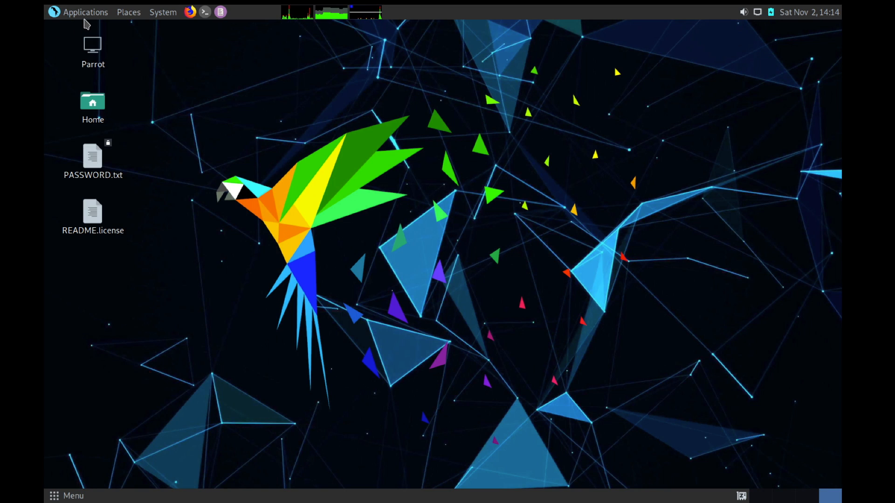
Step: Open Home from Places, view Desktop and File System in Caja, then the System menu
left_click(128, 11)
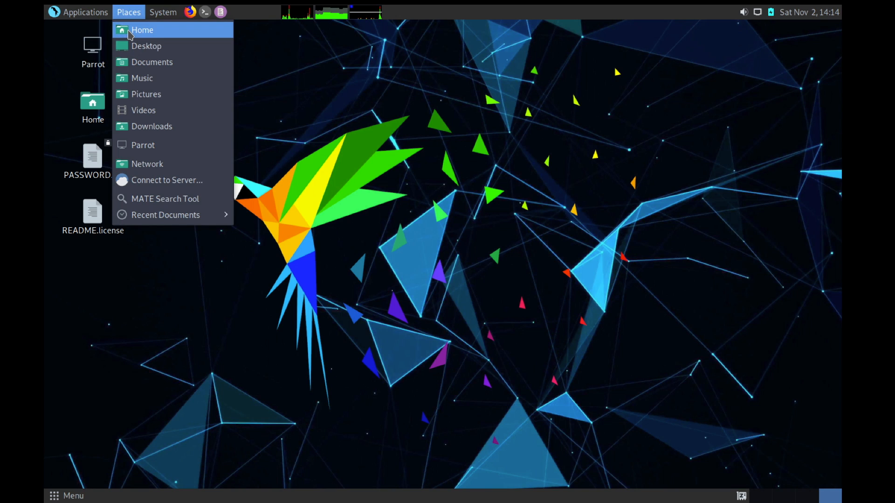
left_click(142, 29)
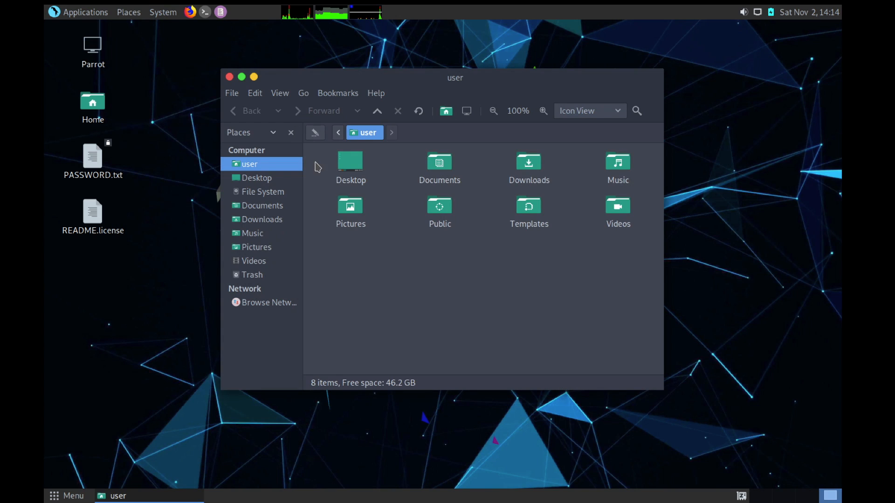
left_click(257, 178)
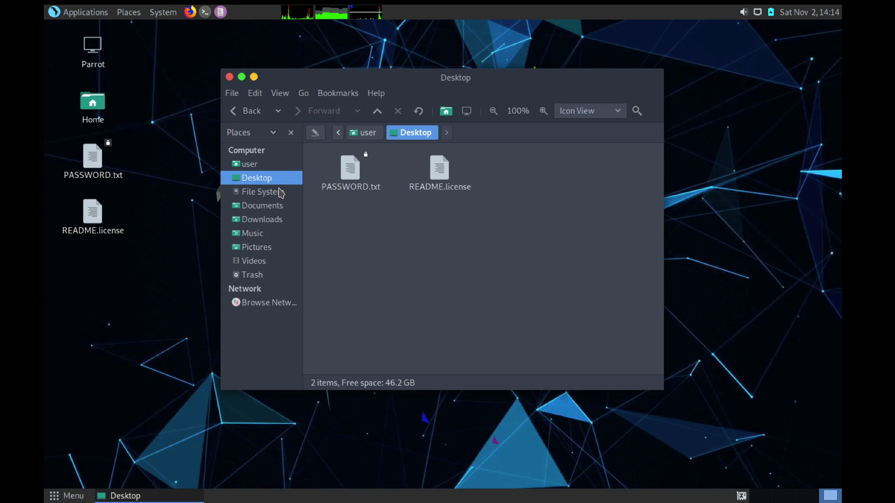
left_click(265, 191)
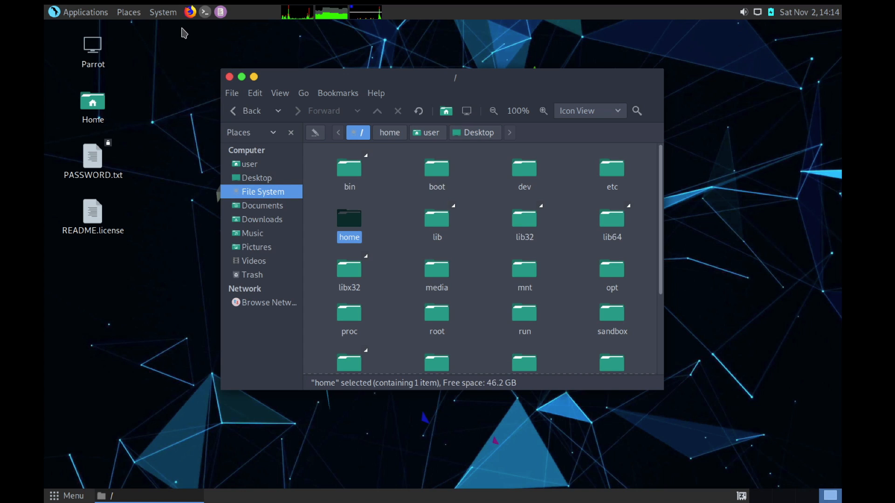
left_click(162, 11)
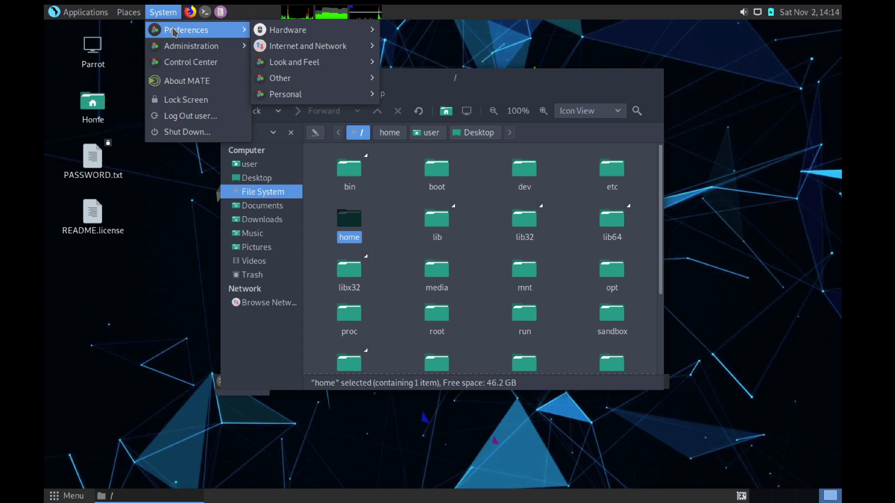
mouse_move(190, 46)
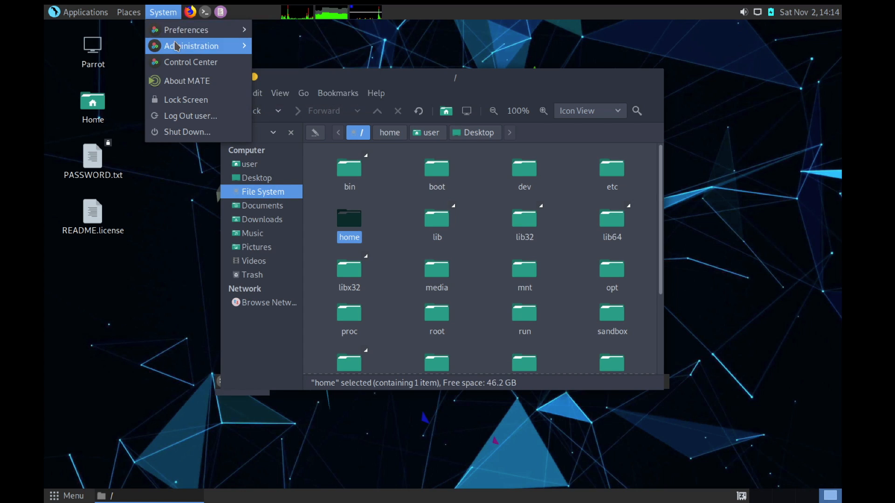
mouse_move(191, 61)
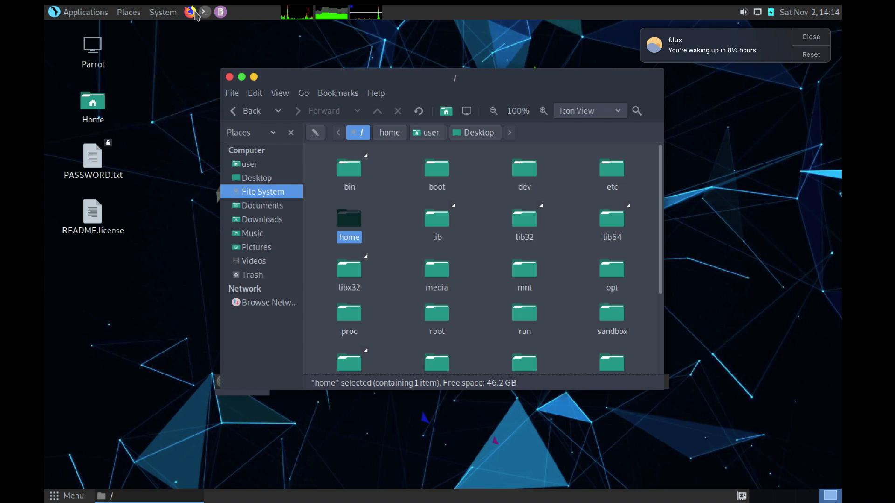
Step: Launch a terminal, hide it with Return, and close the file manager window
left_click(203, 12)
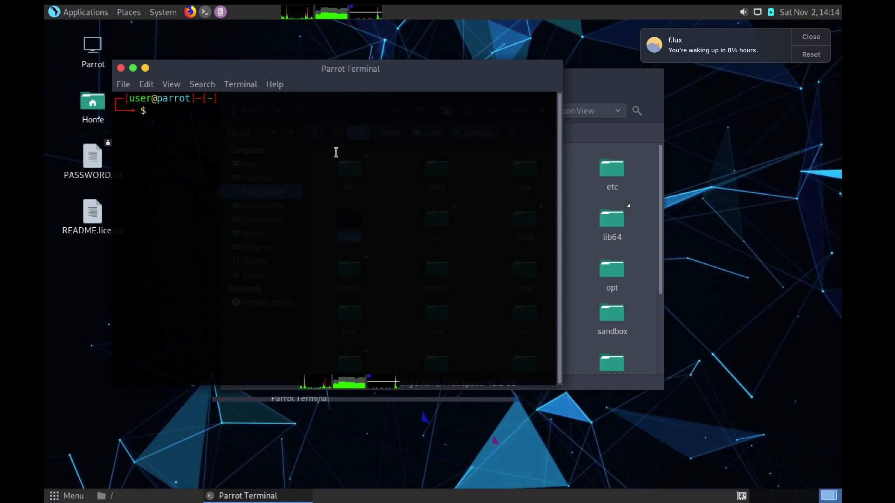
key("Return")
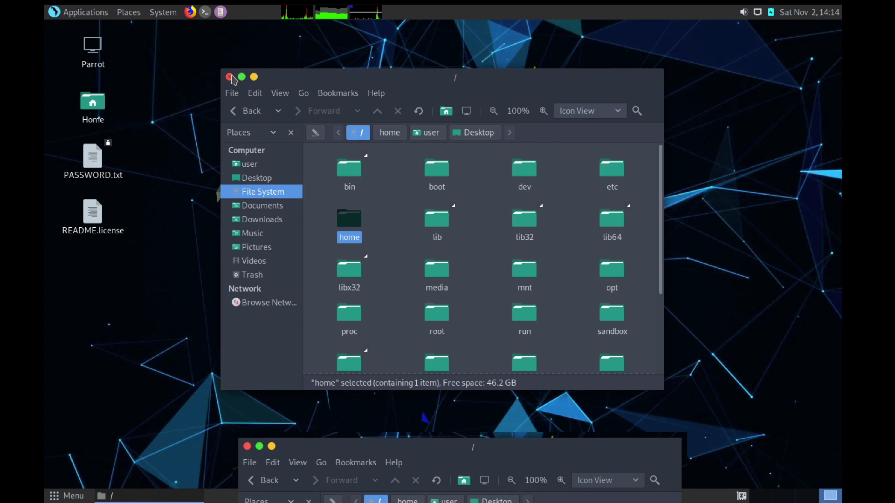
left_click(230, 77)
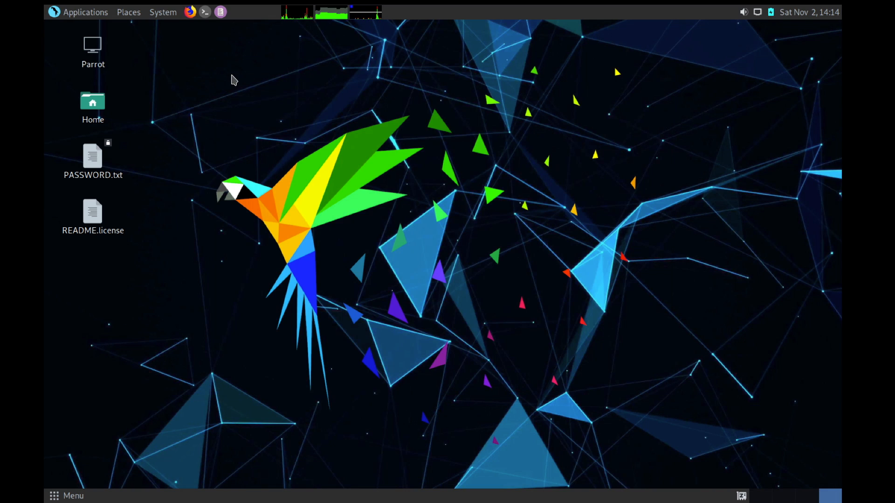